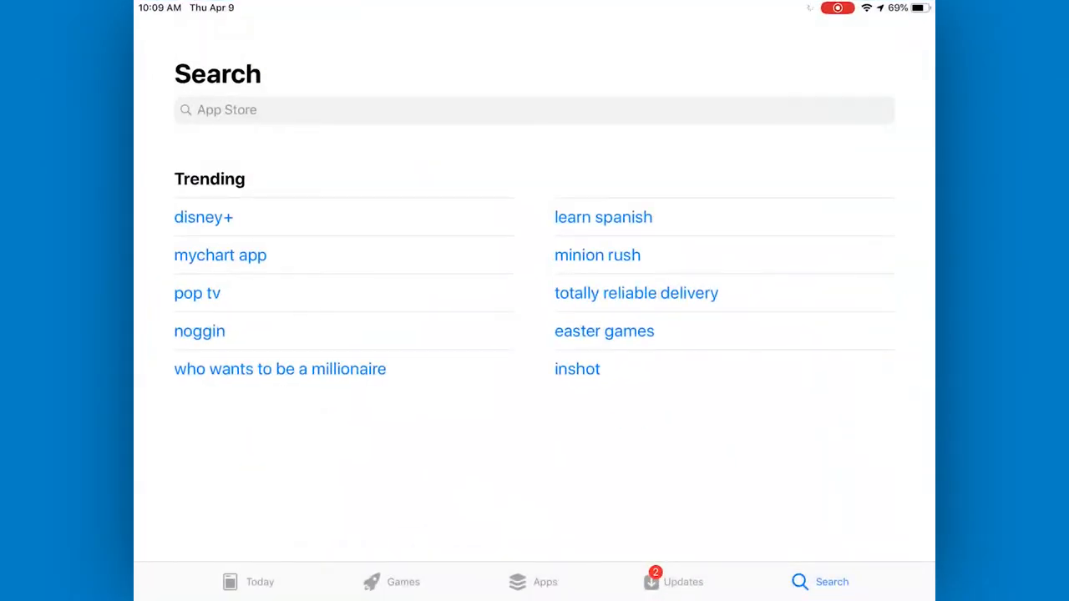
# Search the App Store for "Spher", pick the sphero suggestion, and scroll to the Sphero Edu listing
pyautogui.click(534, 110)
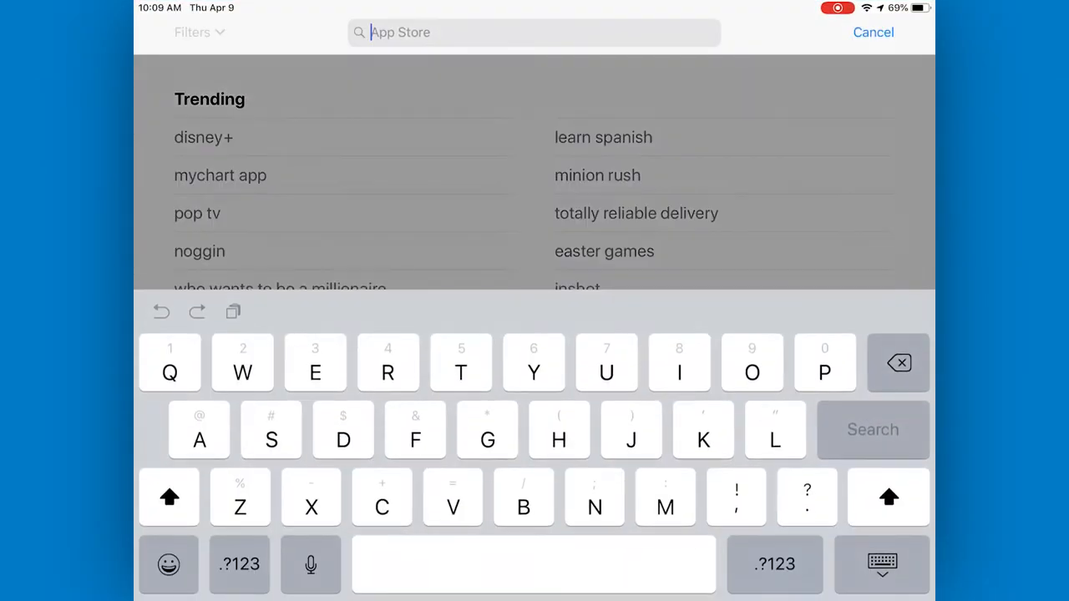
pyautogui.write('Spher')
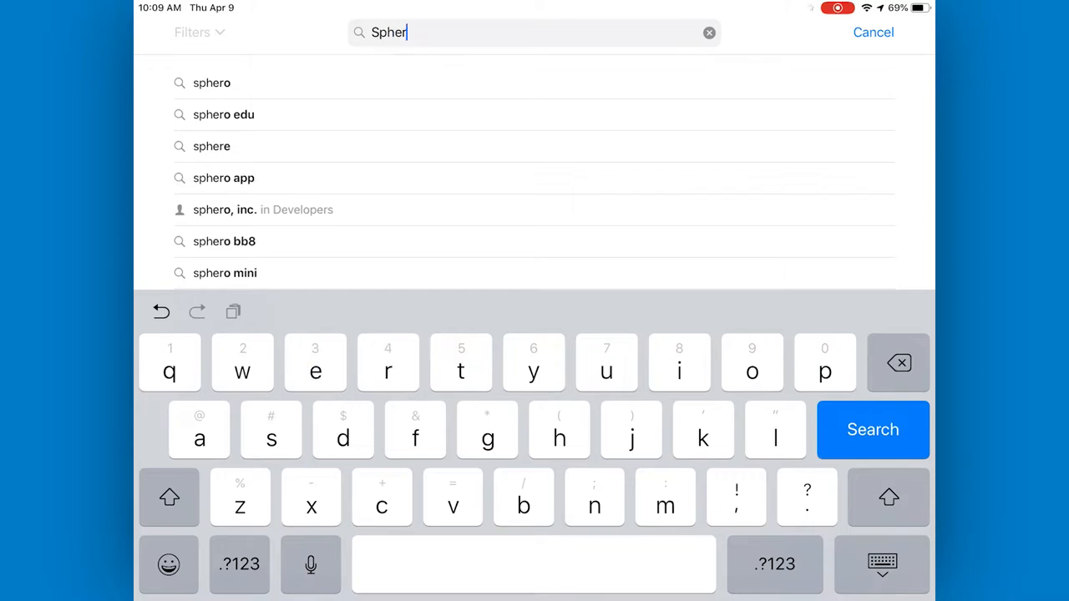
pyautogui.click(872, 429)
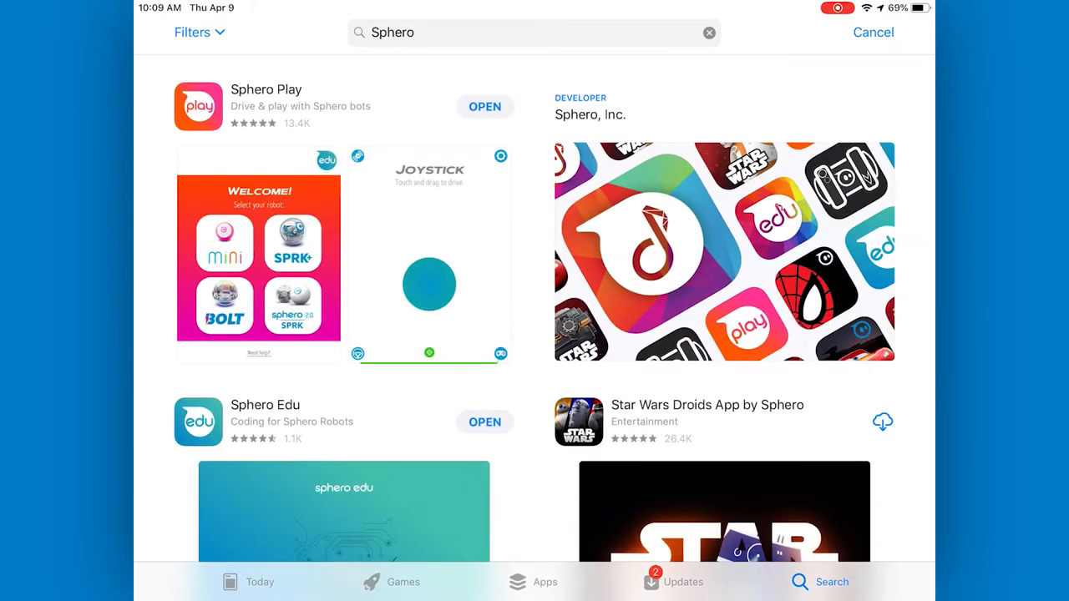
pyautogui.scroll(-3)
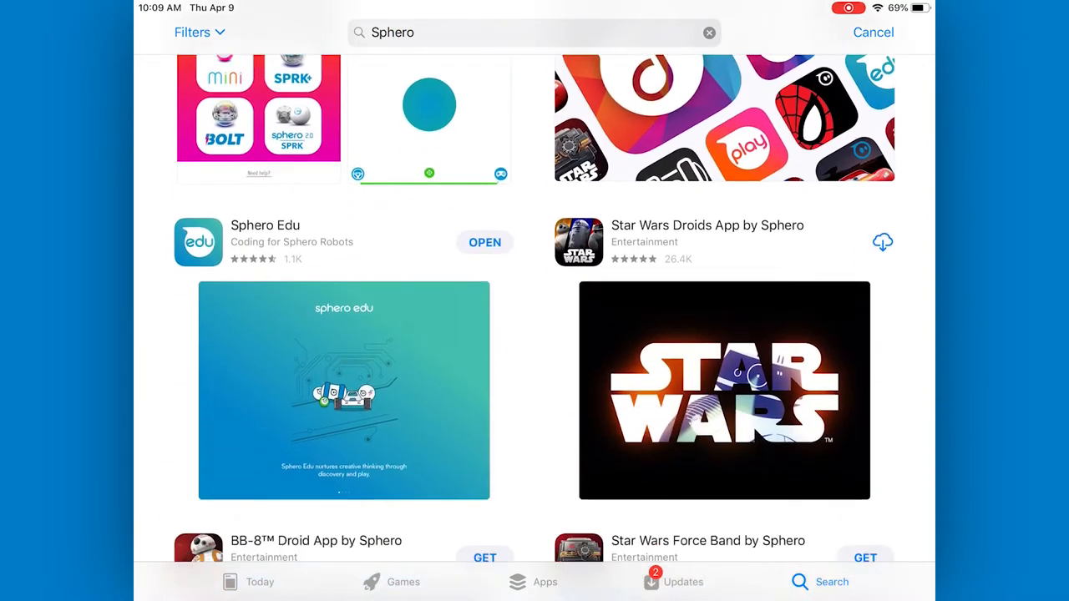
pyautogui.scroll(-3)
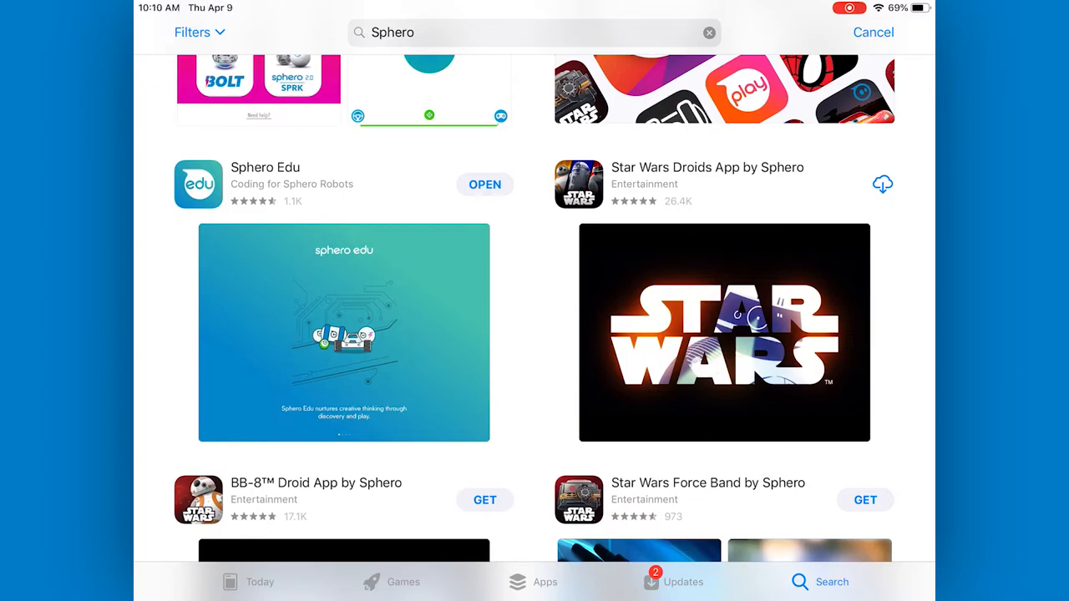
# Launch Sphero Edu and connect the Sphero BOLT robot SB-4EB8 from the available robots list
pyautogui.click(485, 184)
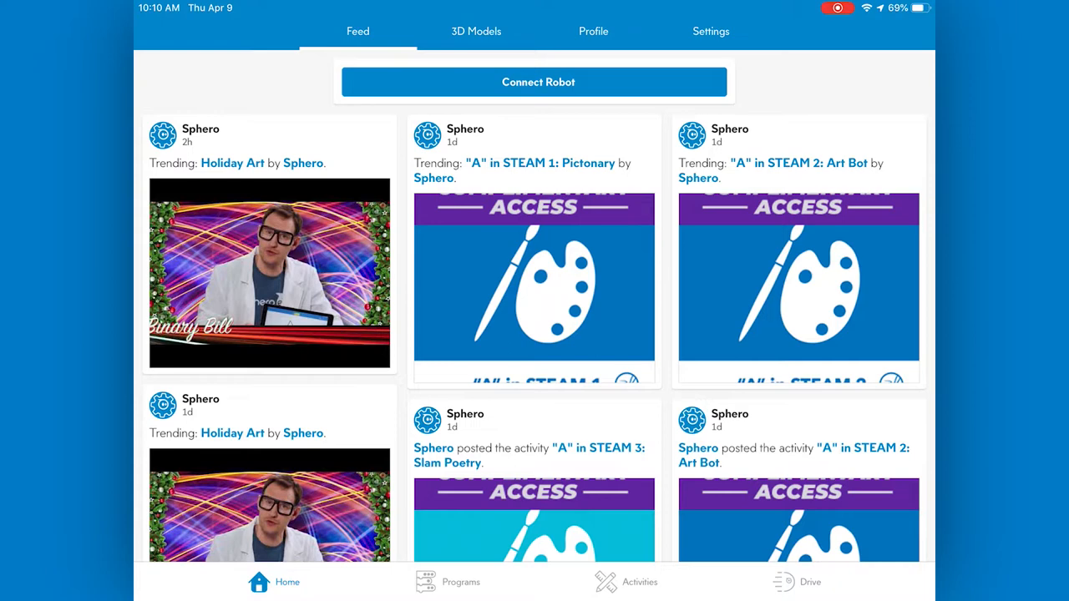
pyautogui.click(535, 82)
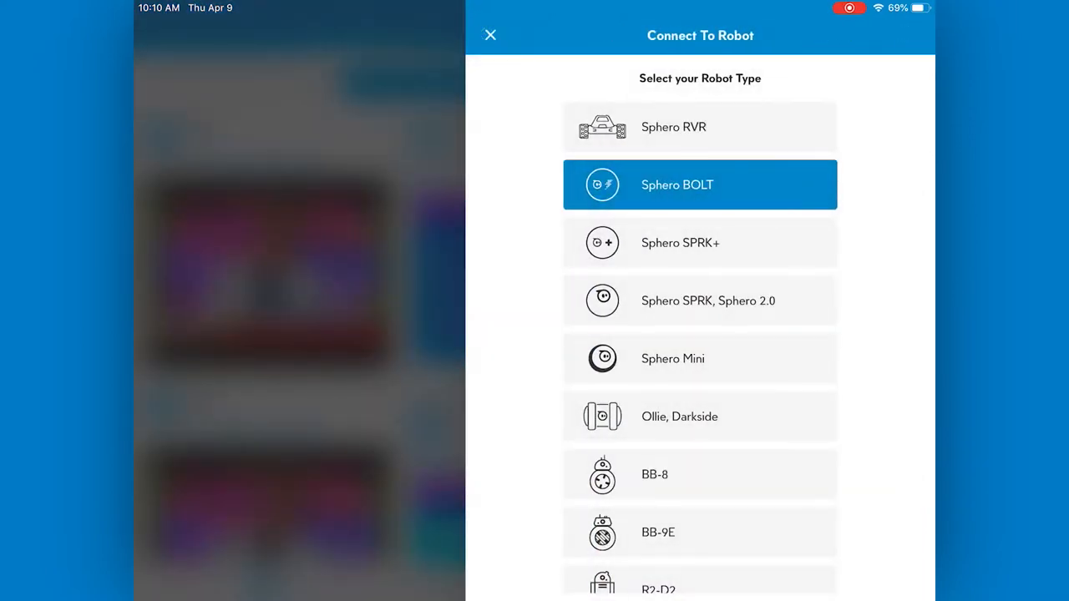
pyautogui.click(700, 184)
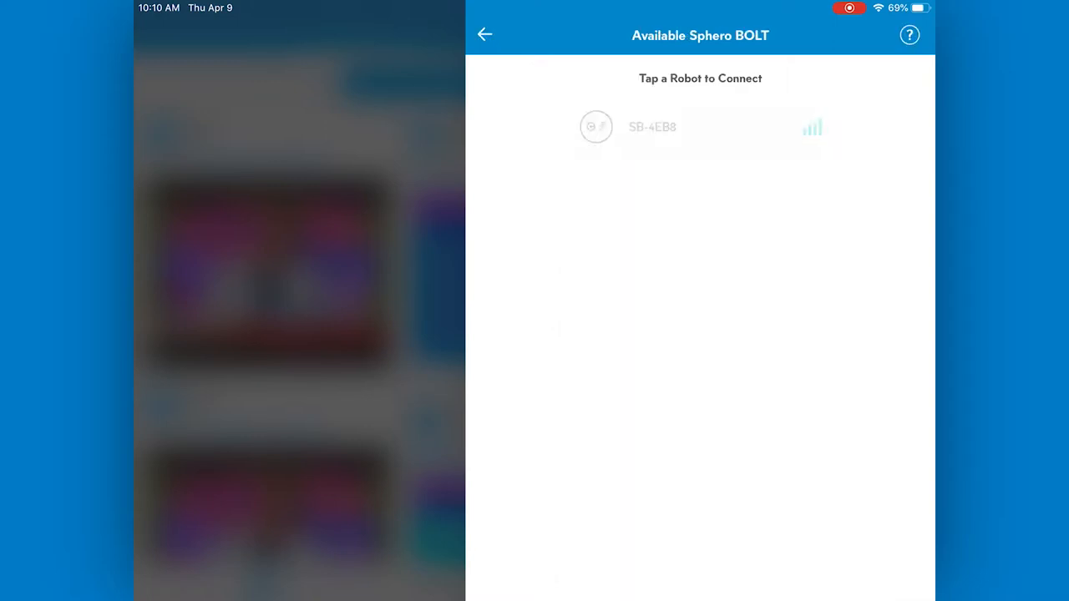
pyautogui.click(700, 127)
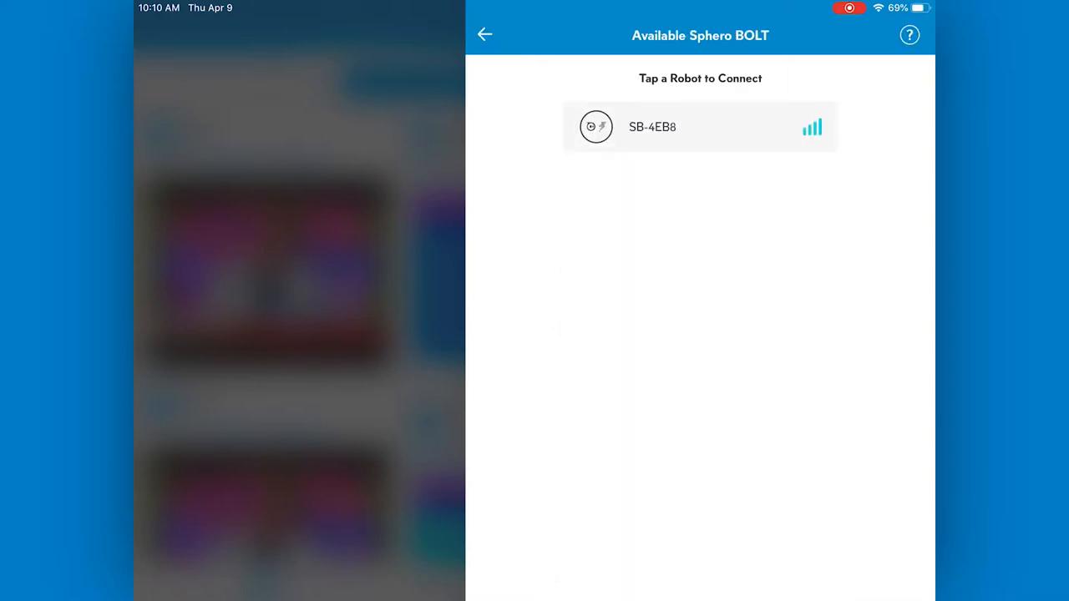
pyautogui.click(700, 127)
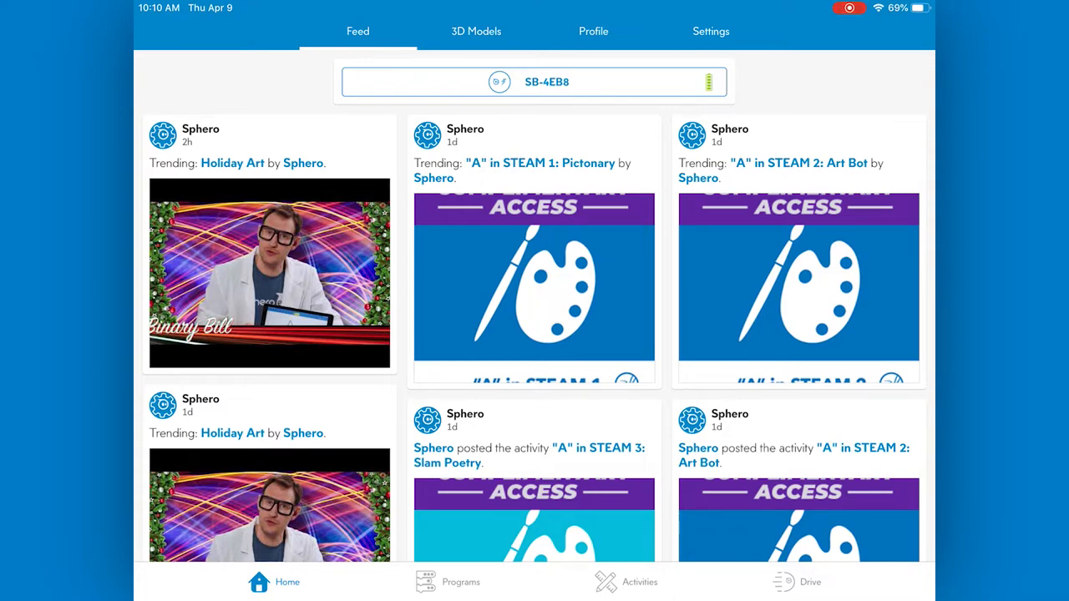
# Go to edu.sphero.com in the browser to reach the Sphero Edu welcome hub
pyautogui.click(461, 582)
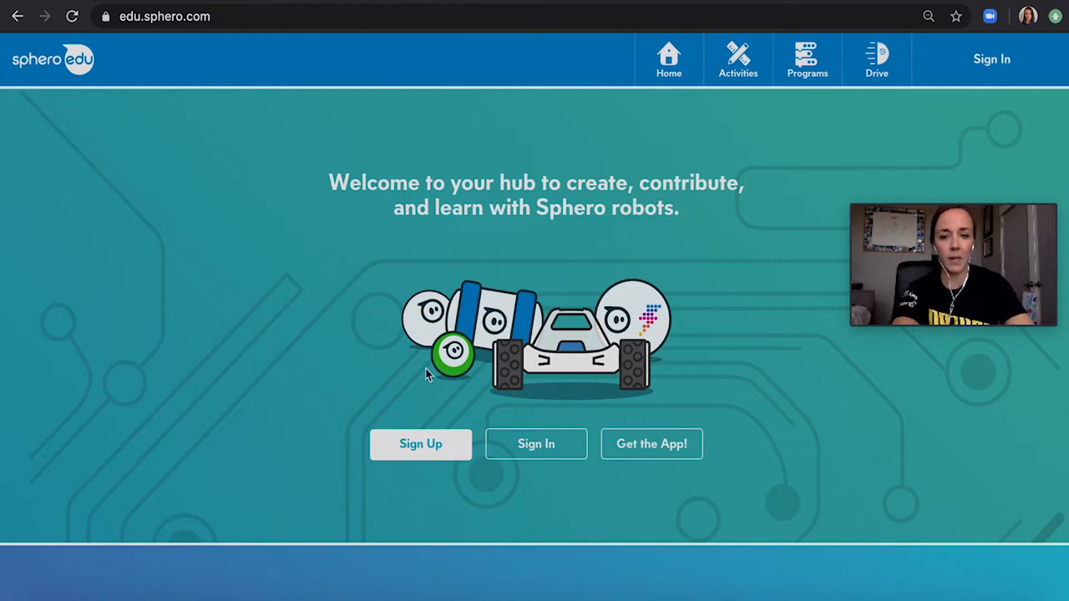
# Start Sign Up and choose the Parent account type to reach the Parent Sign Up form
pyautogui.click(421, 445)
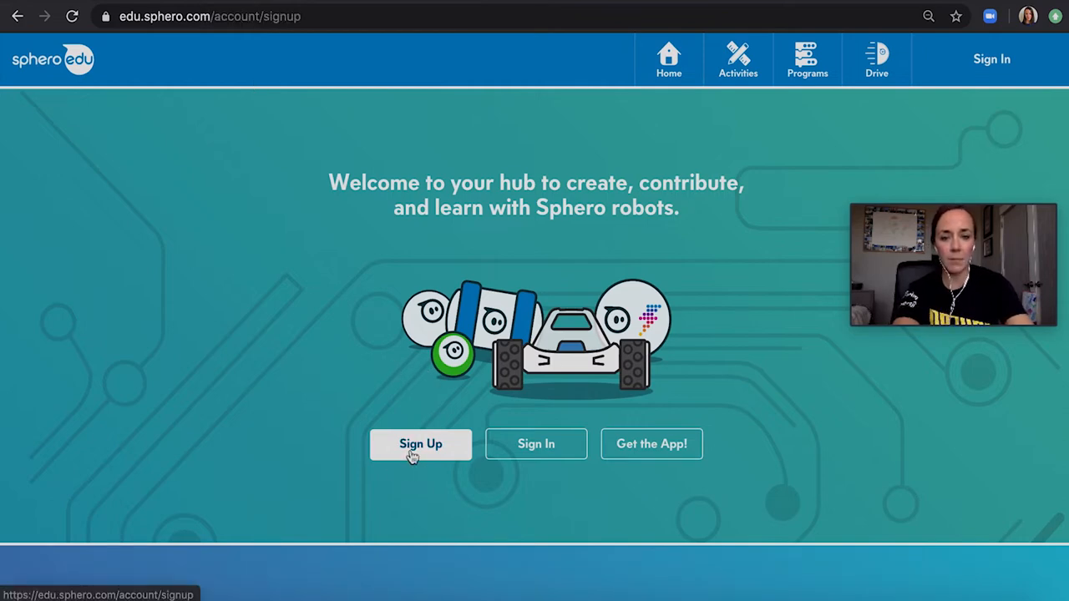
pyautogui.click(421, 444)
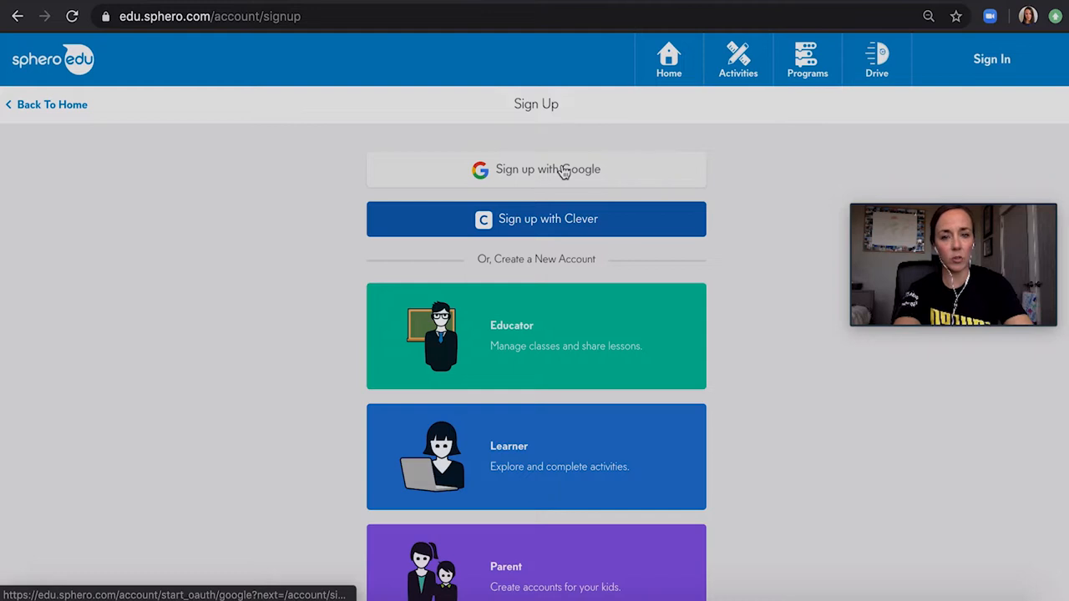
pyautogui.scroll(-3)
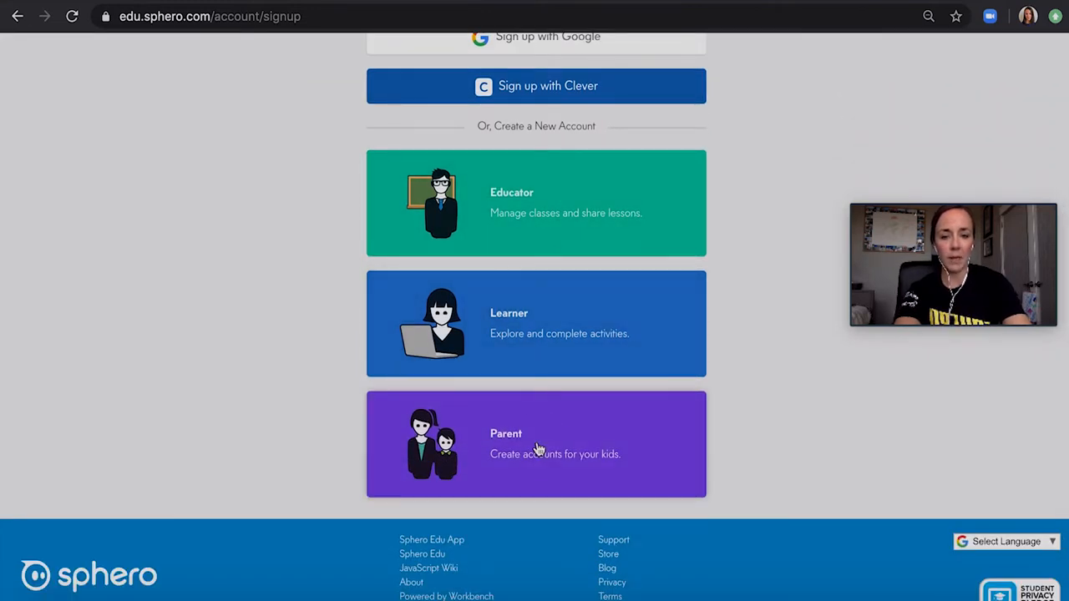
pyautogui.click(535, 444)
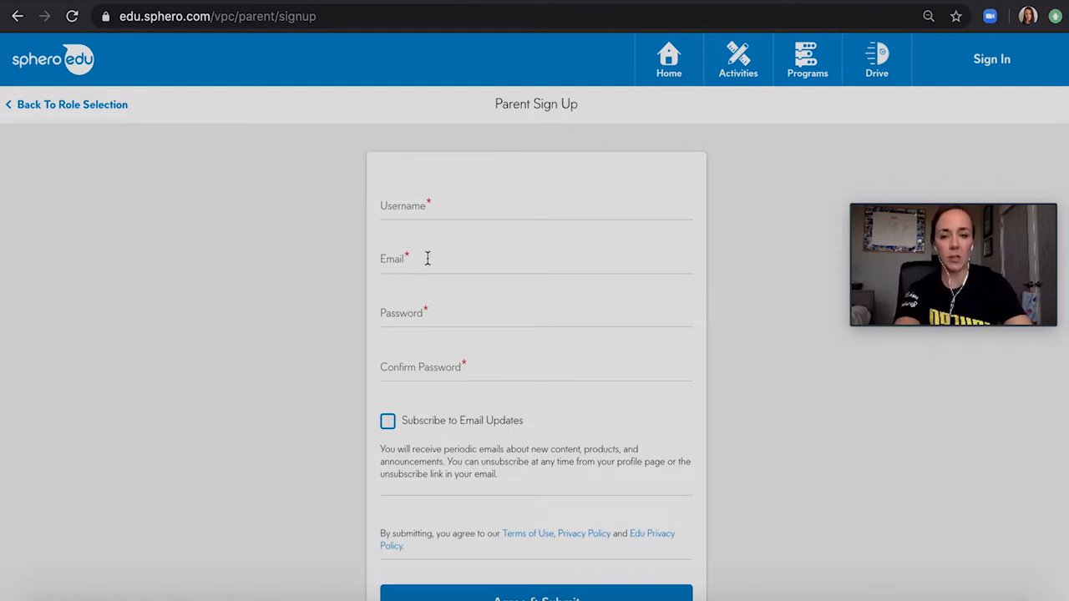
pyautogui.moveTo(477, 438)
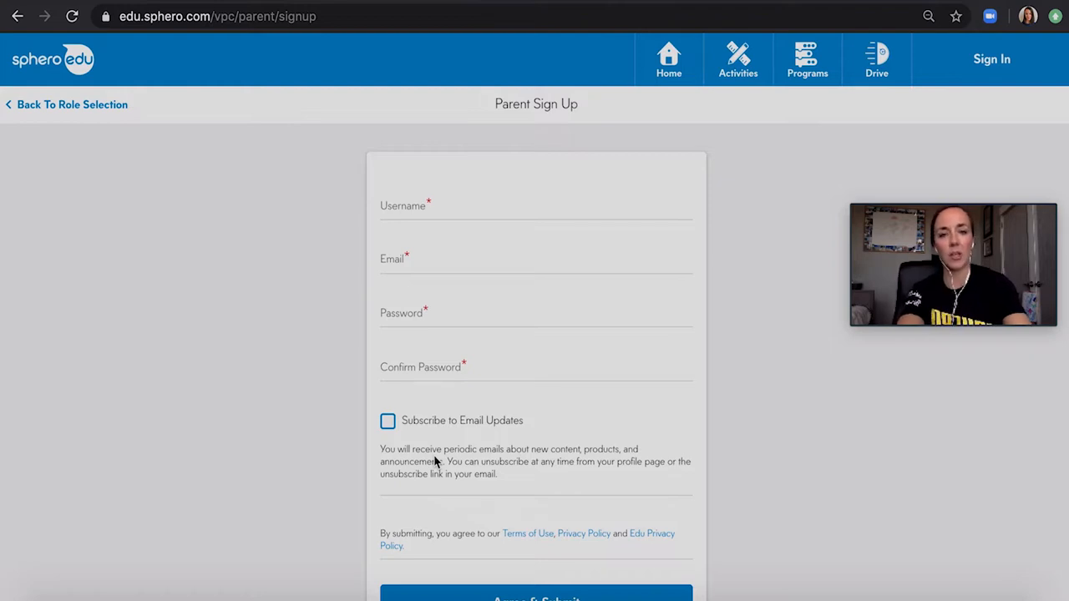
pyautogui.scroll(-3)
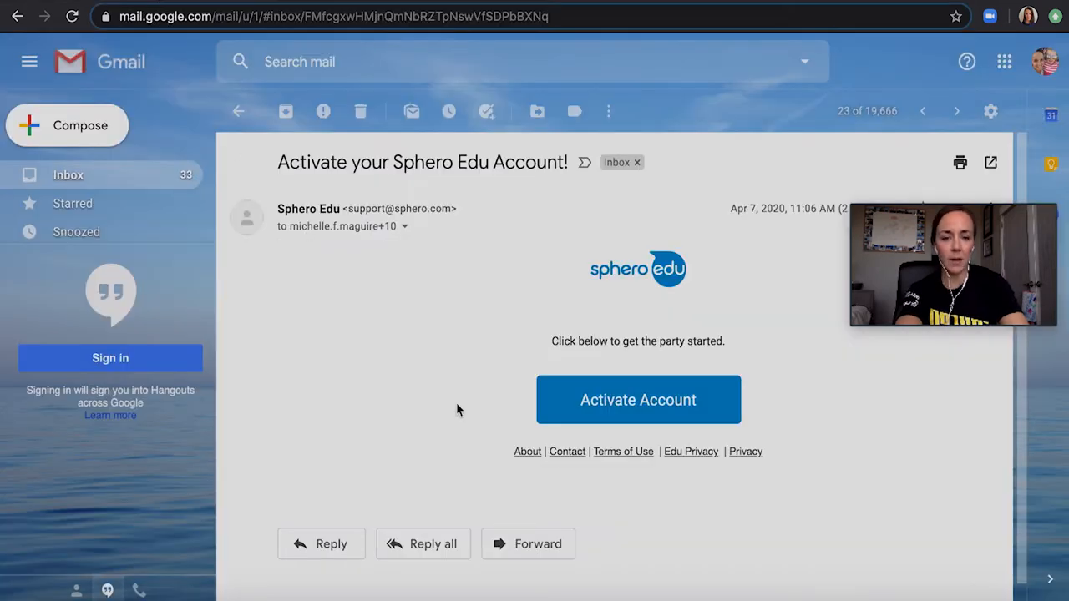
pyautogui.moveTo(591, 424)
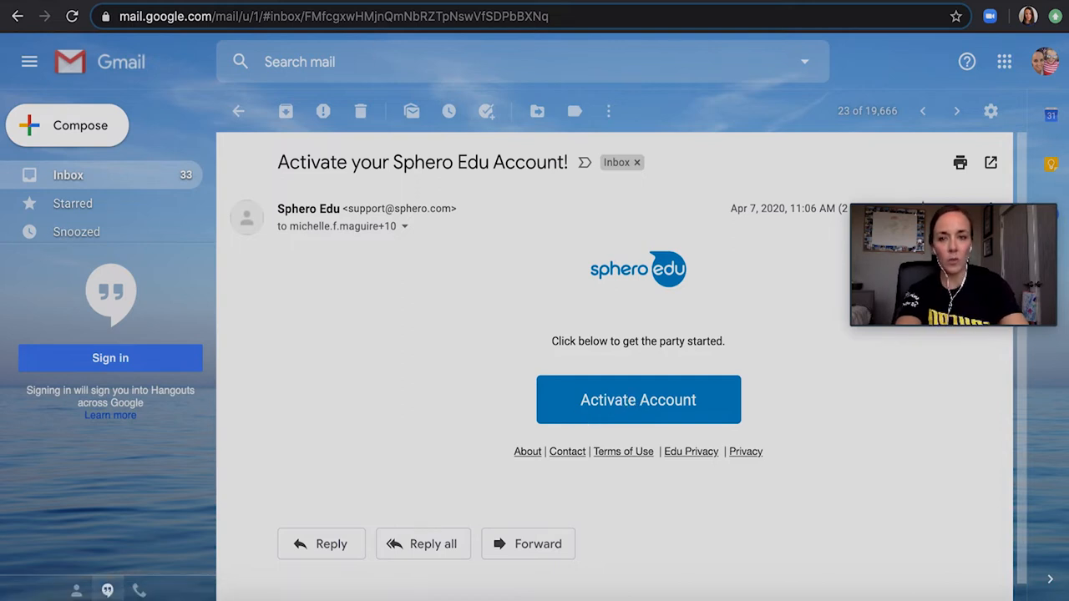
# Activate the new Sphero Edu account from the Gmail activation email
pyautogui.click(638, 400)
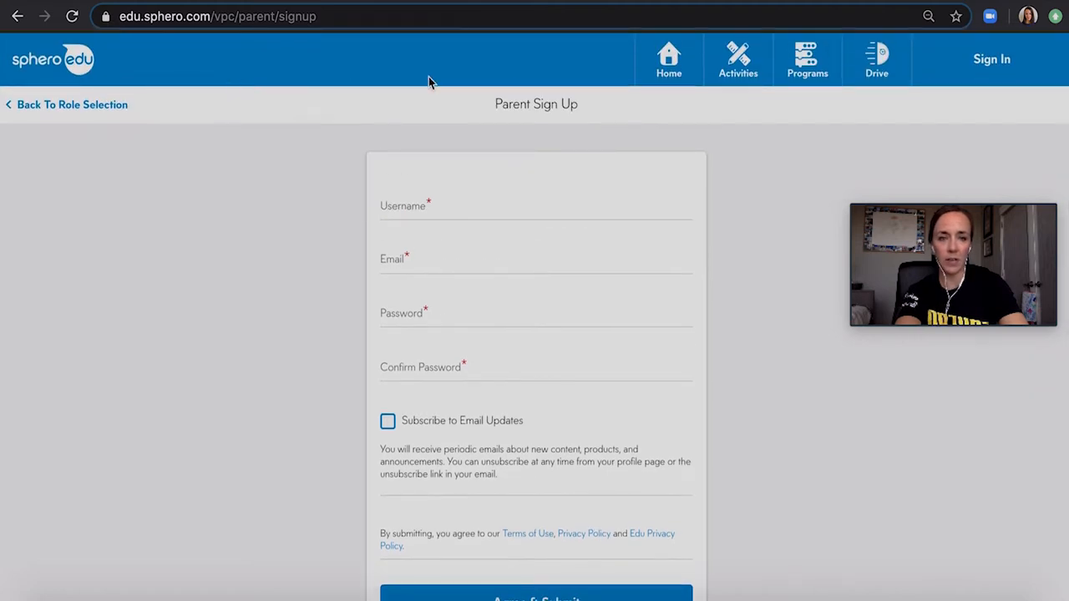
# Sign in as michelleparent and move on to entering the password
pyautogui.click(992, 59)
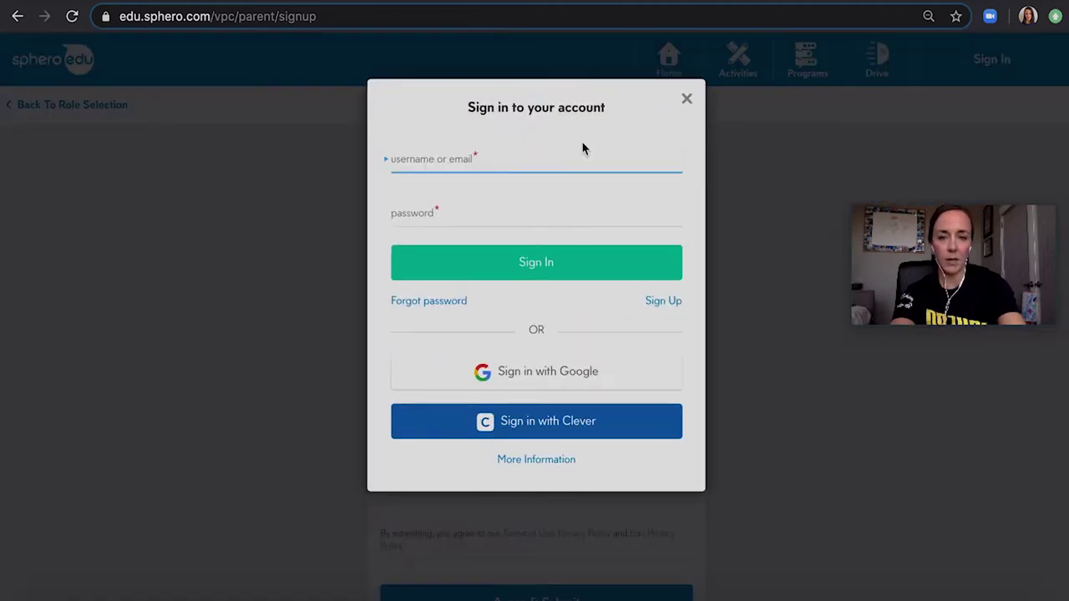
pyautogui.write('michelleparent')
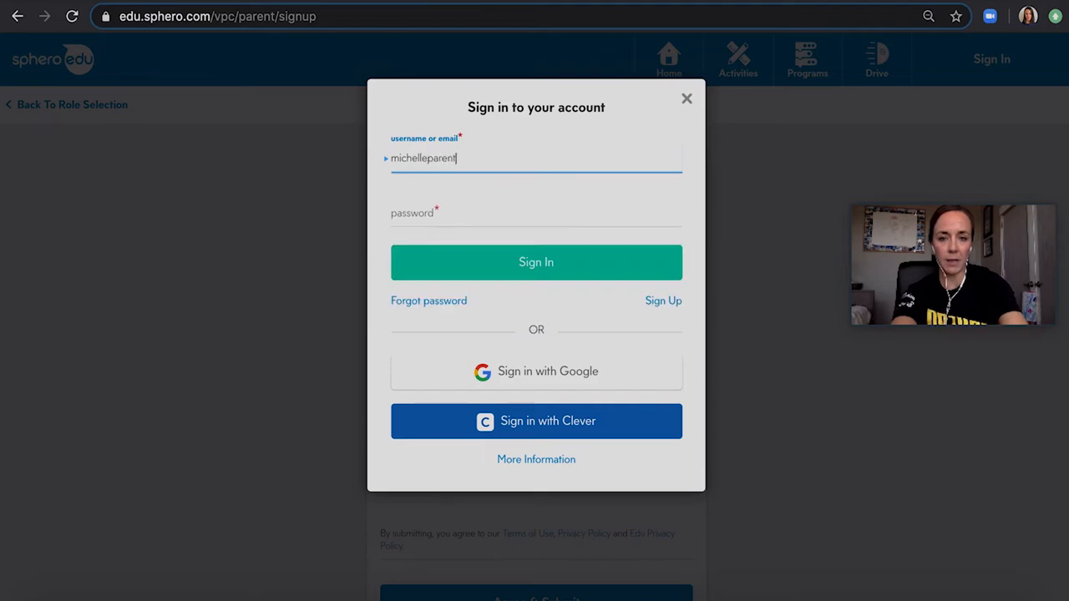
pyautogui.click(536, 261)
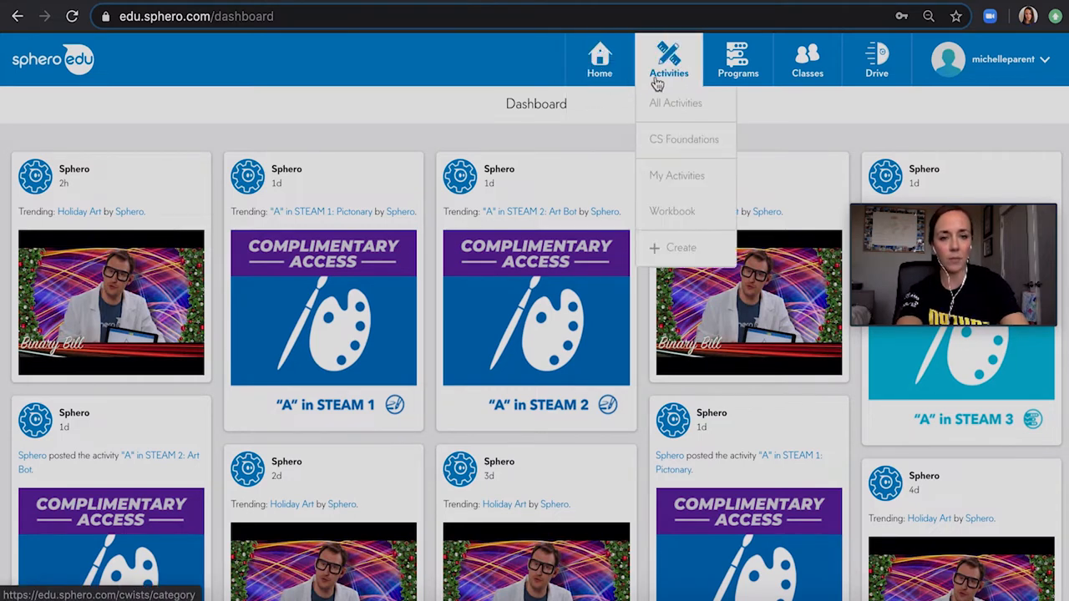
# Browse the Activities options, then open the Children page of the parent's class
pyautogui.click(738, 58)
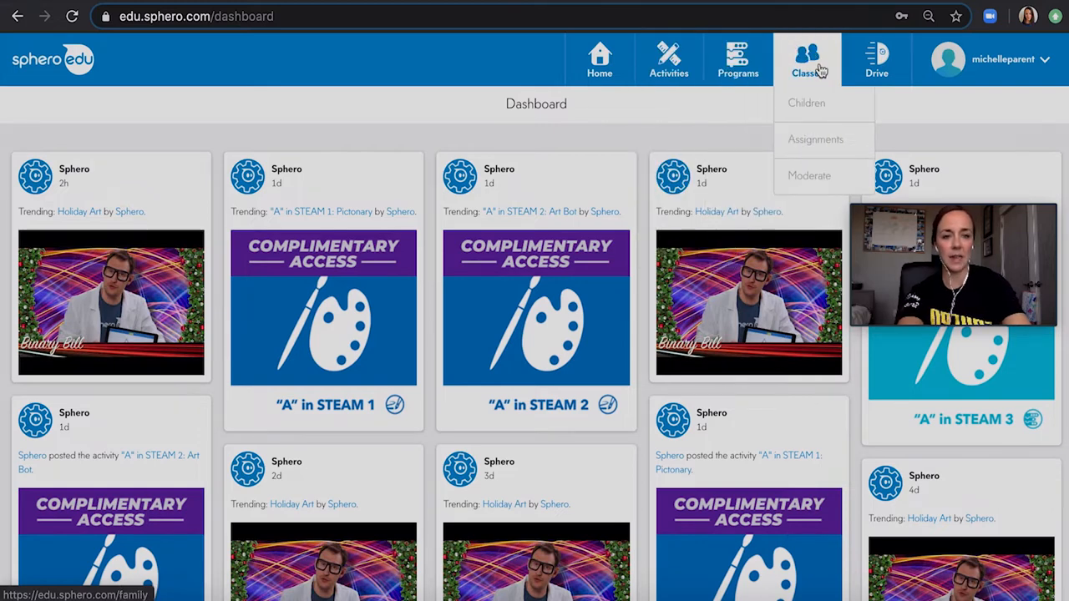
pyautogui.moveTo(805, 103)
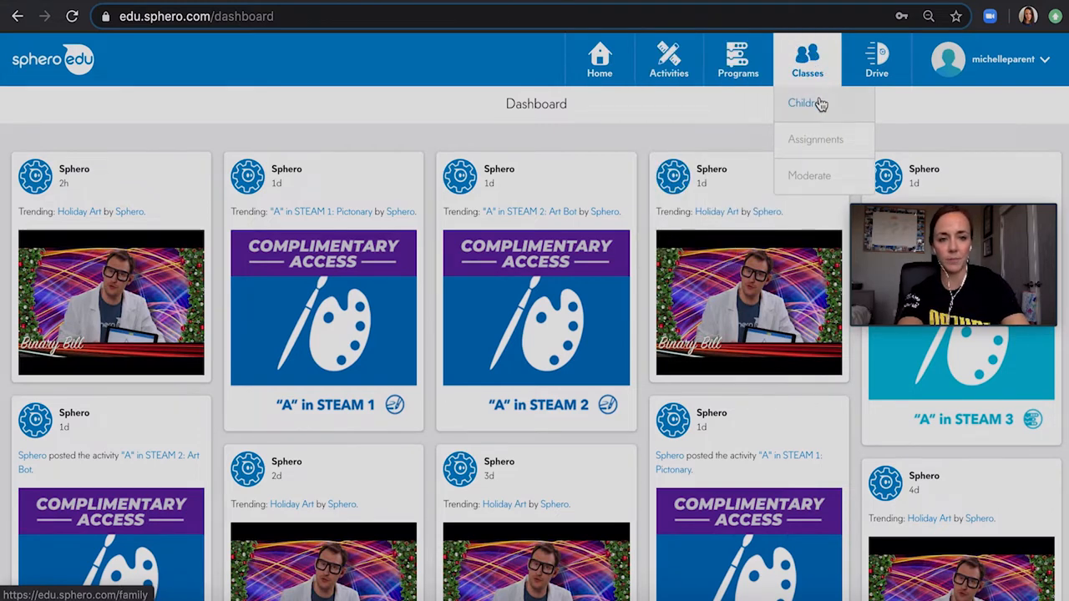
pyautogui.click(804, 104)
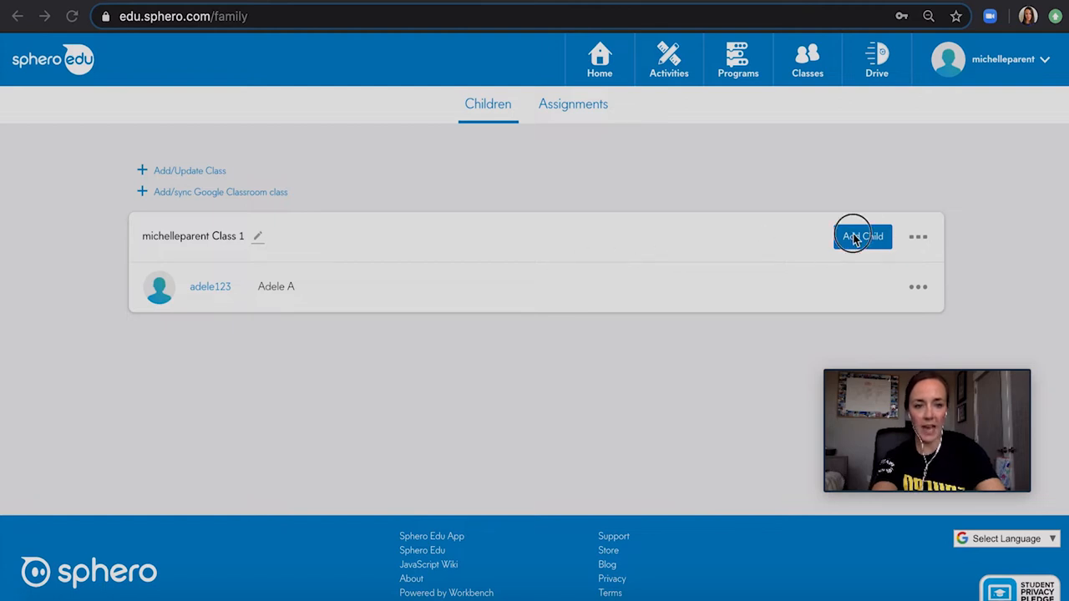
# Start adding a new child account, then close the form without saving
pyautogui.click(862, 236)
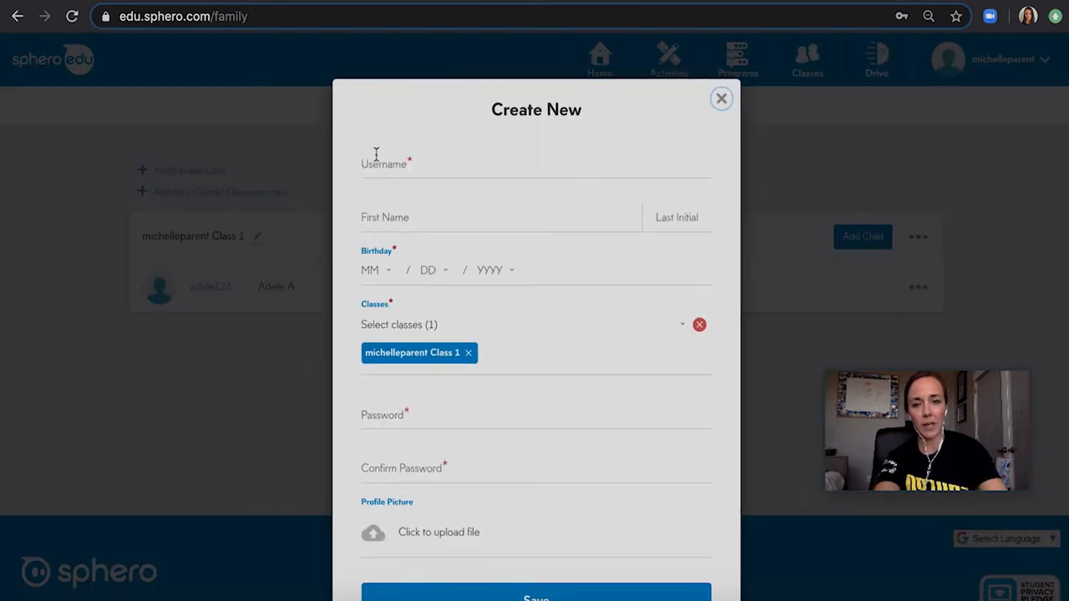
pyautogui.moveTo(411, 224)
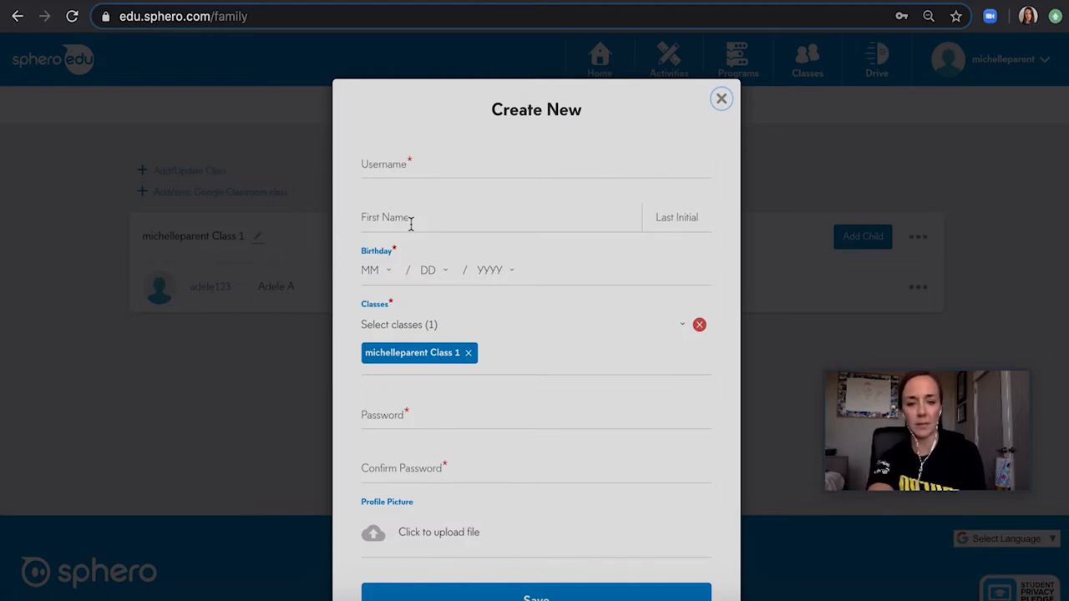
pyautogui.scroll(-3)
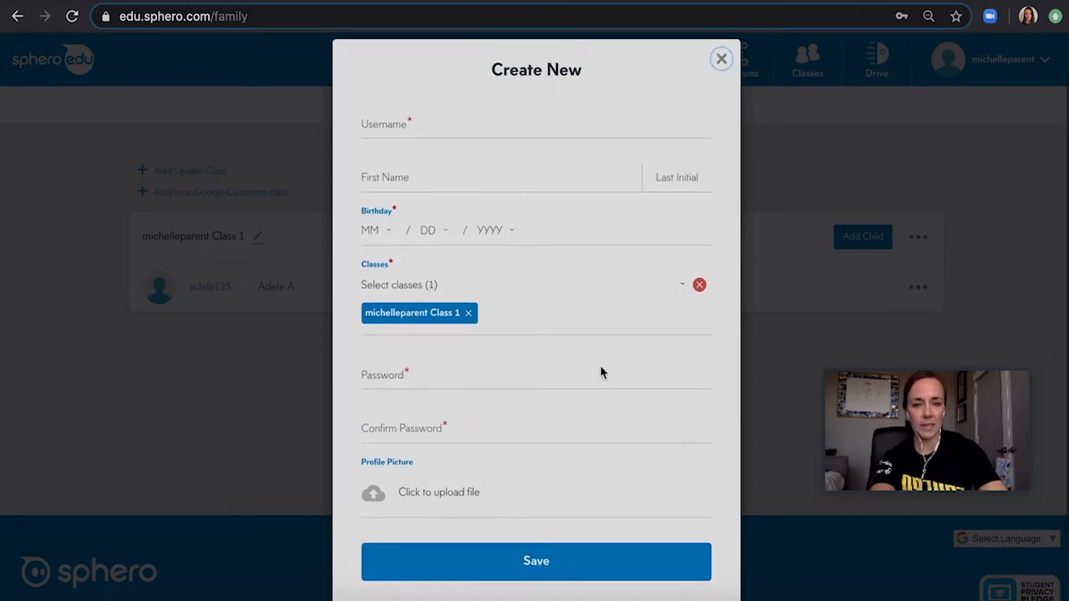
pyautogui.click(721, 58)
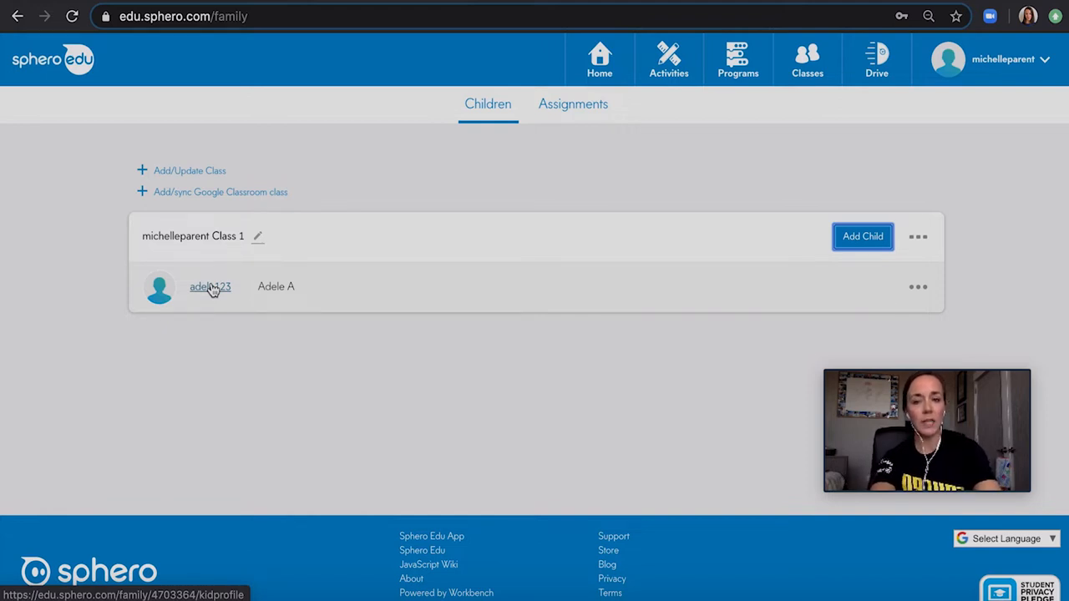
# Open adele123's profile and its Edit Child Permissions page, then the account options
pyautogui.click(210, 287)
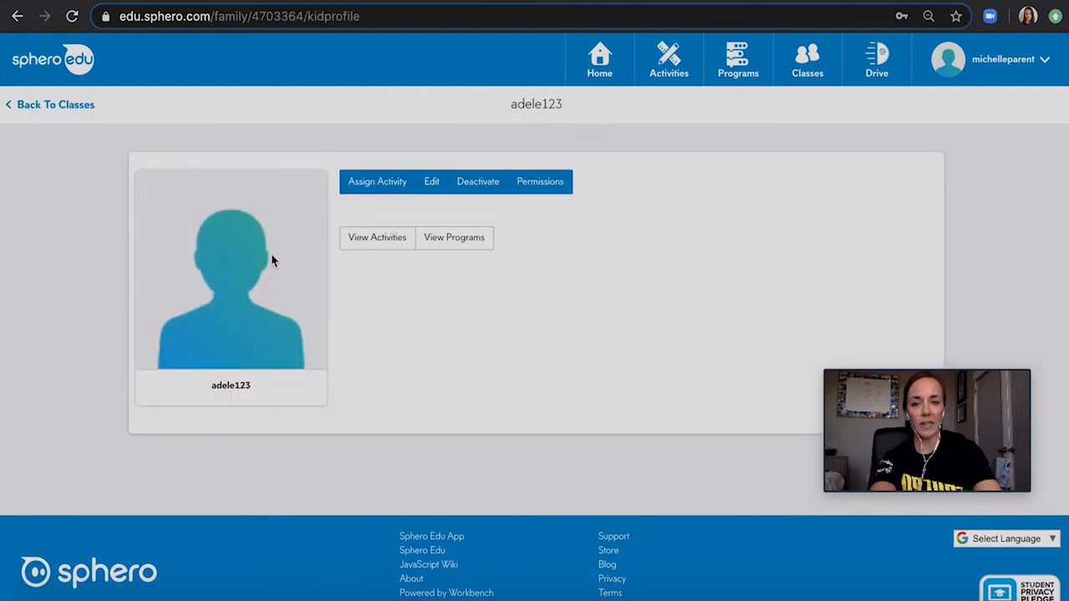
pyautogui.click(540, 180)
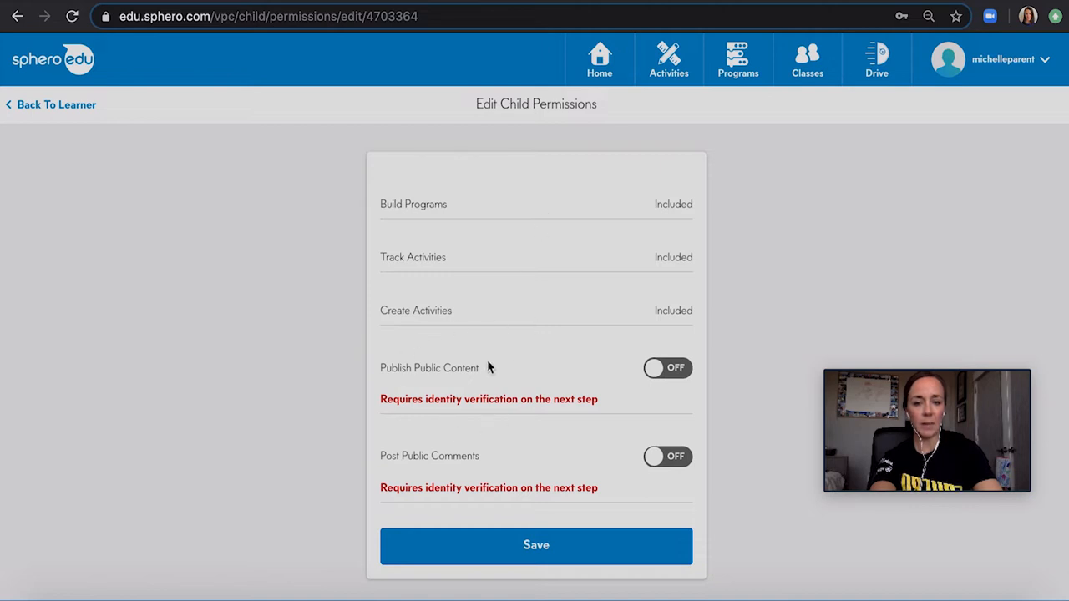
pyautogui.moveTo(454, 492)
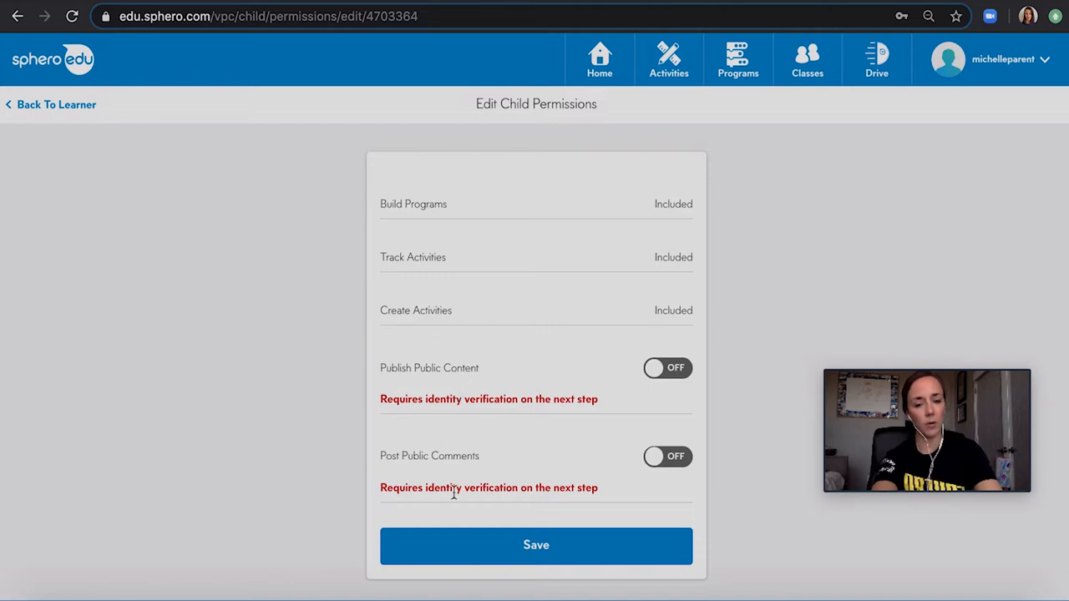
pyautogui.moveTo(476, 472)
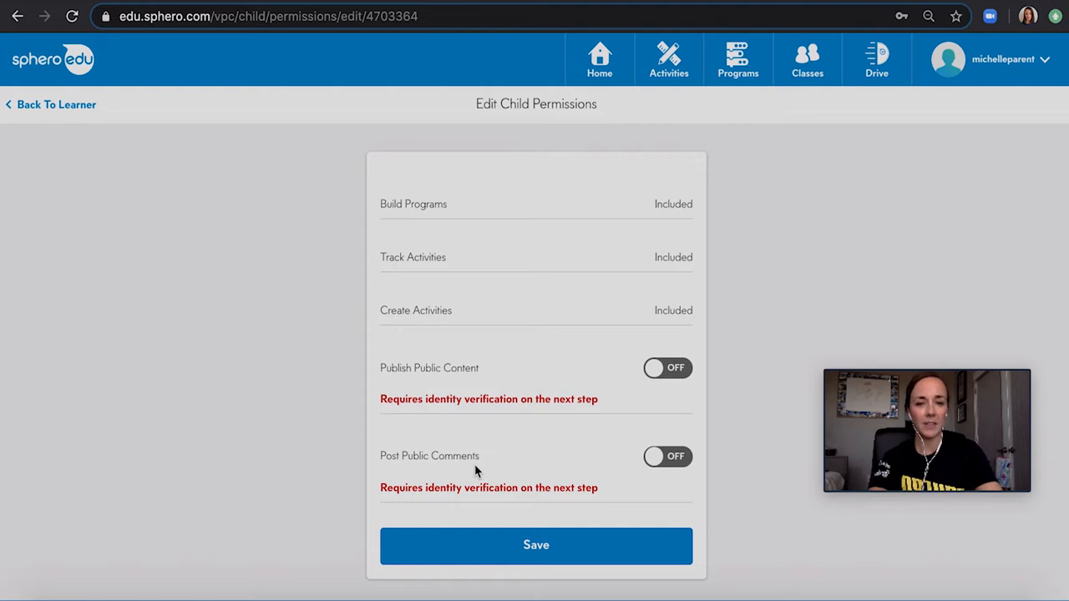
pyautogui.moveTo(722, 351)
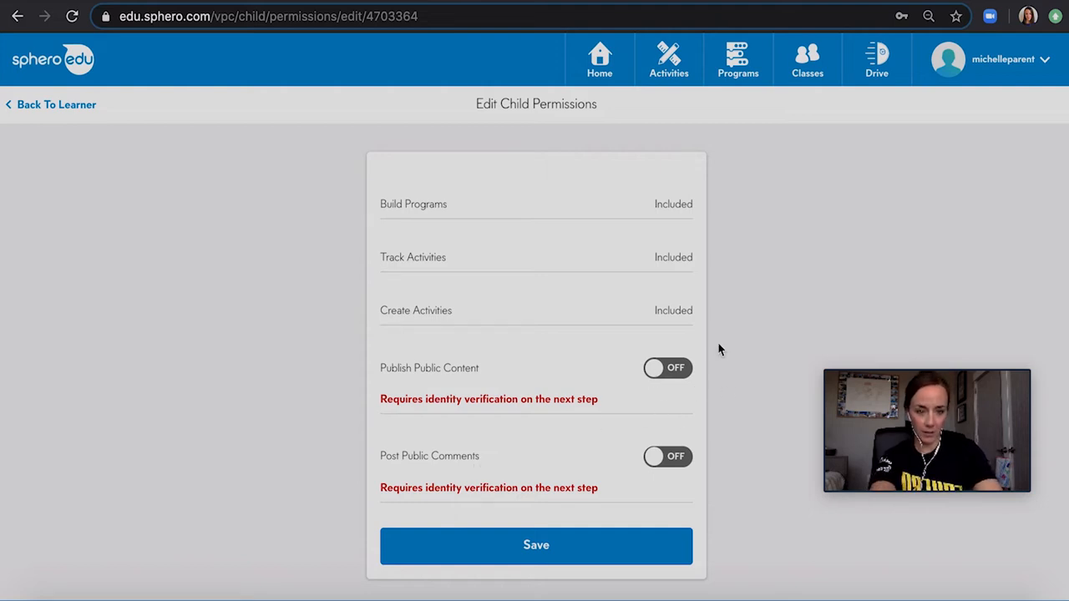
pyautogui.click(1002, 58)
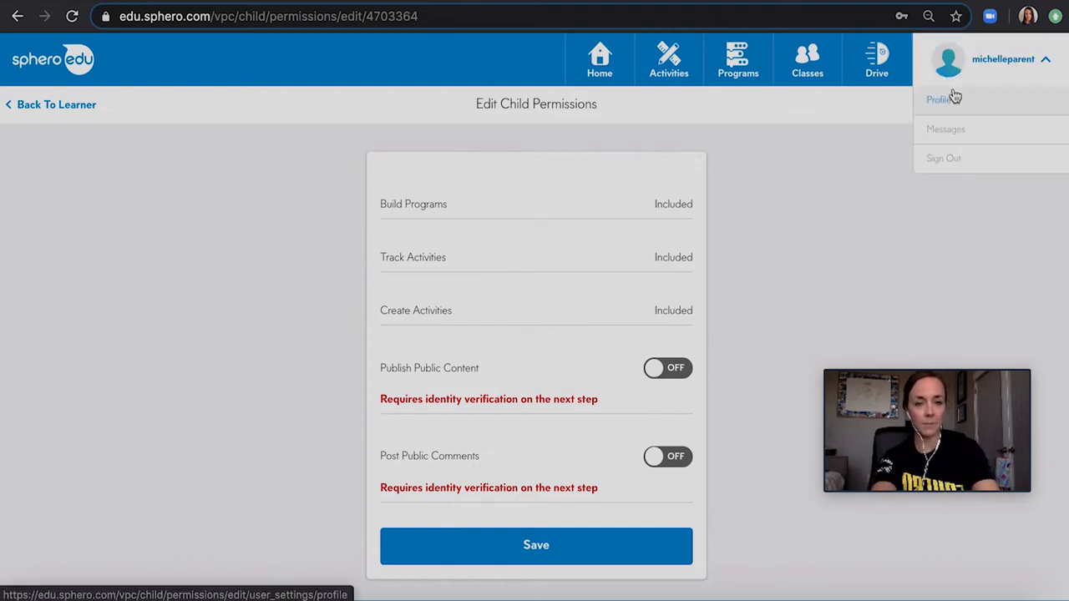
# Open the account Profile and start parent identity verification from the unverified banner
pyautogui.click(938, 100)
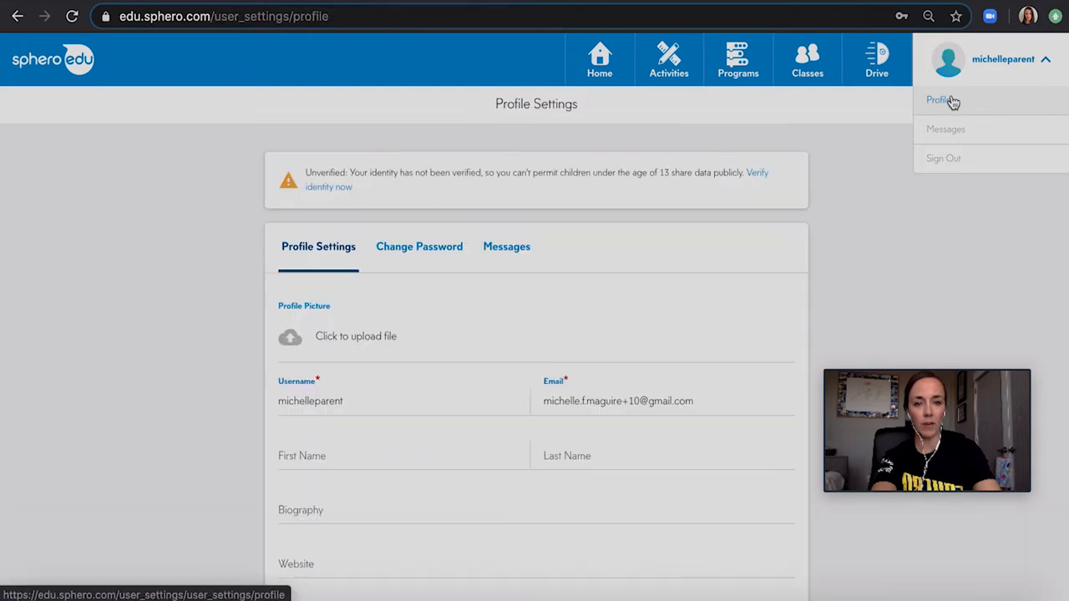
pyautogui.click(755, 172)
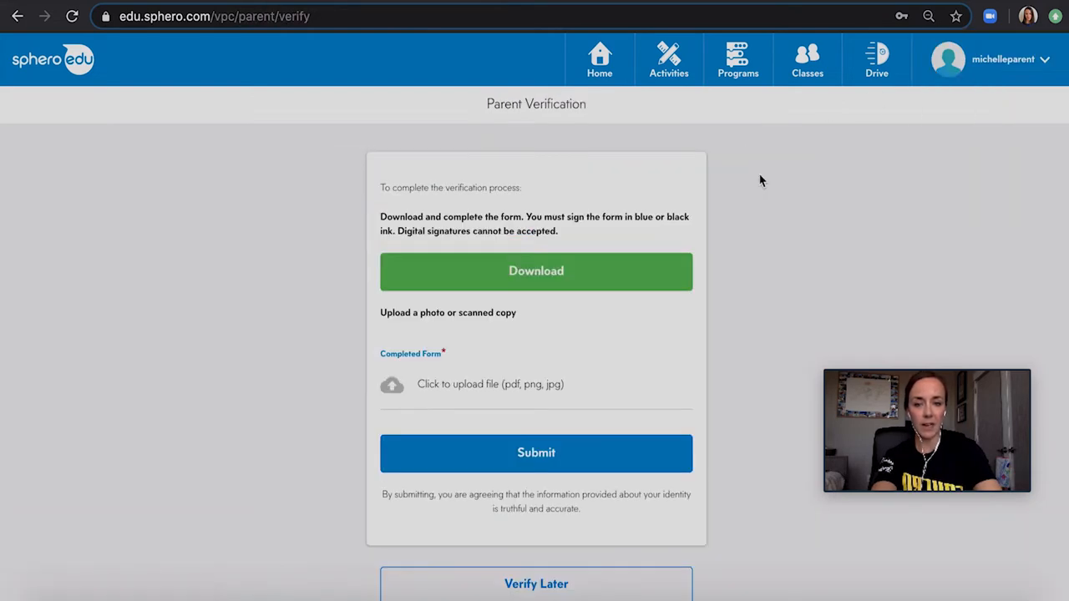
pyautogui.moveTo(478, 316)
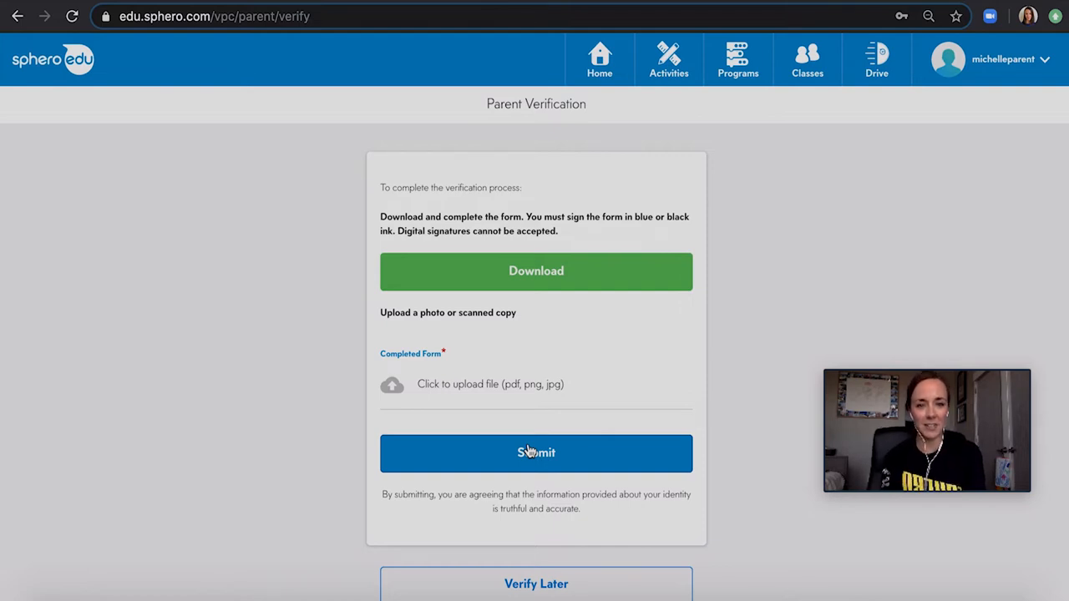
pyautogui.moveTo(681, 104)
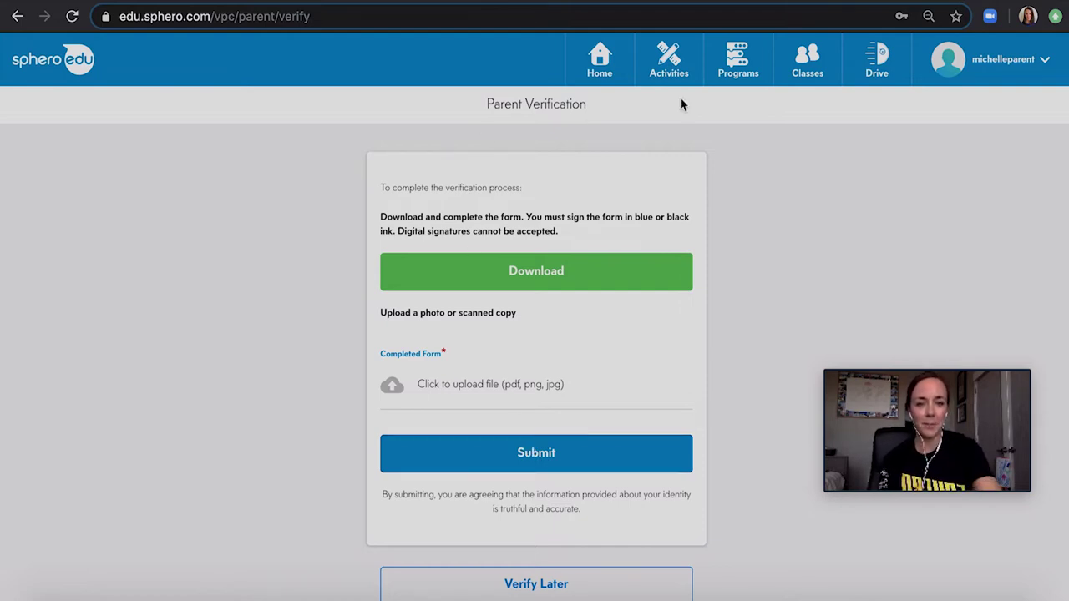
# Browse the Activities catalog down past the STEAM and Nature lessons to the Draw cards
pyautogui.click(669, 59)
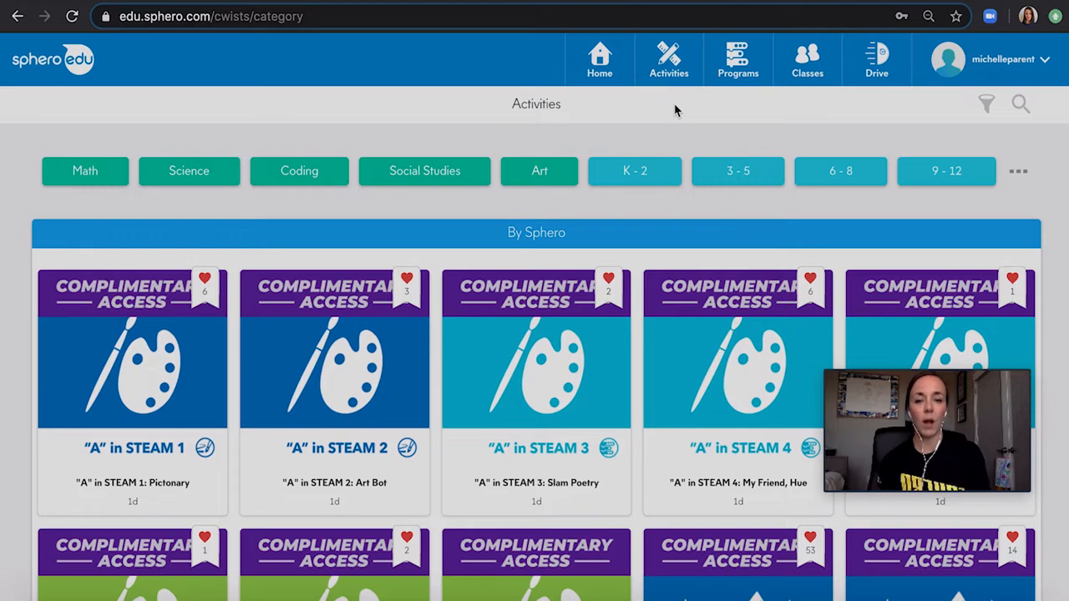
pyautogui.moveTo(661, 264)
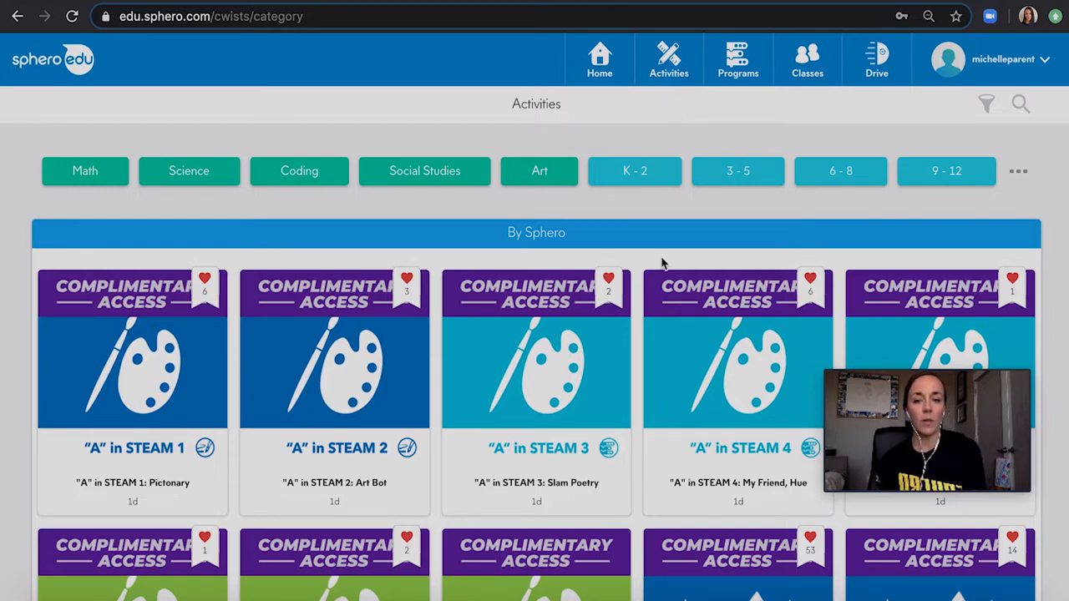
pyautogui.scroll(-3)
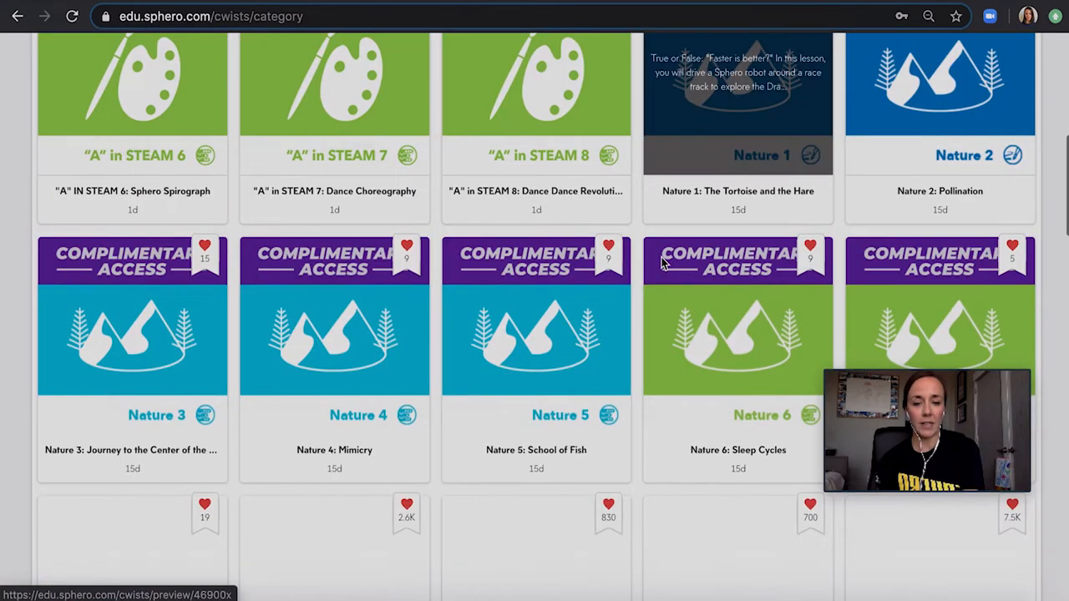
pyautogui.scroll(-3)
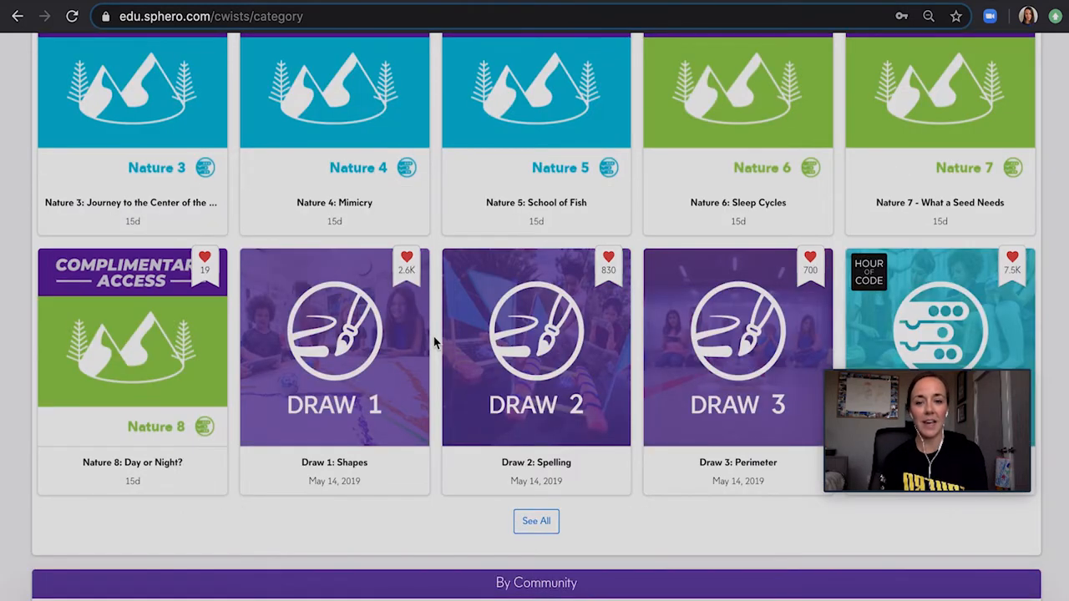
pyautogui.moveTo(334, 346)
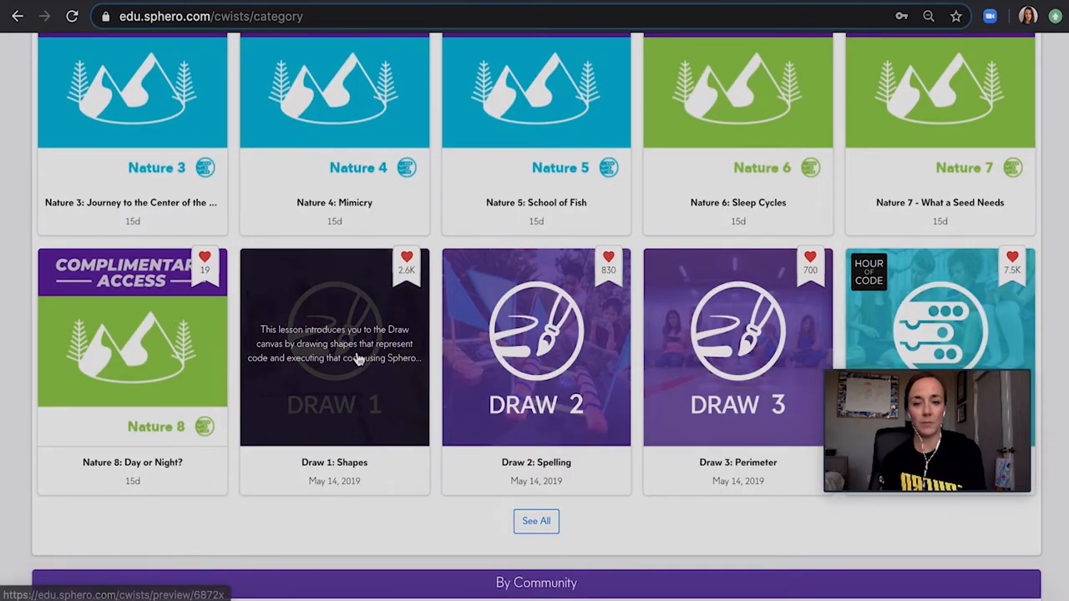
# Start the Draw 1: Shapes activity from its lesson card, confirming the start
pyautogui.click(334, 346)
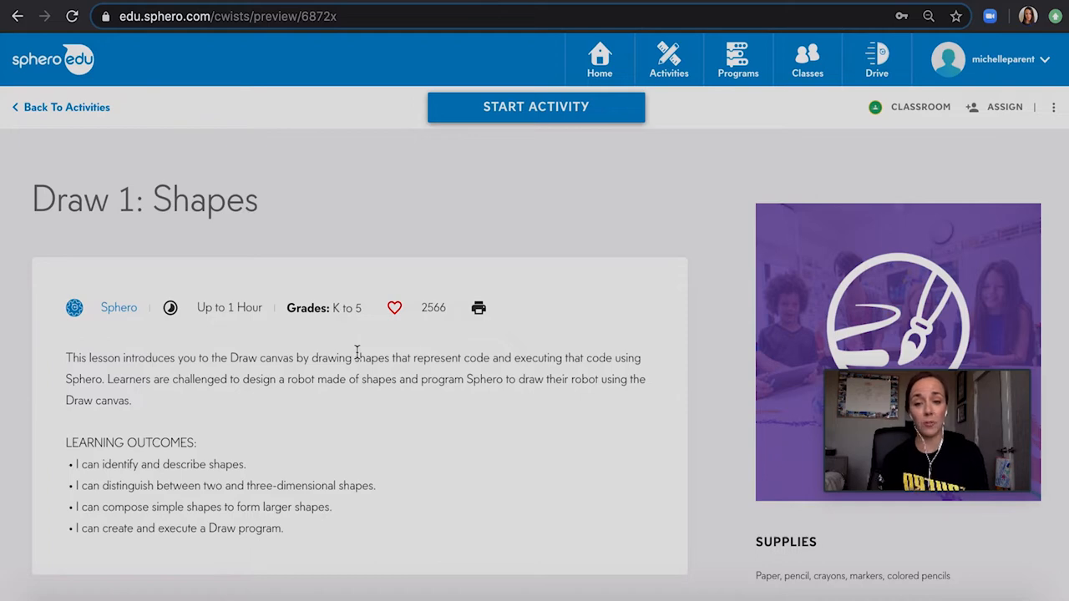
pyautogui.scroll(-3)
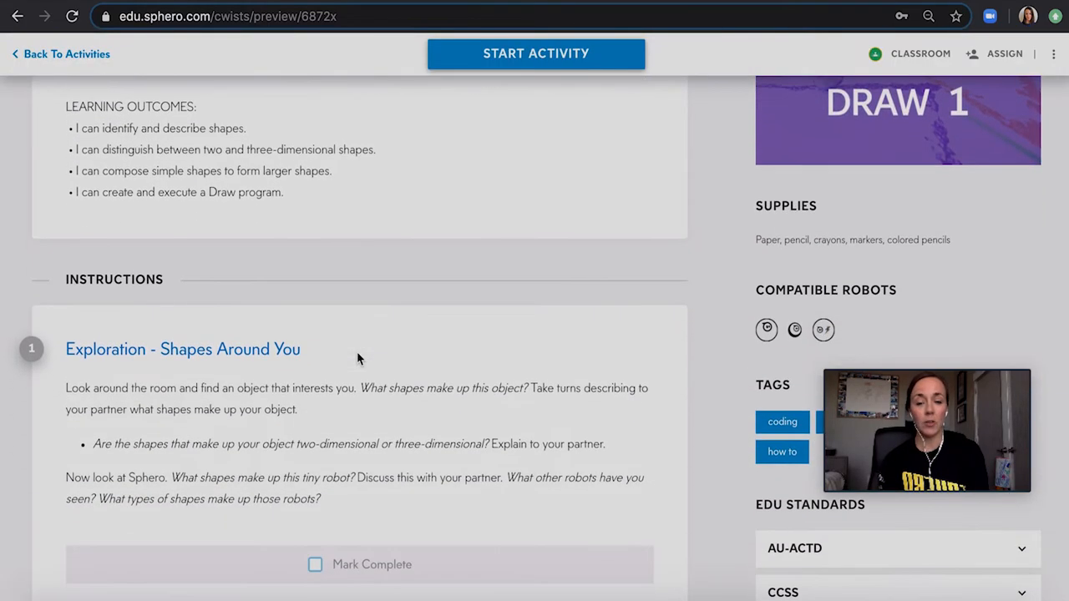
pyautogui.click(534, 53)
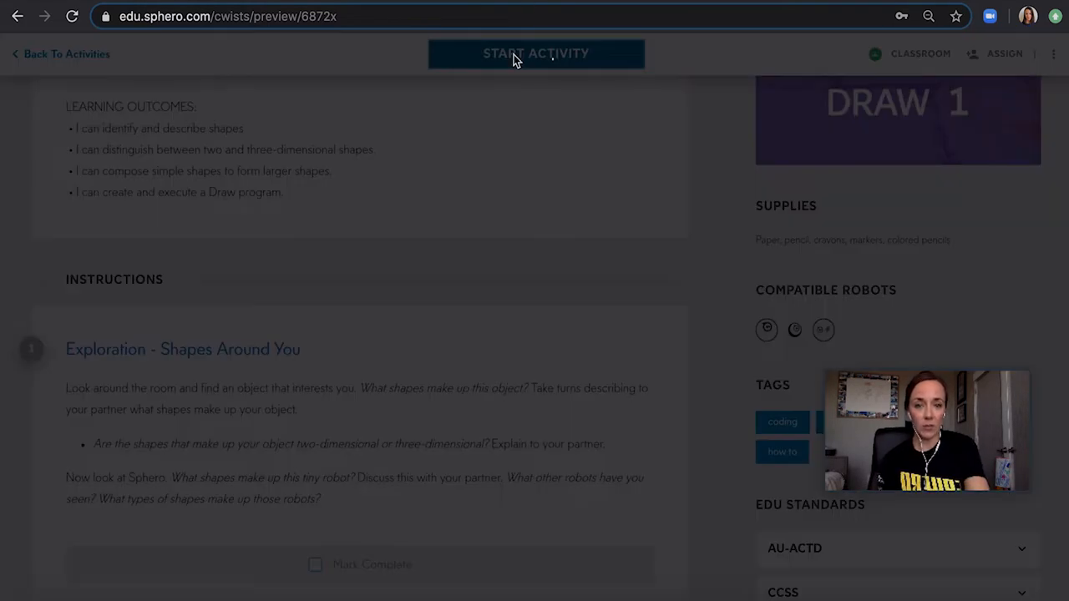
pyautogui.click(534, 53)
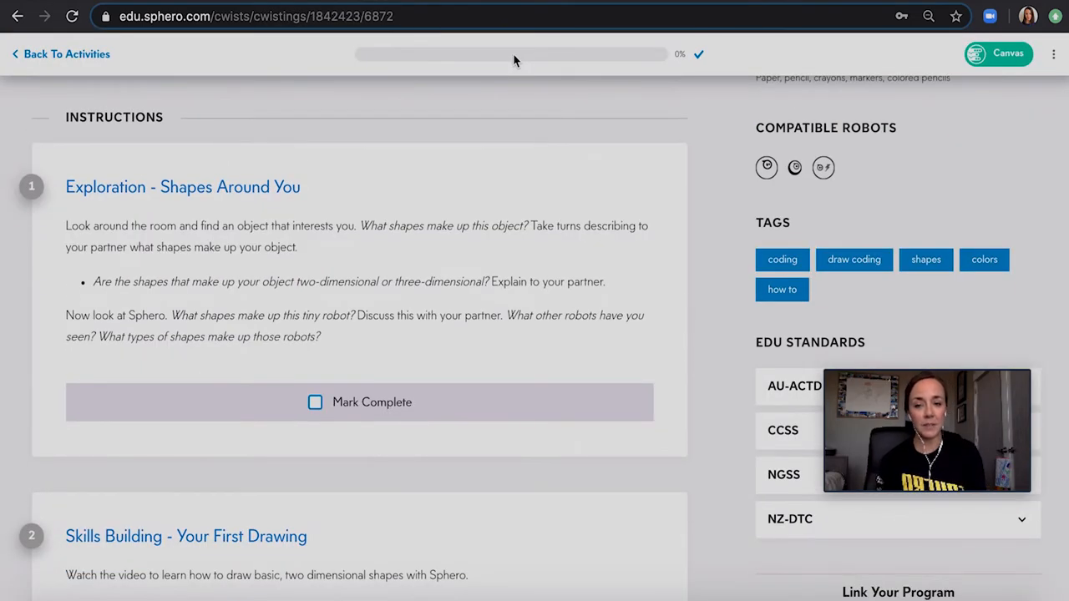
# Mark the Exploration - Shapes Around You step complete, bringing progress to 25%
pyautogui.click(314, 401)
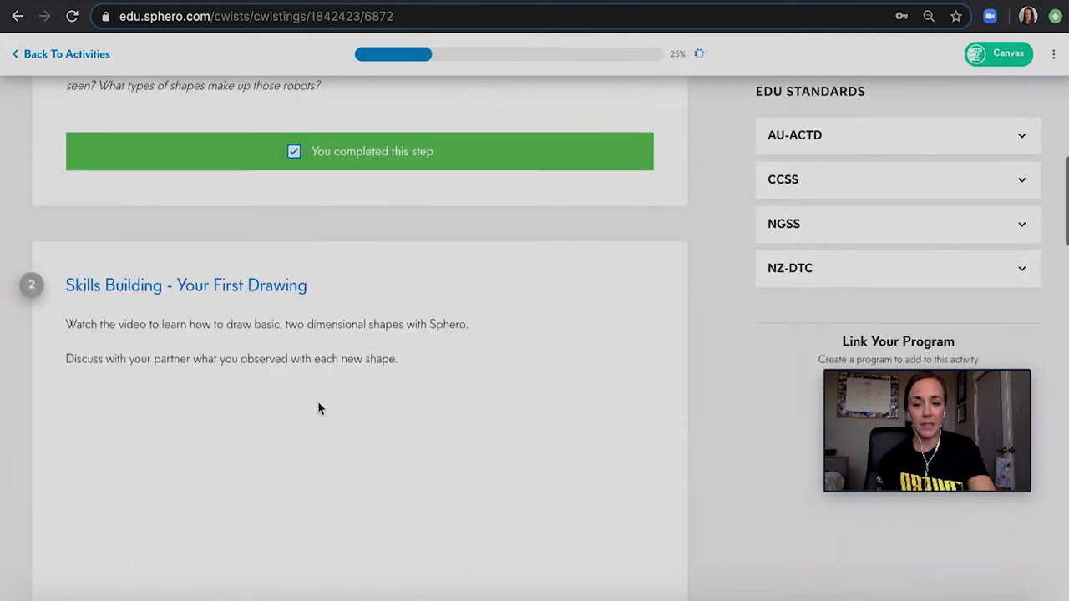
pyautogui.scroll(-3)
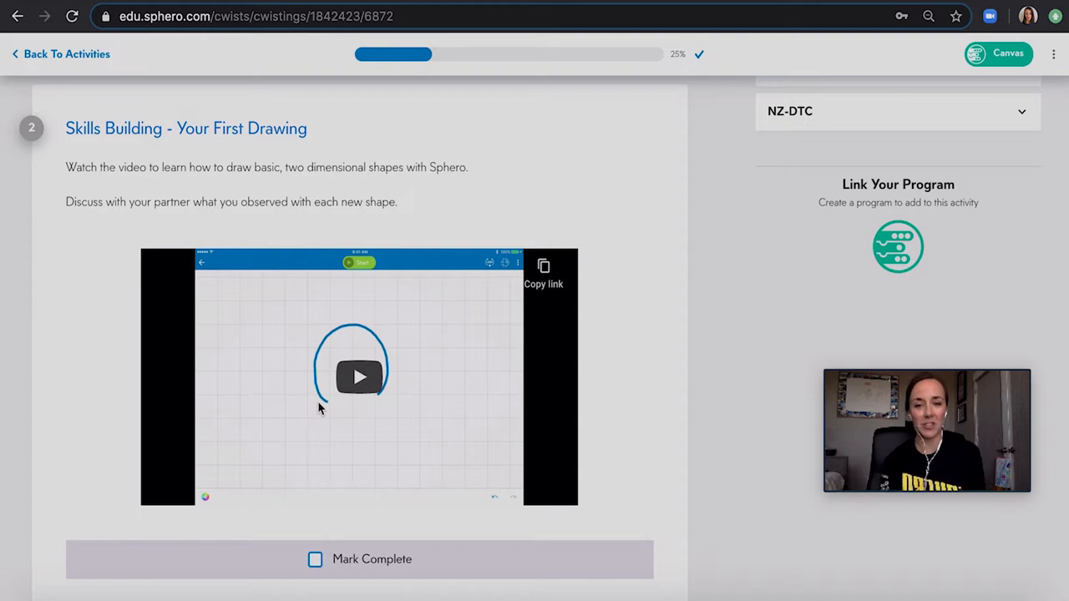
pyautogui.scroll(-3)
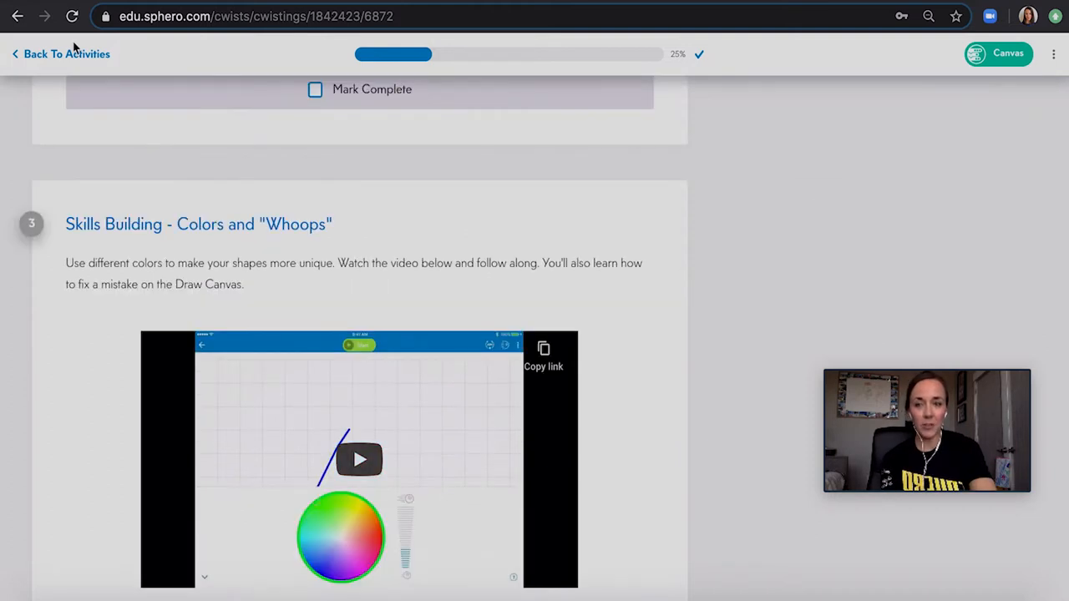
# Return to the activities catalog and scroll to the Blocks 1: Intro & Loops card
pyautogui.click(67, 53)
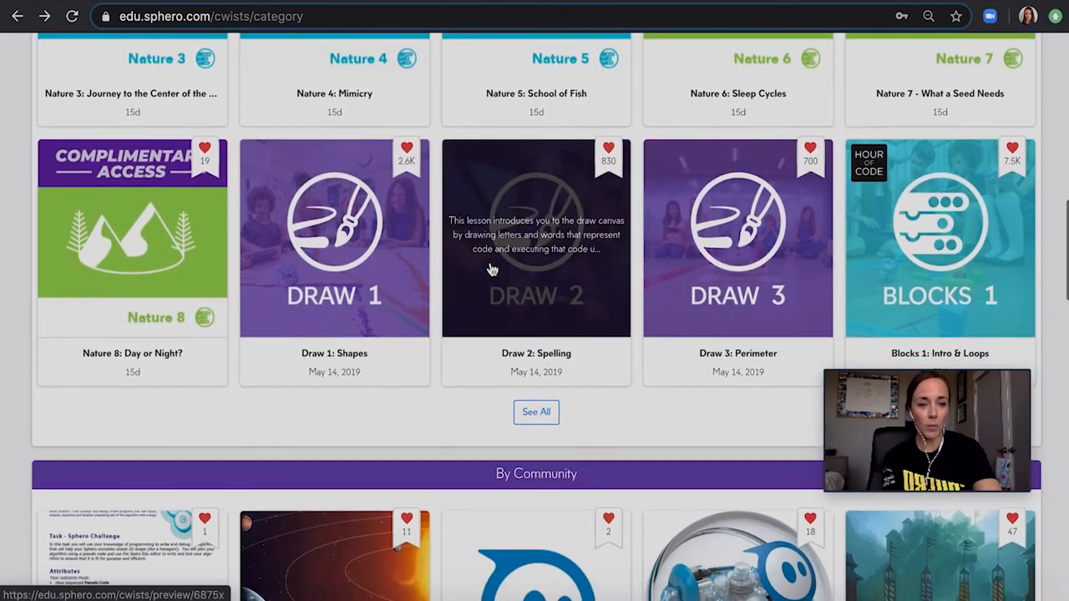
pyautogui.moveTo(952, 290)
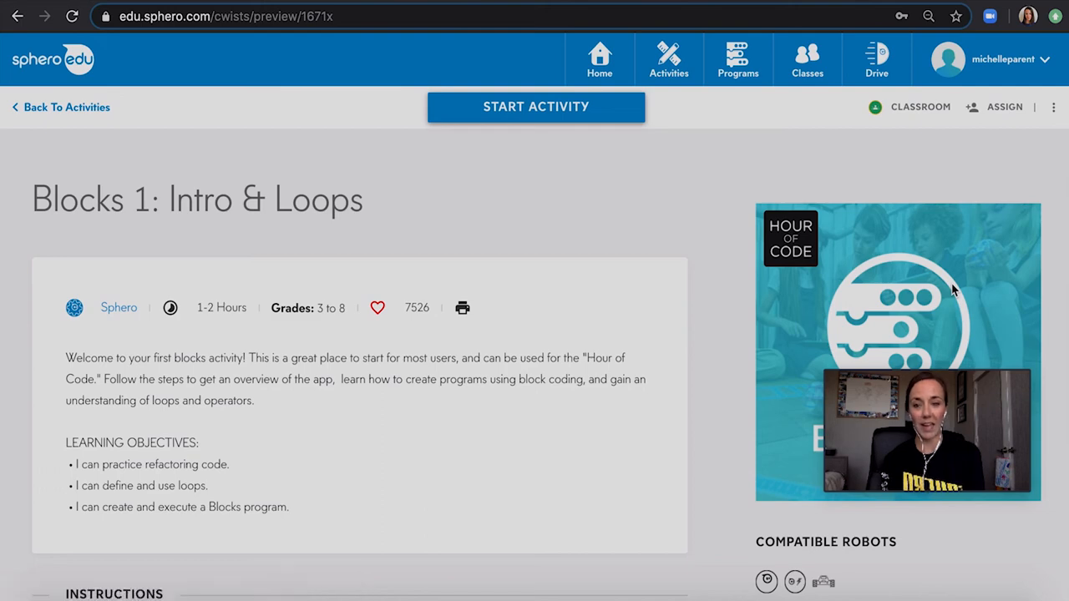
pyautogui.scroll(-3)
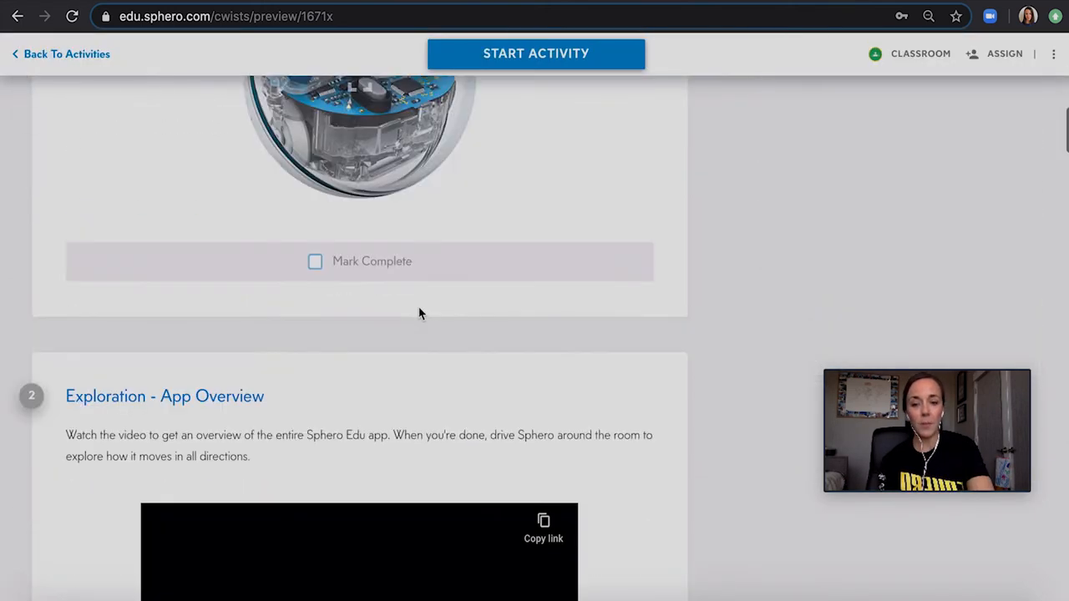
pyautogui.scroll(-3)
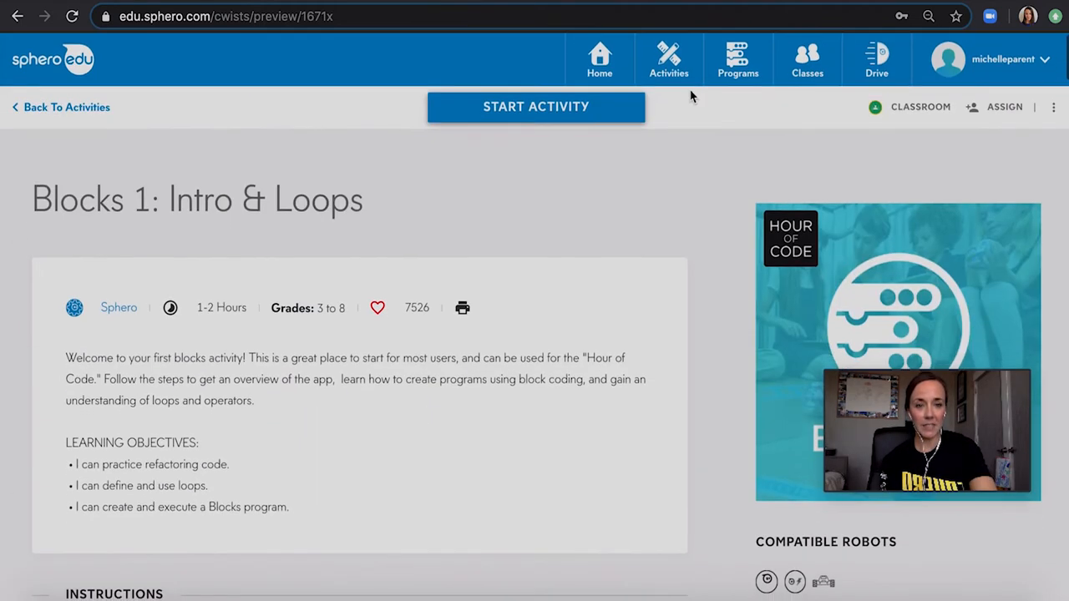
# Begin a new program from Programs > Create named MyFirstBlockProgram
pyautogui.click(738, 60)
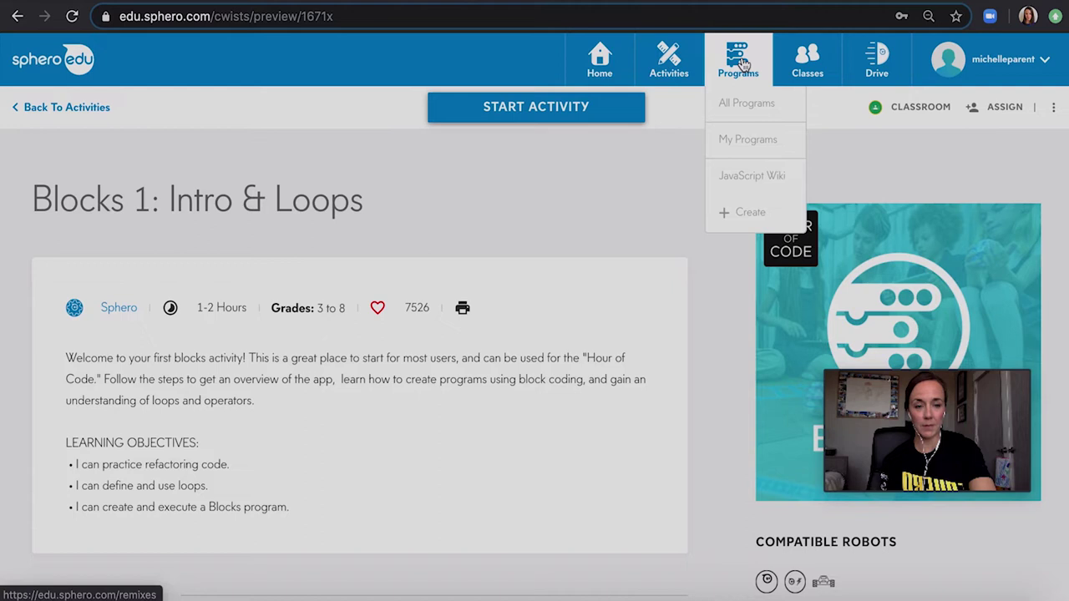
pyautogui.moveTo(745, 212)
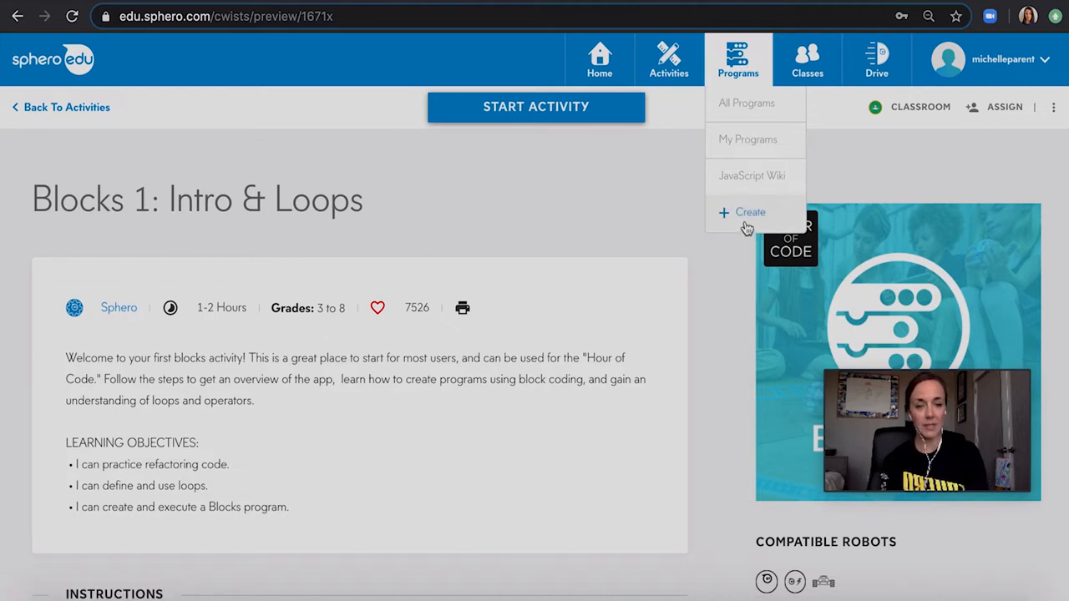
pyautogui.click(749, 212)
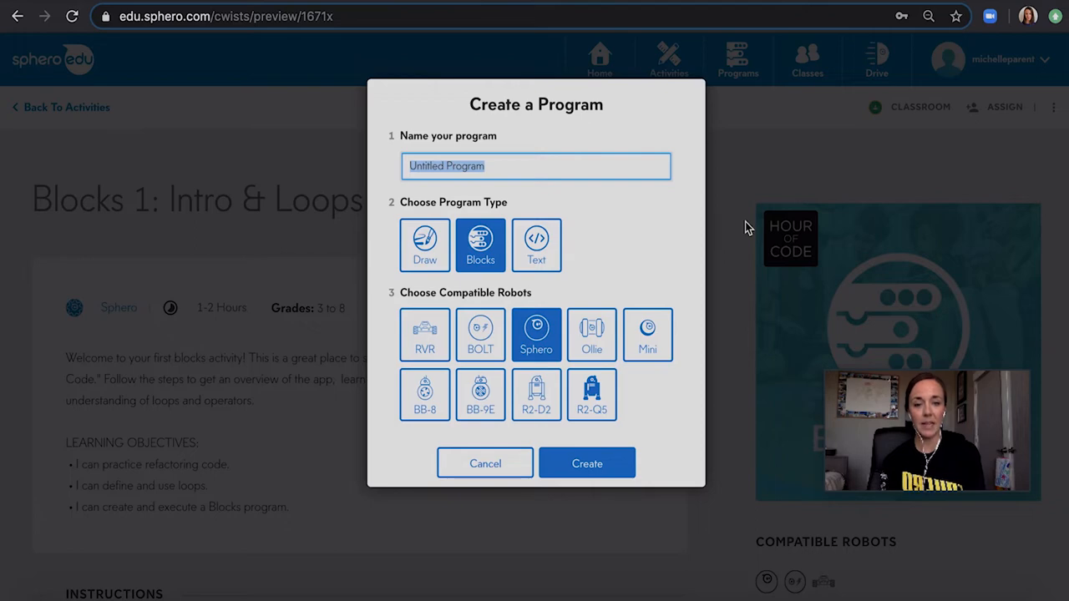
pyautogui.write('M')
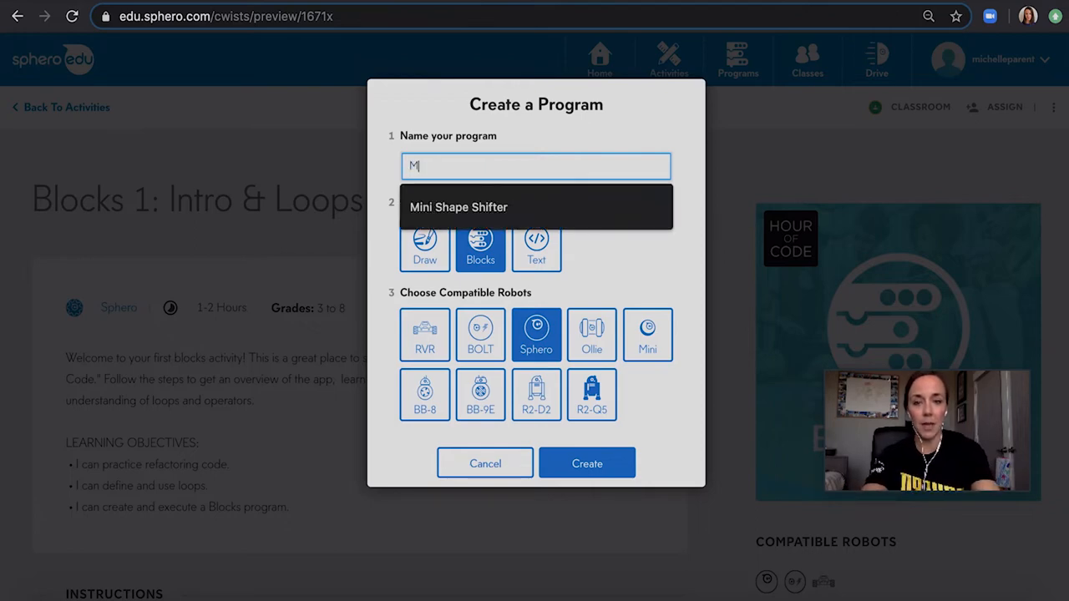
pyautogui.write('yFirstBloc')
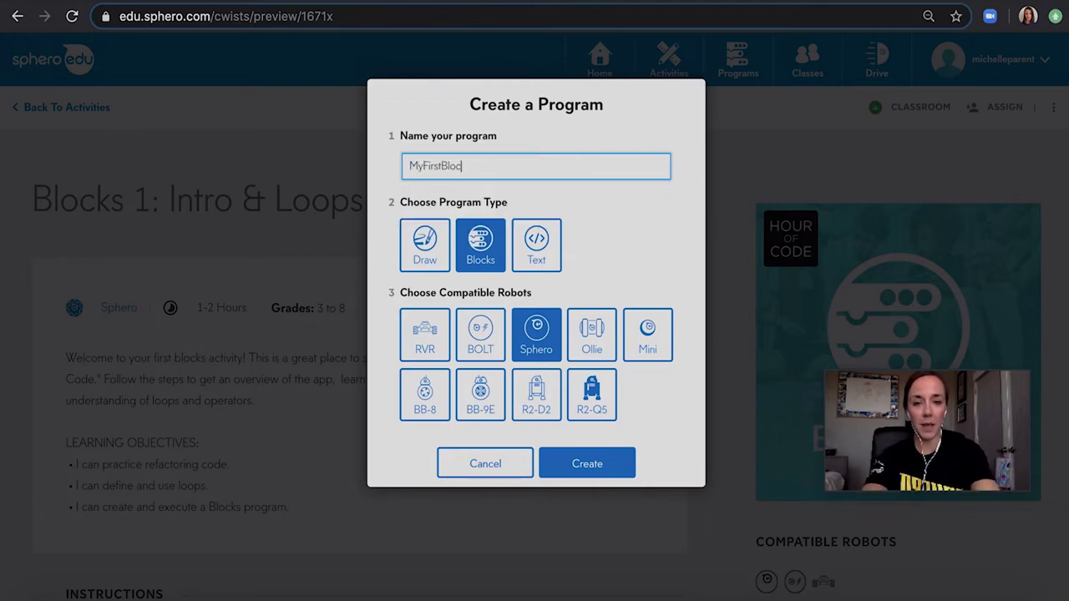
pyautogui.write('kProgram')
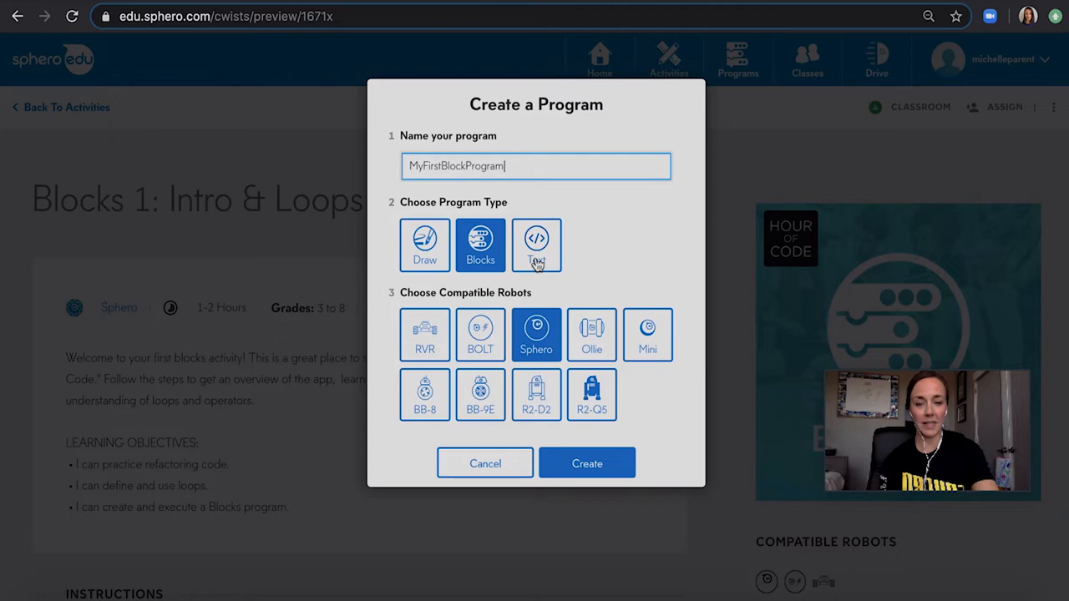
pyautogui.moveTo(493, 355)
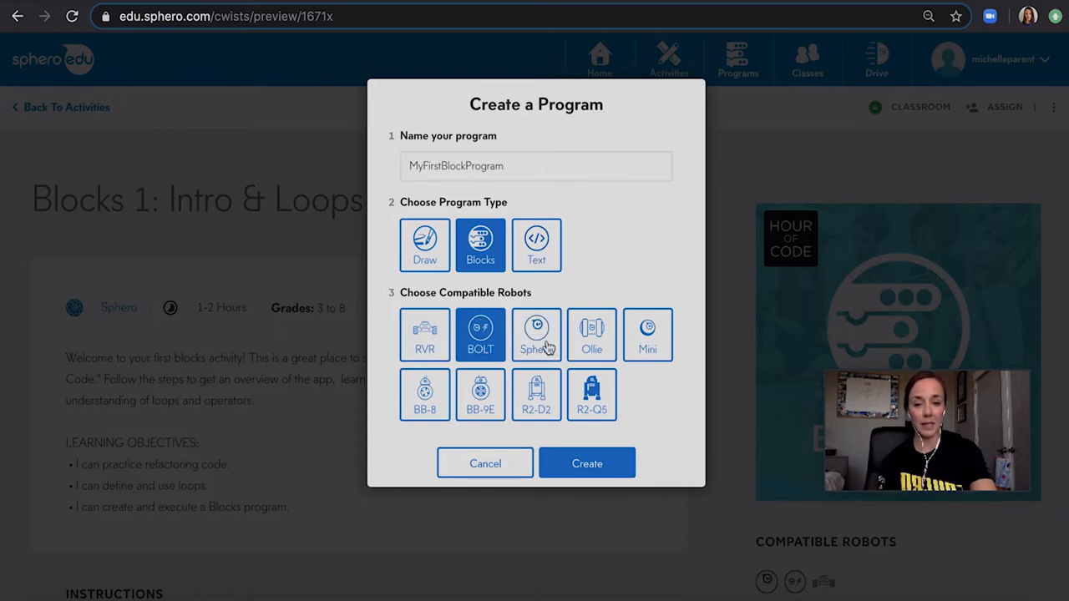
pyautogui.moveTo(589, 465)
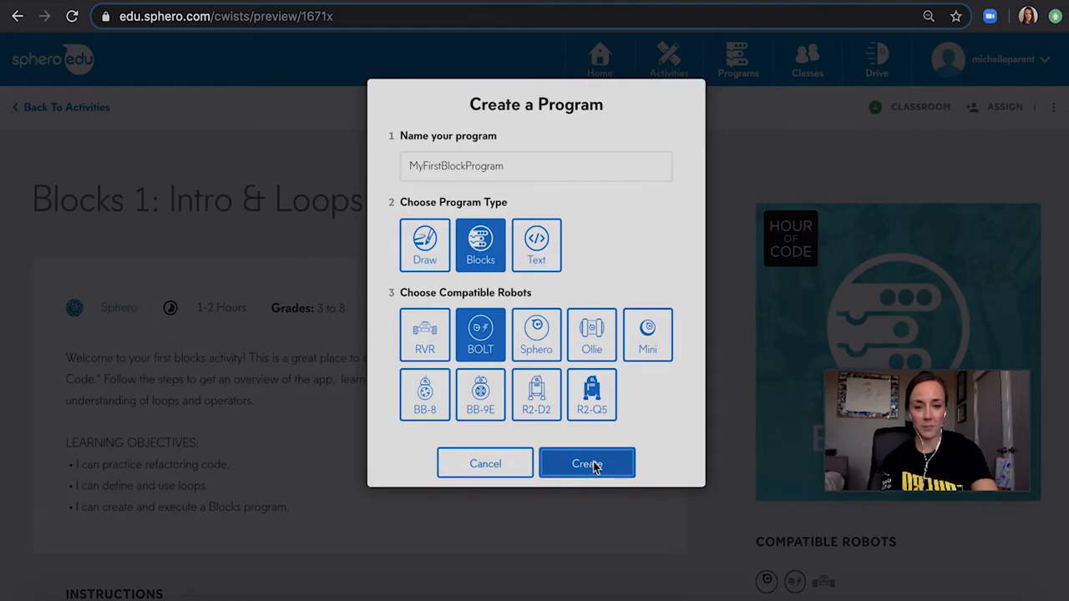
# Create the block program and attach a roll block under 'on start program'
pyautogui.click(588, 464)
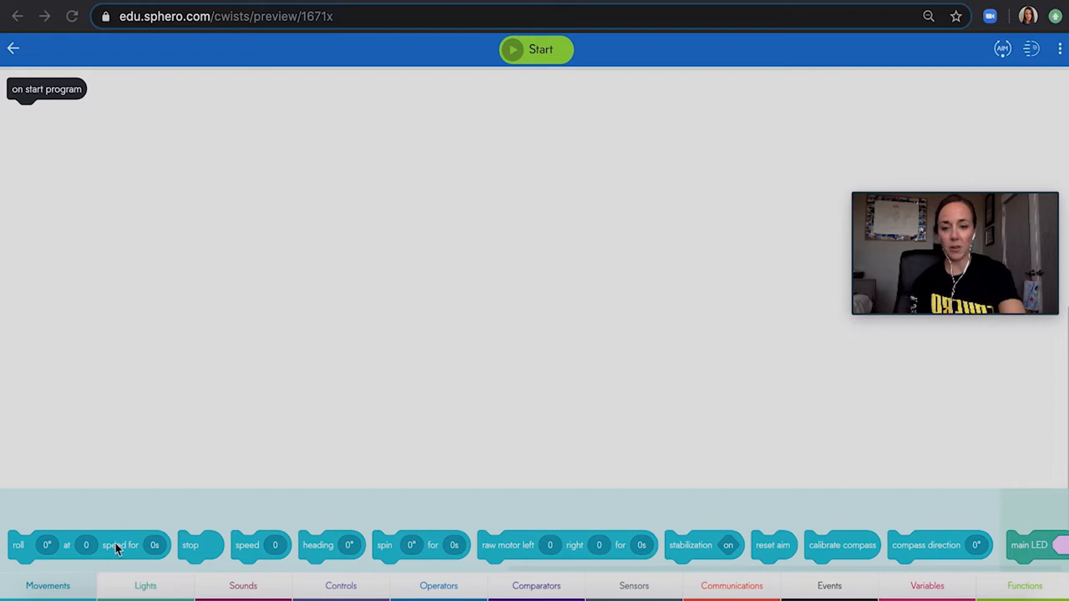
pyautogui.moveTo(113, 545); pyautogui.dragTo(114, 369)
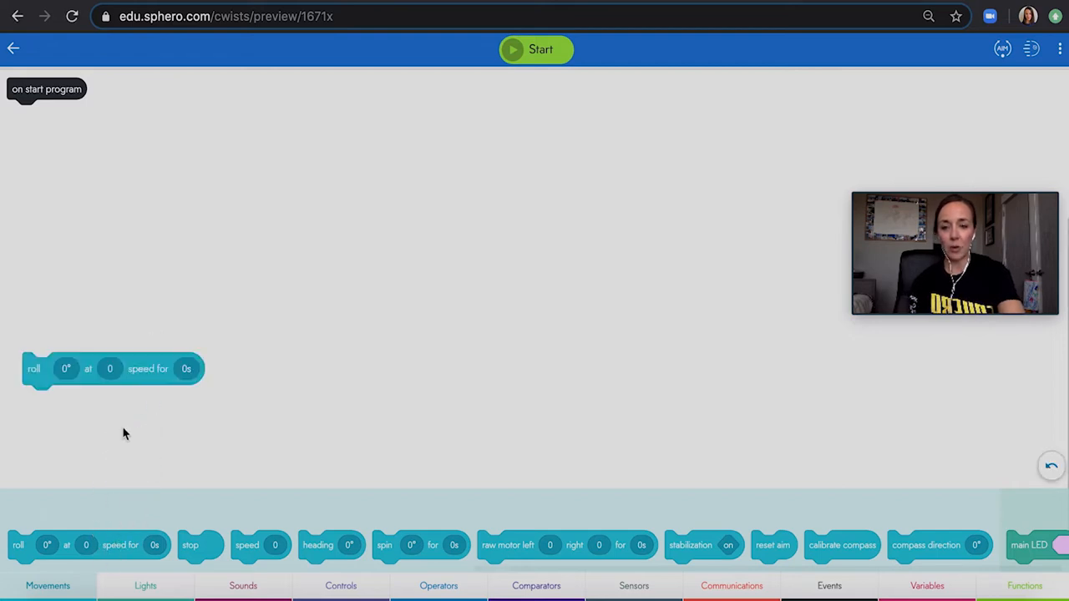
pyautogui.moveTo(114, 545)
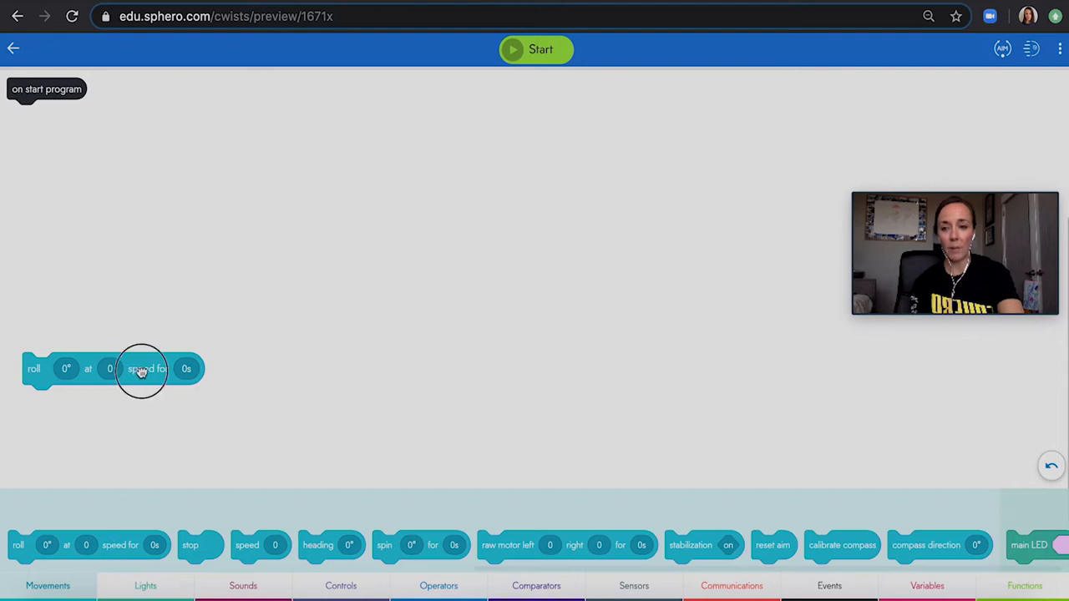
pyautogui.moveTo(140, 369); pyautogui.dragTo(130, 116)
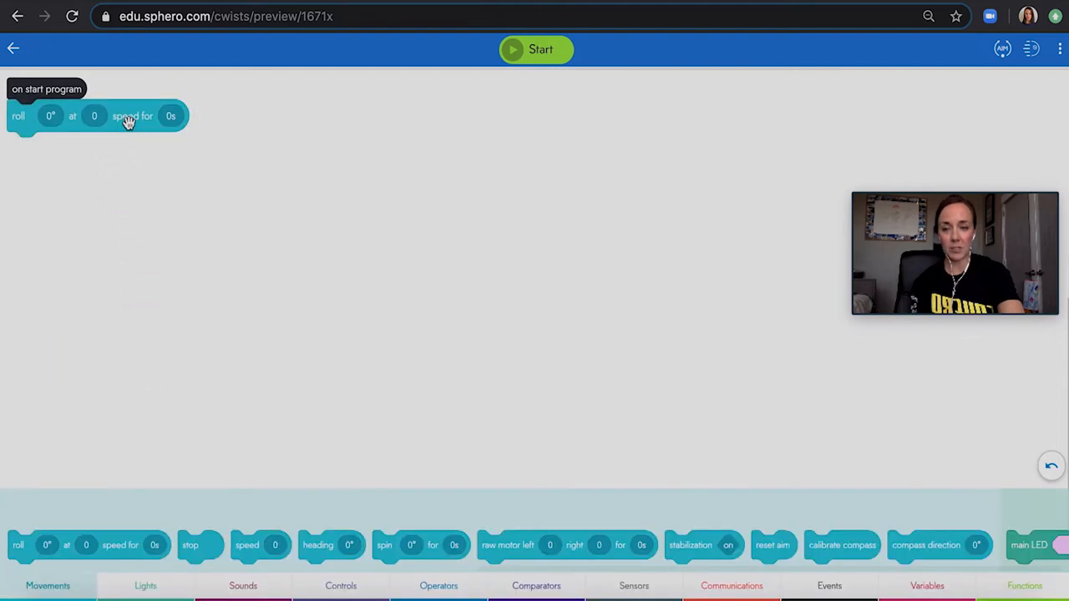
pyautogui.moveTo(67, 161)
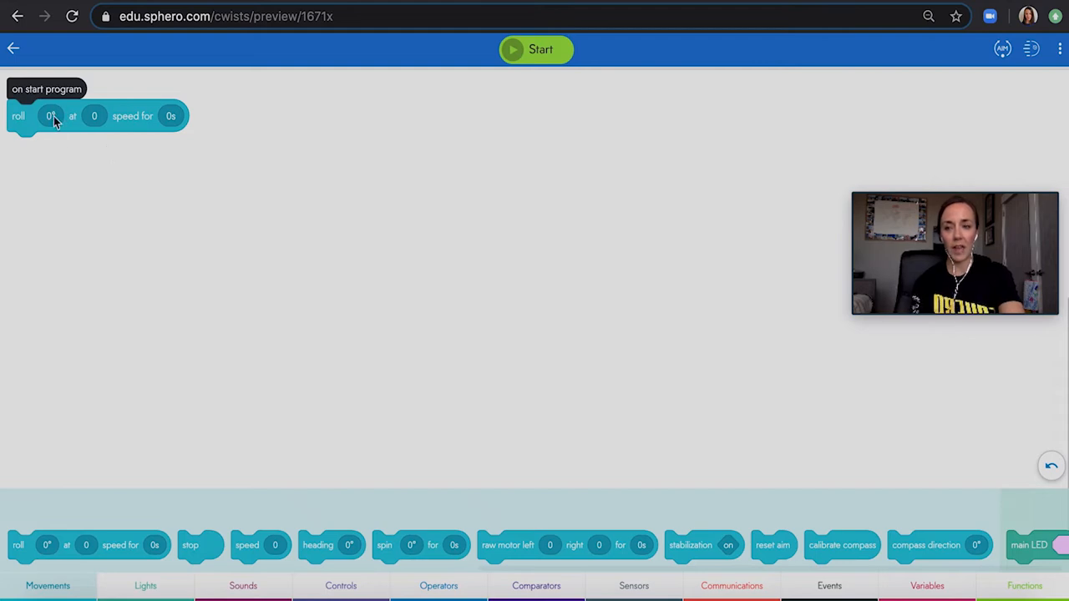
# Set the roll block to speed 81 with a 1 second duration
pyautogui.click(50, 116)
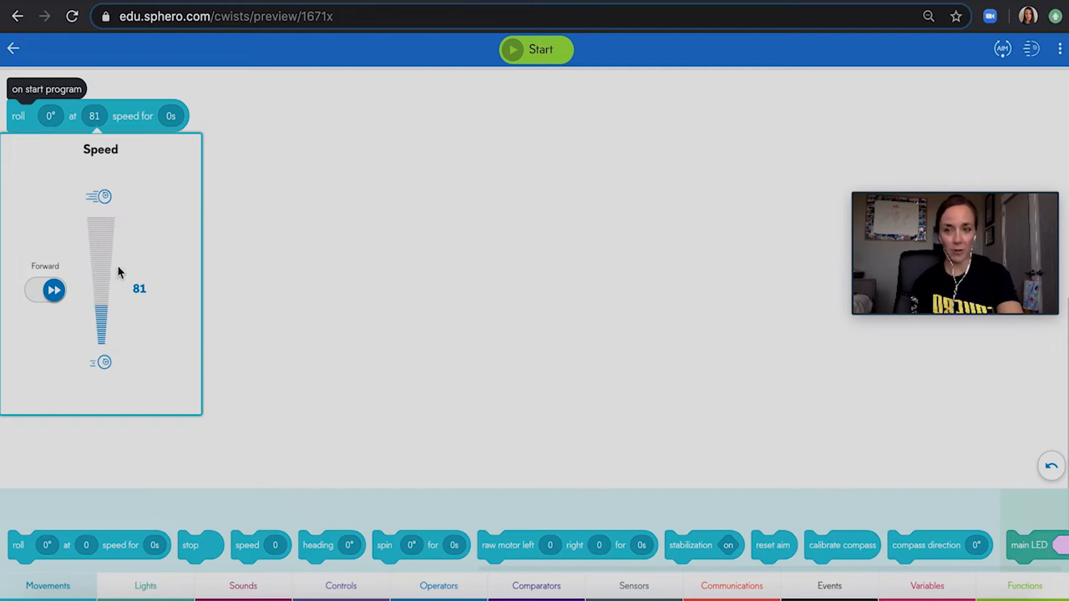
pyautogui.click(170, 117)
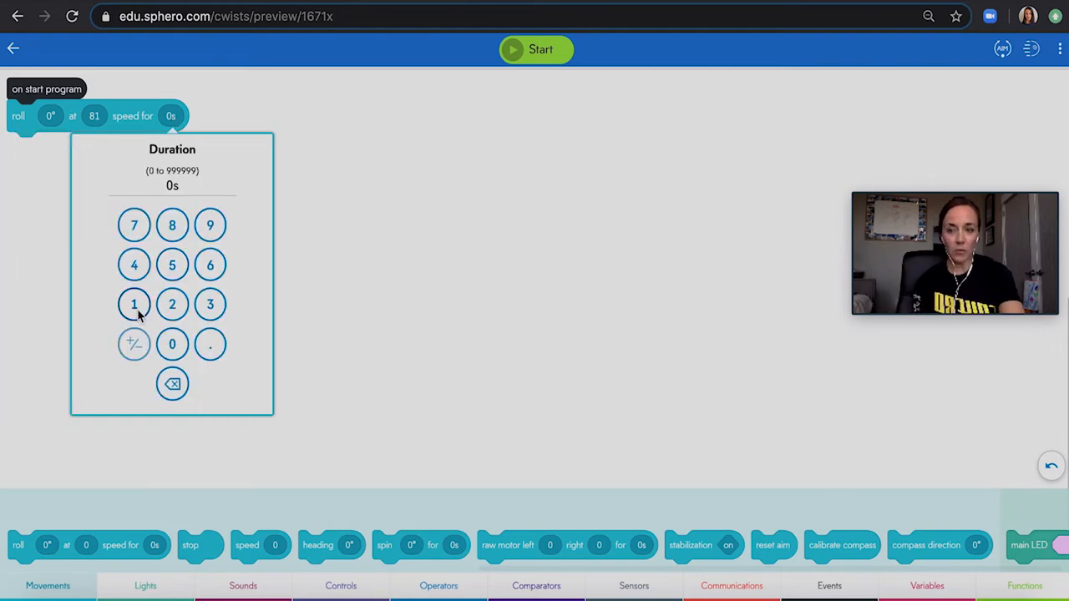
pyautogui.click(134, 304)
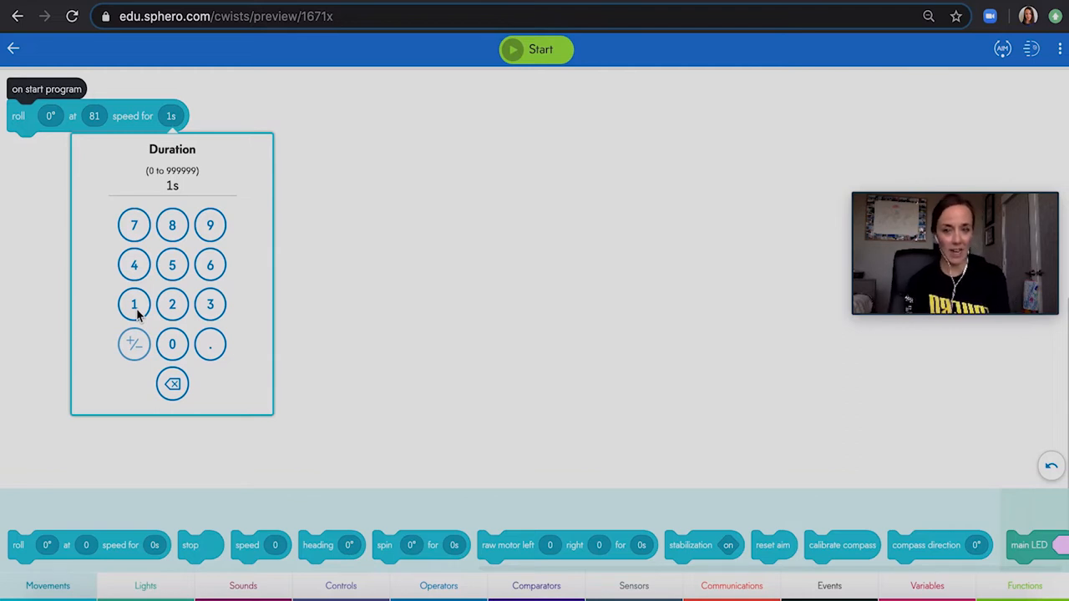
pyautogui.click(146, 585)
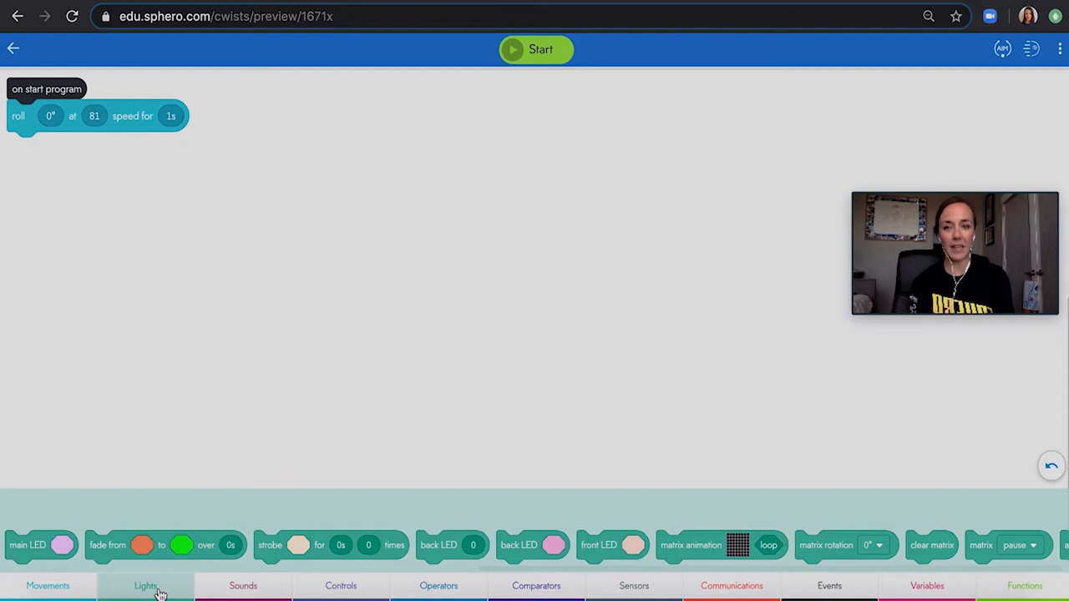
# Look through the Lights, Sounds, Controls and Sensors block categories in the palette
pyautogui.click(244, 585)
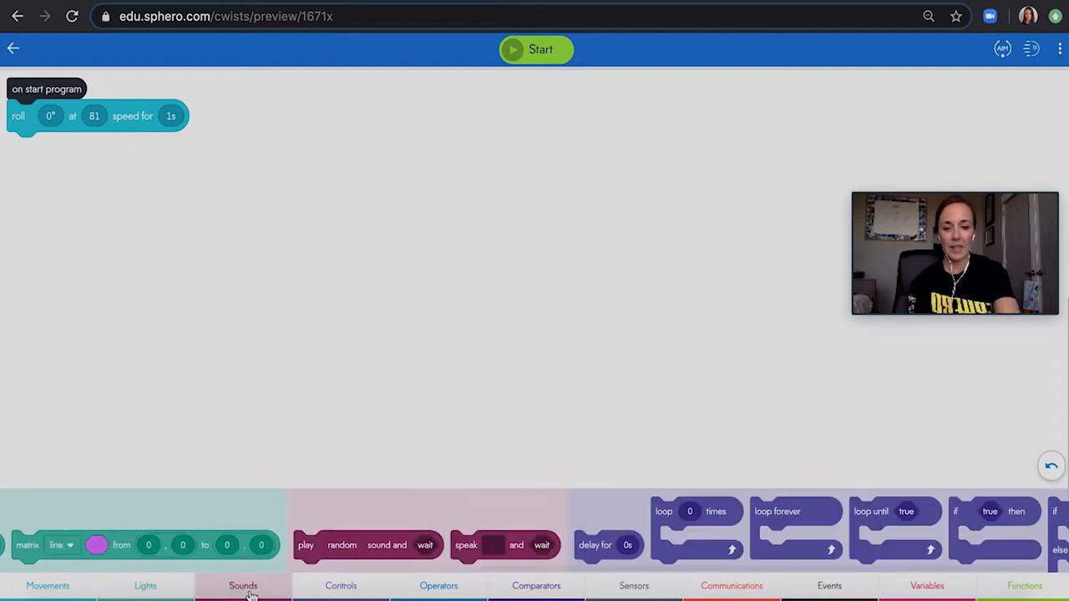
pyautogui.click(341, 584)
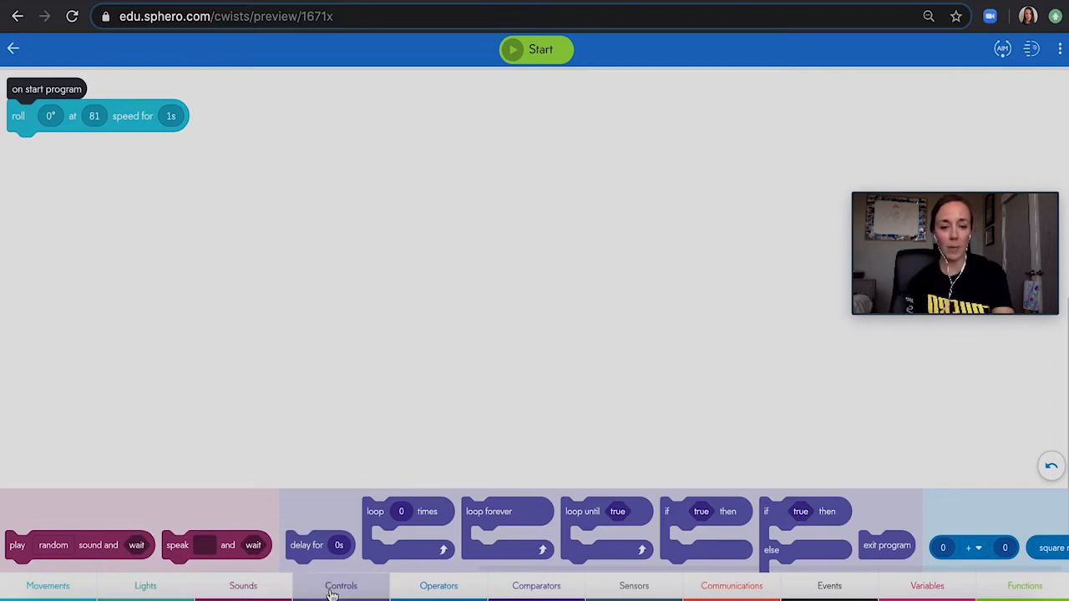
pyautogui.click(635, 585)
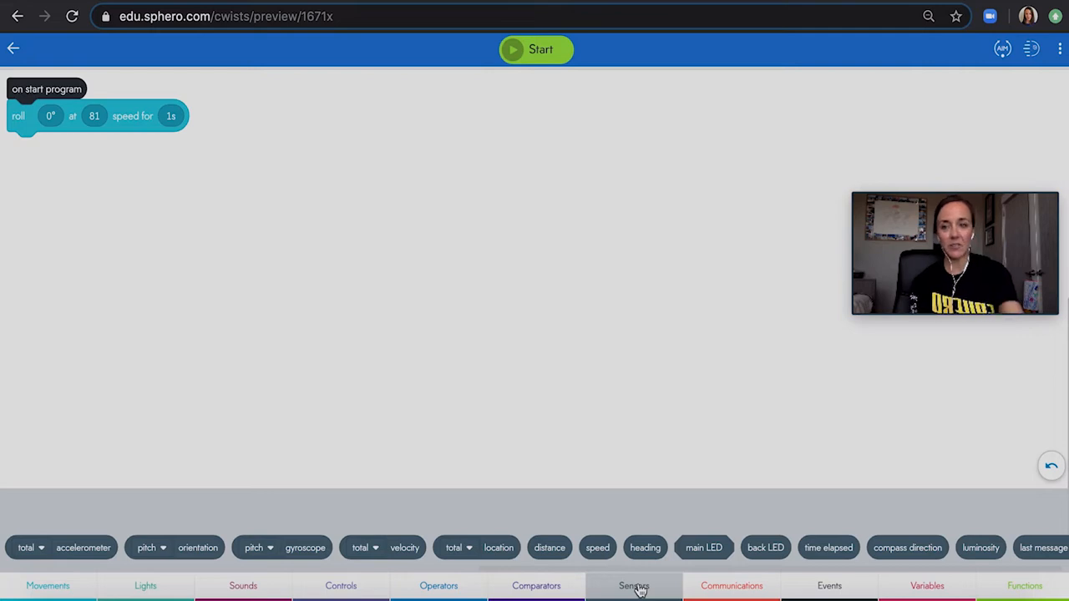
pyautogui.click(14, 48)
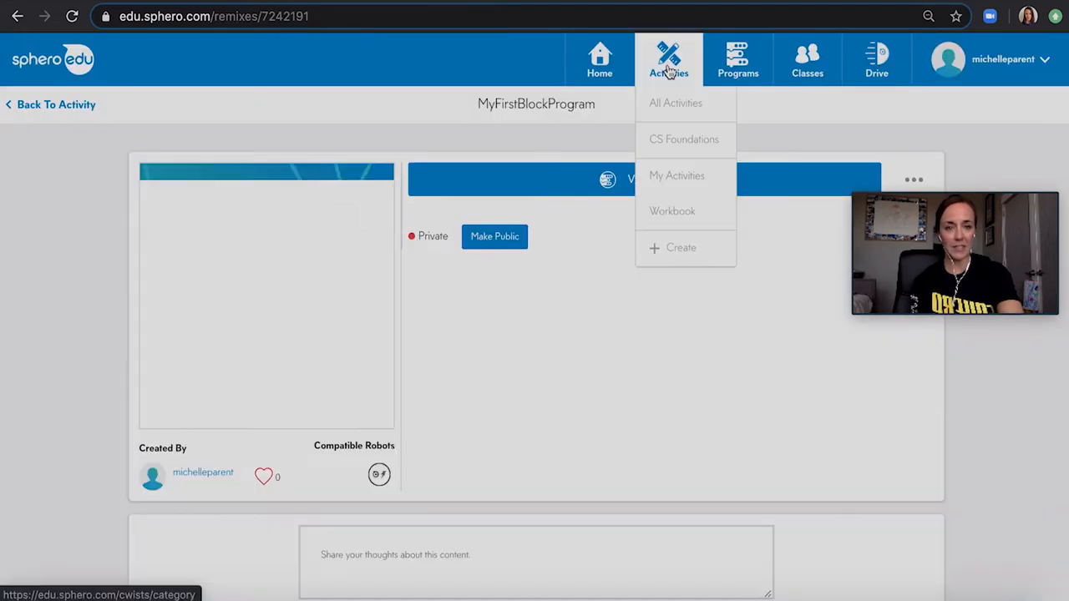
# Filter All Activities to the Art category, then move on to the Sphero programs list
pyautogui.click(675, 103)
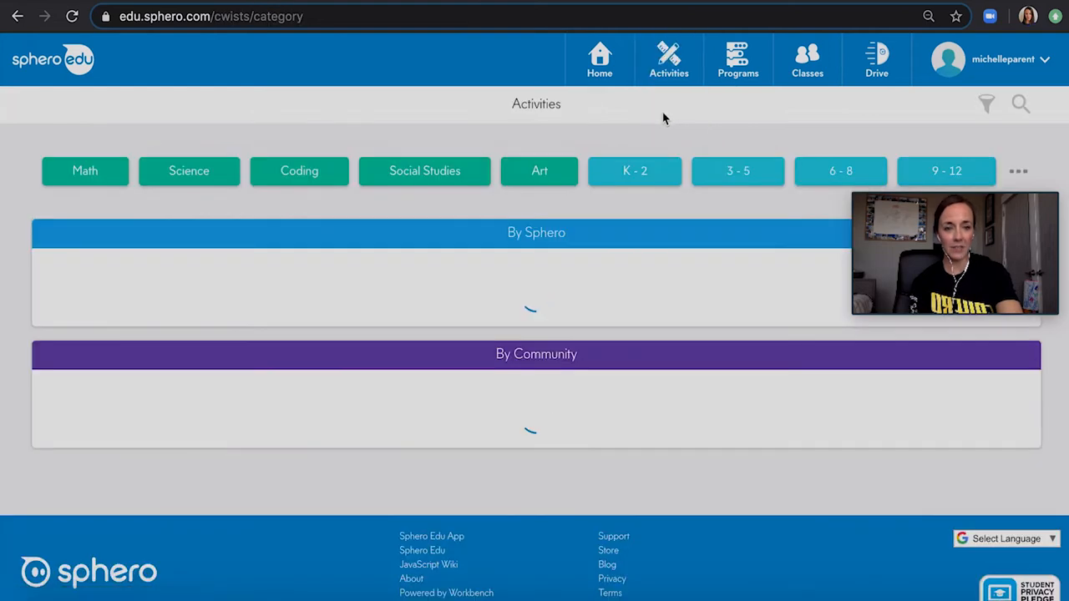
pyautogui.click(1021, 104)
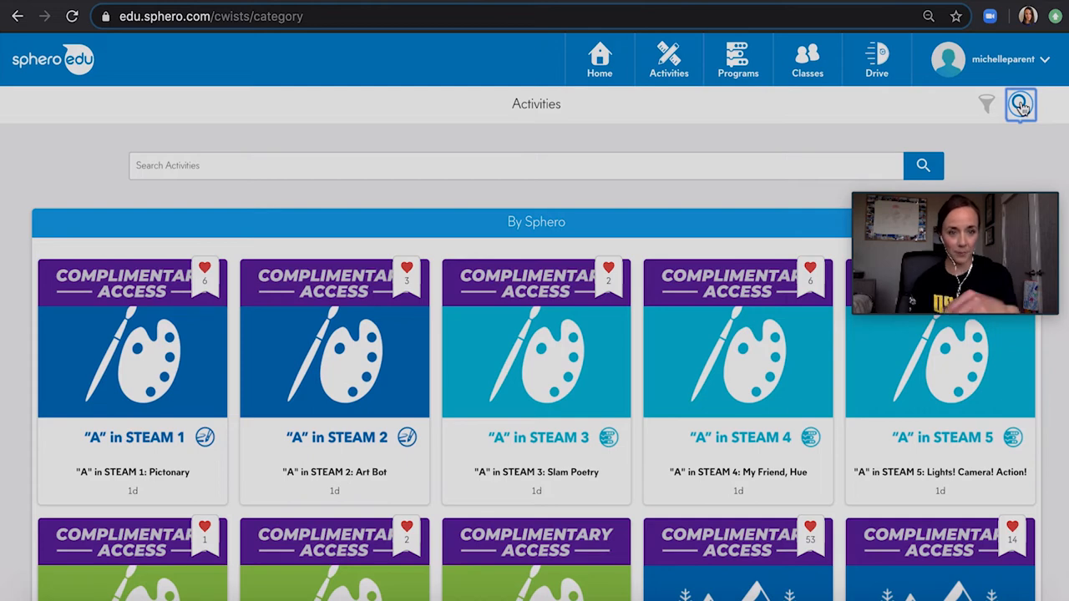
pyautogui.click(739, 60)
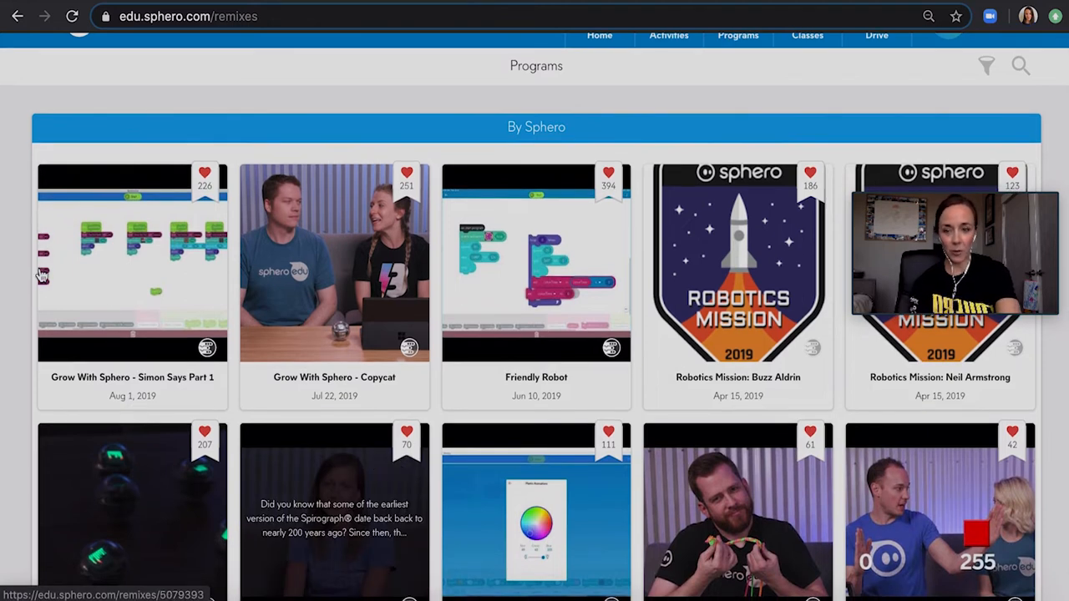
# View the Grow With Sphero - Simon Says Part 1 program and play its video
pyautogui.click(132, 263)
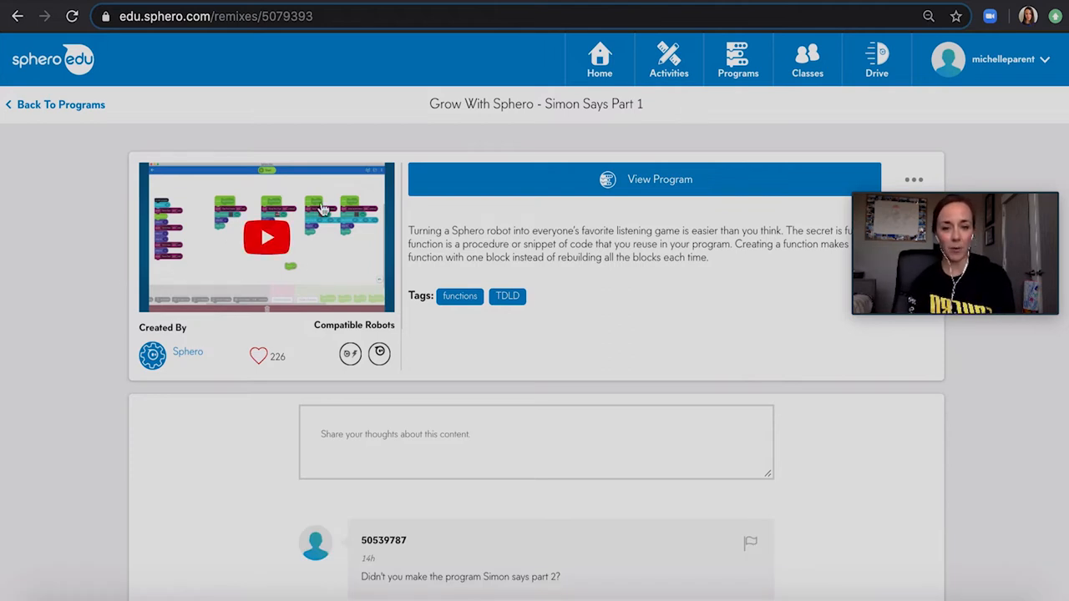
pyautogui.click(660, 179)
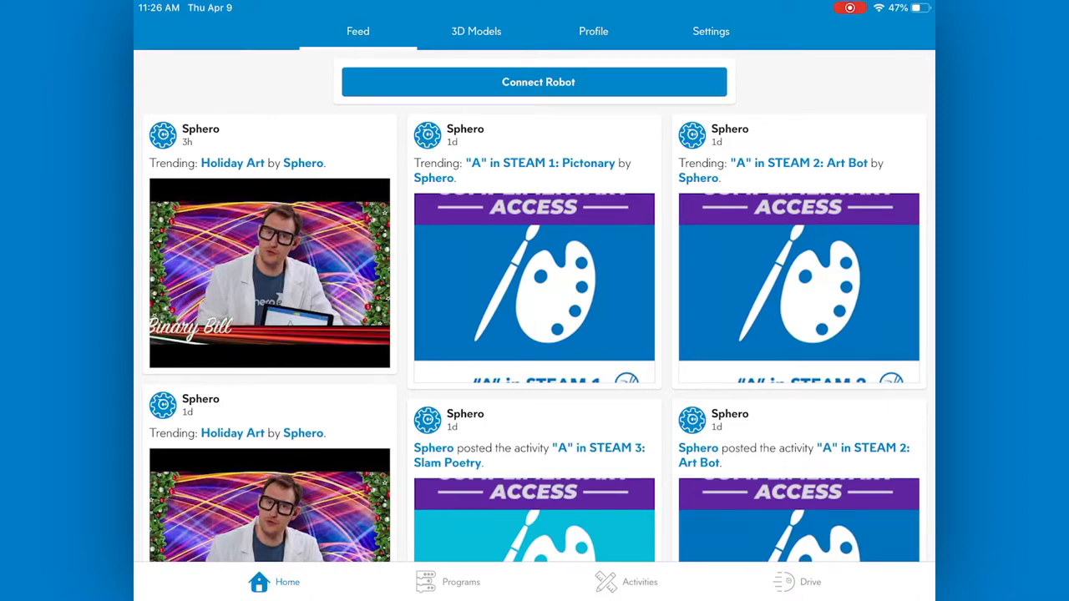
# Connect to the available Sphero BOLT SB-4EB8, bringing up the joystick and color wheel
pyautogui.click(535, 82)
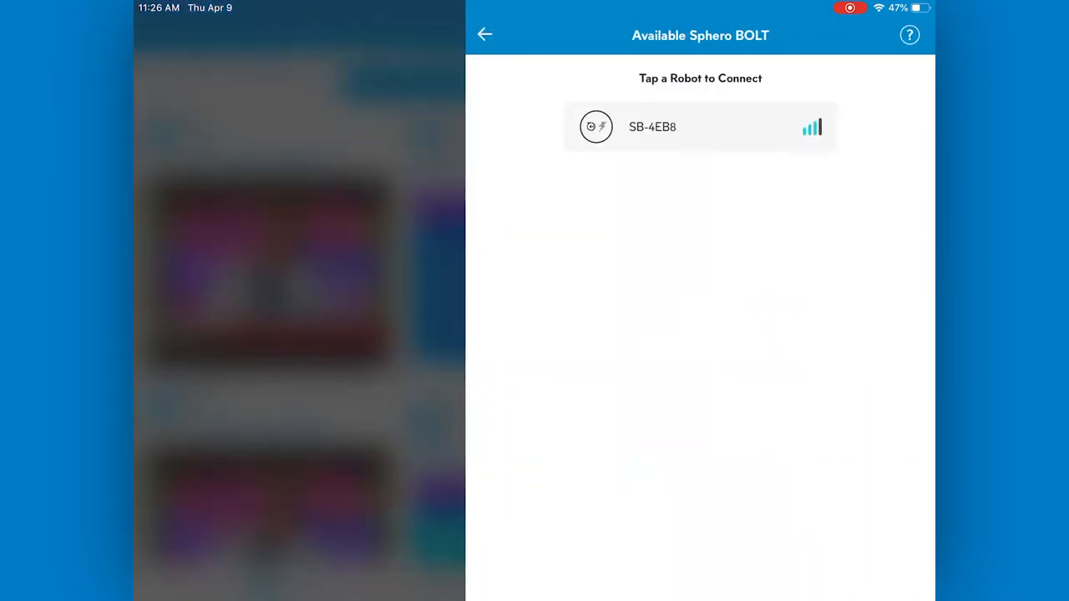
pyautogui.click(700, 127)
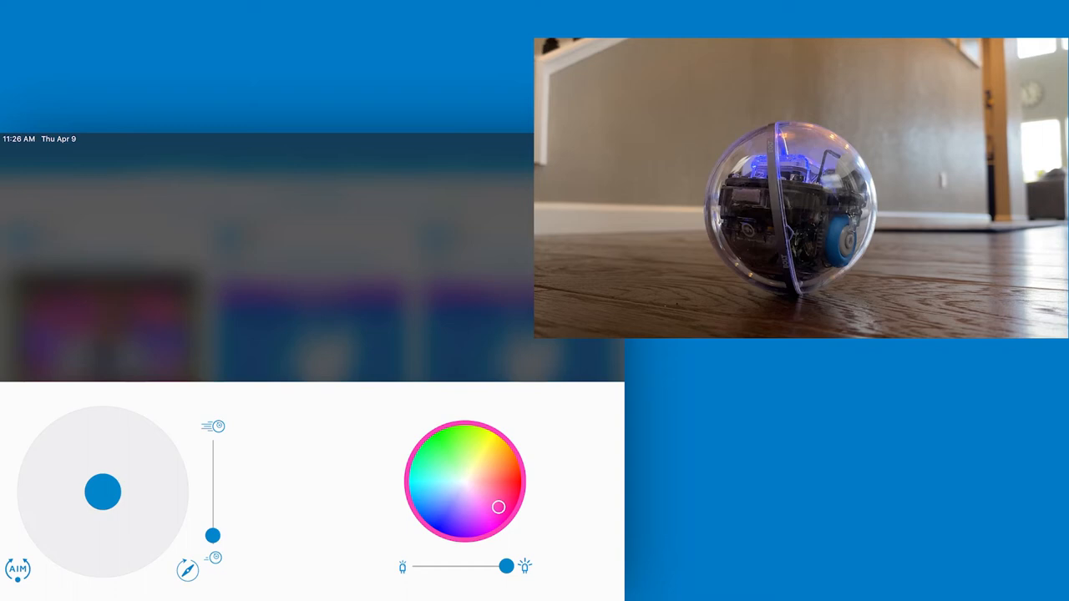
# Aim BOLT by dragging the aim dot around the ring until its blue tail light faces you
pyautogui.click(17, 568)
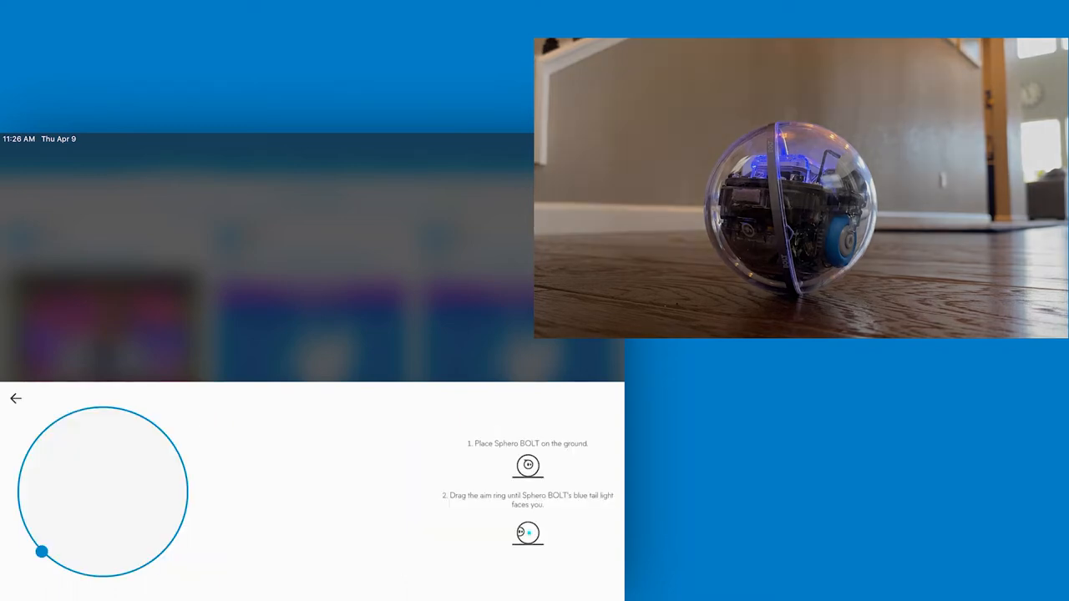
pyautogui.moveTo(41, 551); pyautogui.dragTo(117, 577)
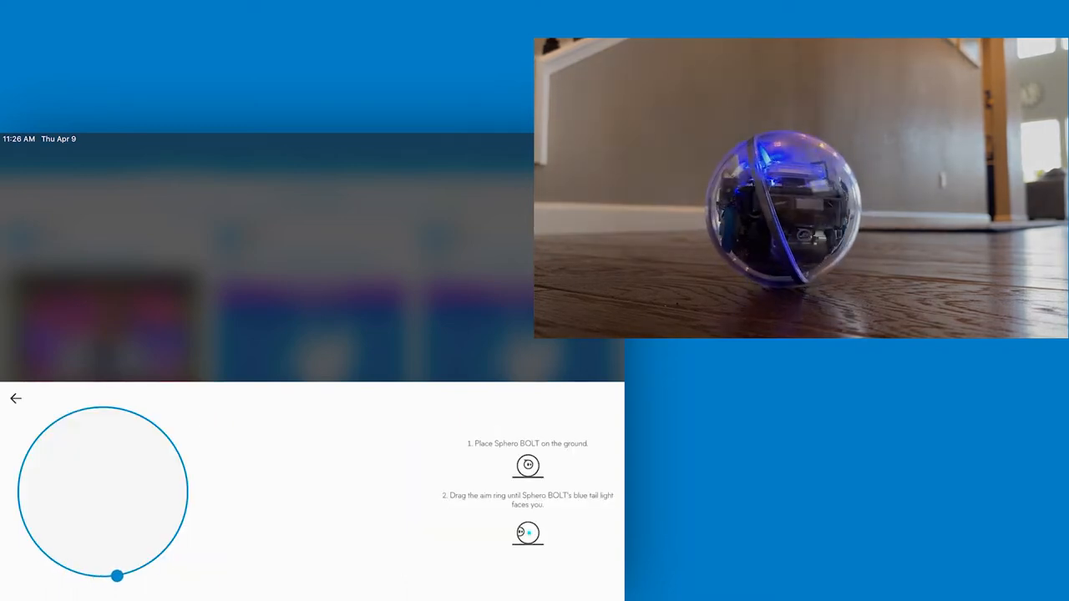
pyautogui.moveTo(117, 577); pyautogui.dragTo(182, 524)
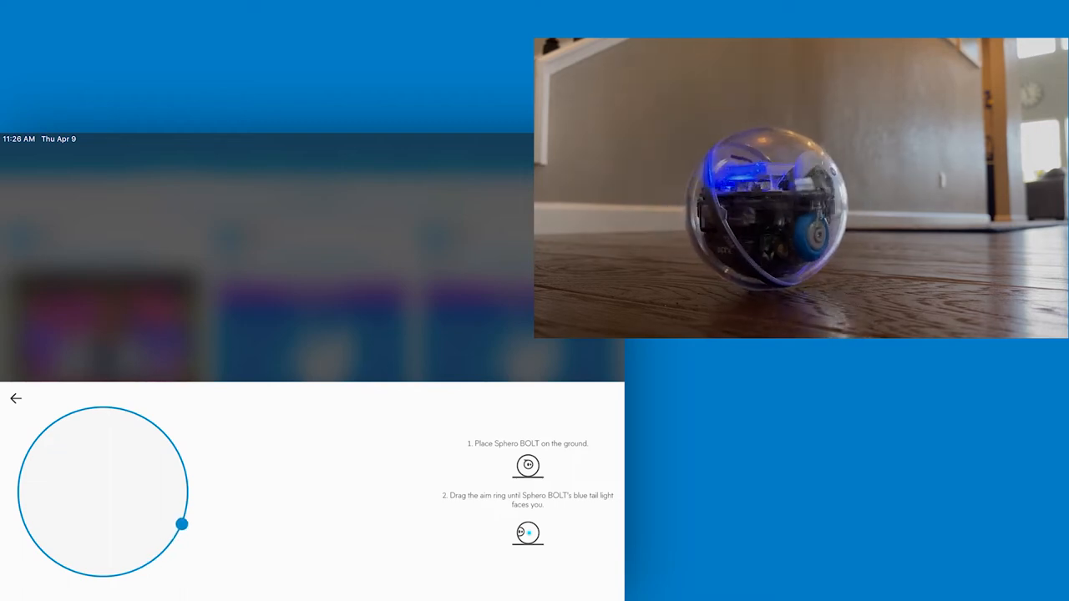
pyautogui.moveTo(182, 525); pyautogui.dragTo(187, 487)
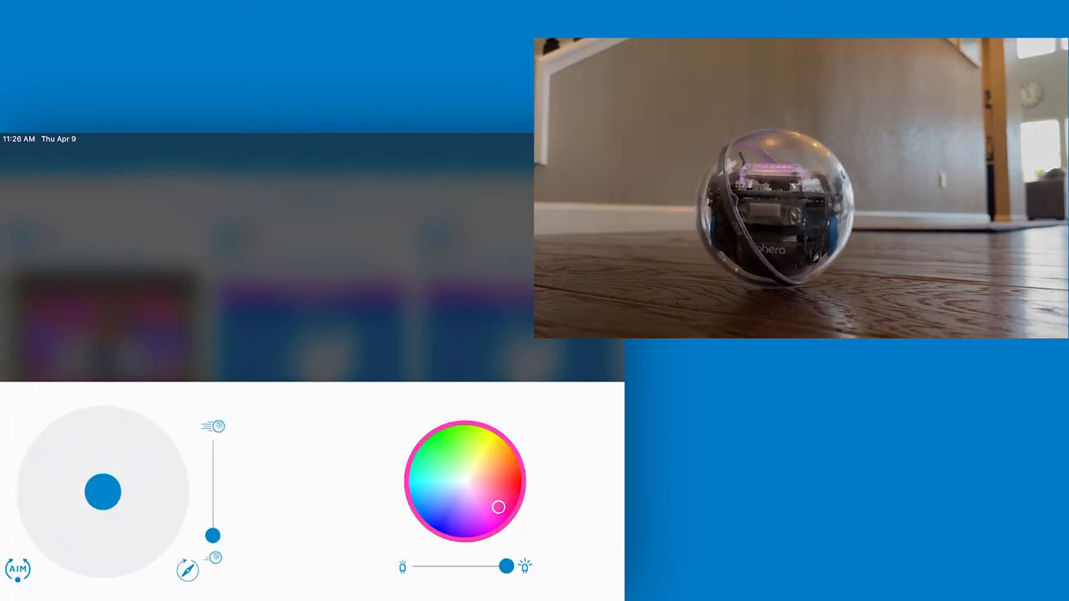
# Lower BOLT's drive speed and set its light colour to red
pyautogui.moveTo(213, 535); pyautogui.dragTo(214, 501)
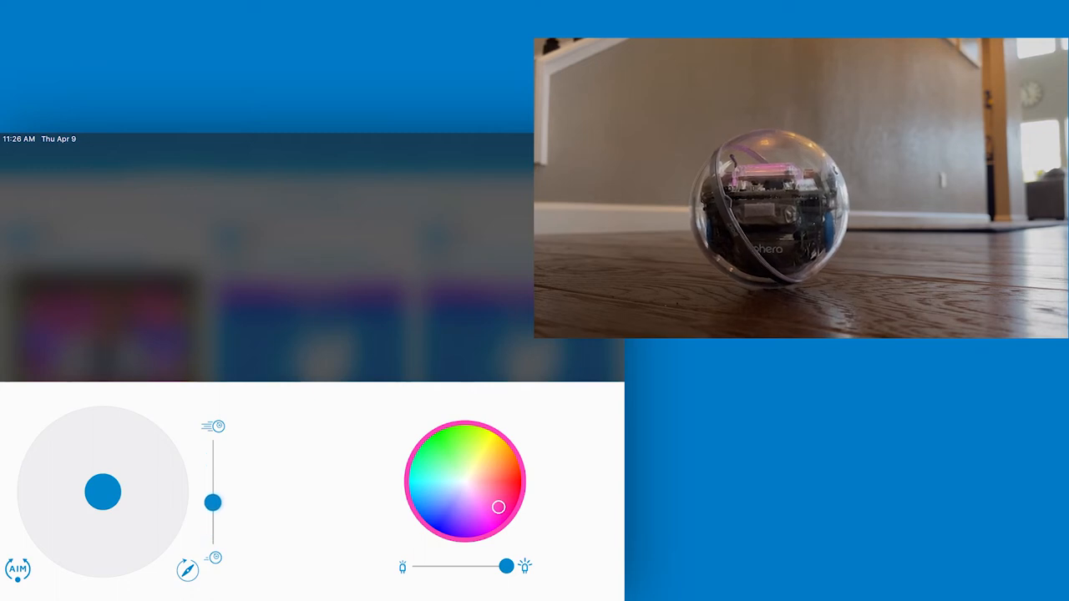
pyautogui.click(464, 481)
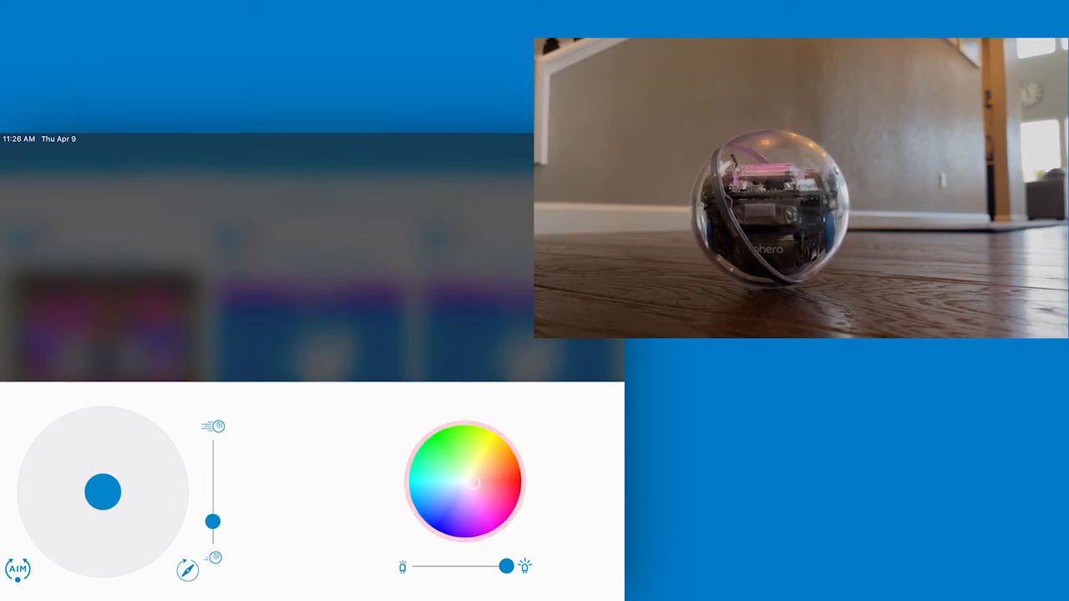
pyautogui.click(516, 483)
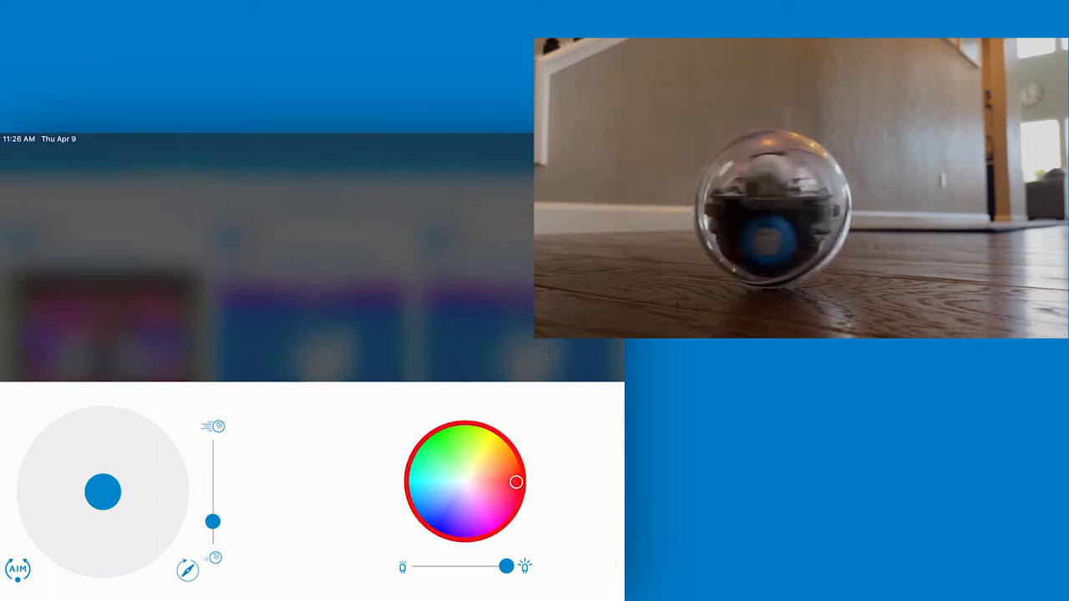
# Drive BOLT left, back to the right, and on around the floor with the joystick
pyautogui.moveTo(104, 491); pyautogui.dragTo(78, 476)
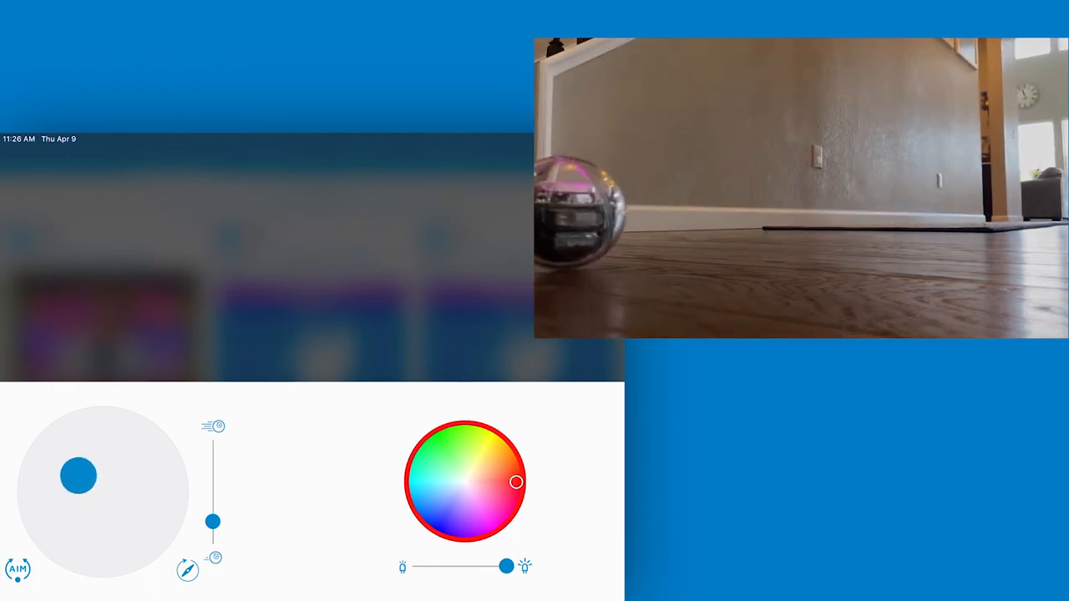
pyautogui.moveTo(78, 476); pyautogui.dragTo(157, 491)
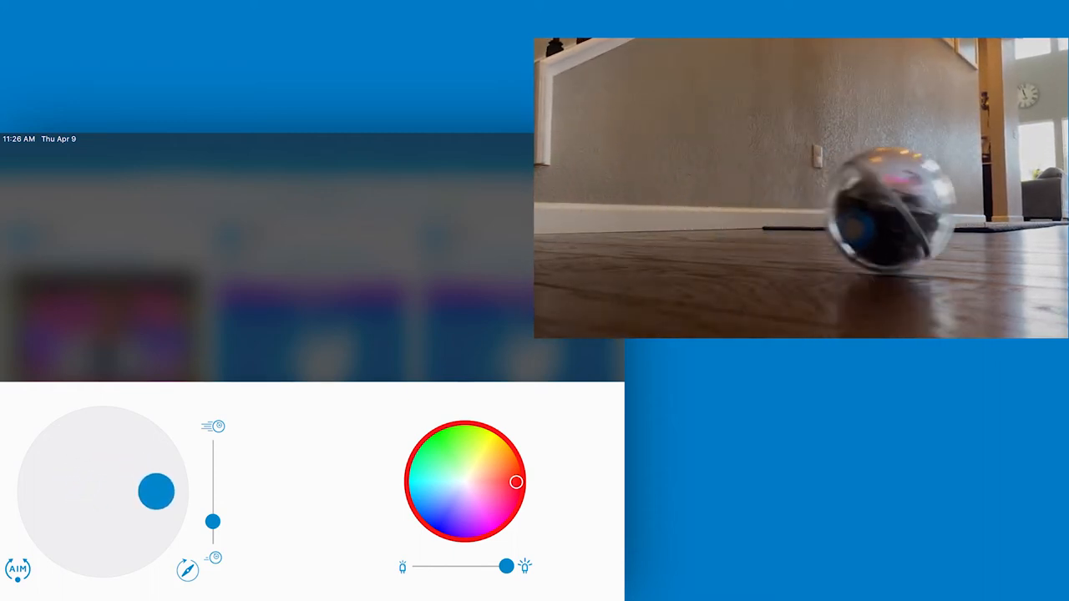
pyautogui.moveTo(157, 491); pyautogui.dragTo(131, 545)
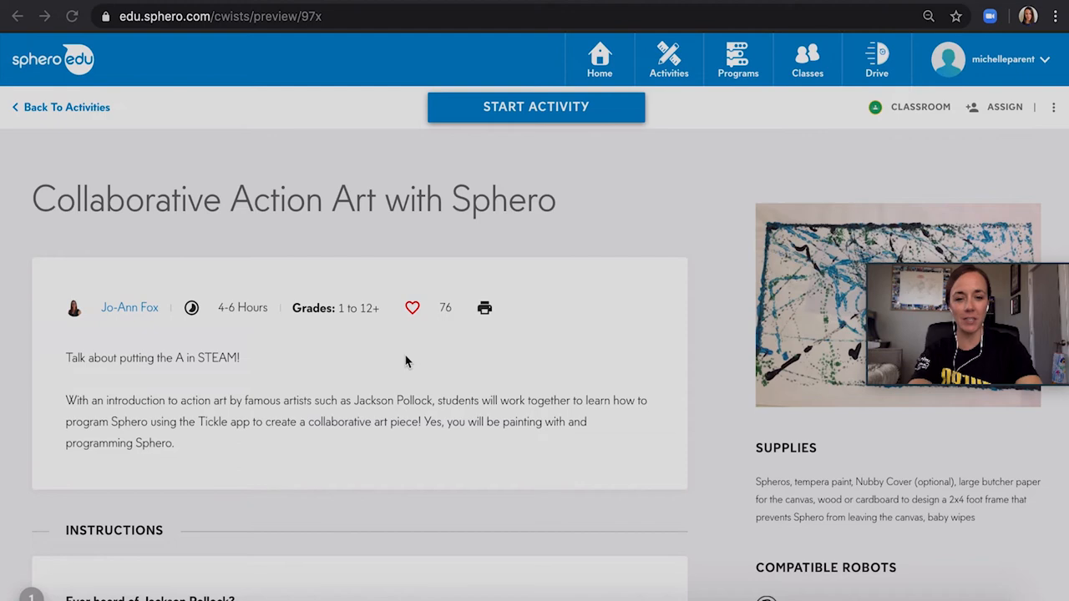
# Read down the Collaborative Action Art instructions, then return to the Sphero City results
pyautogui.scroll(-3)
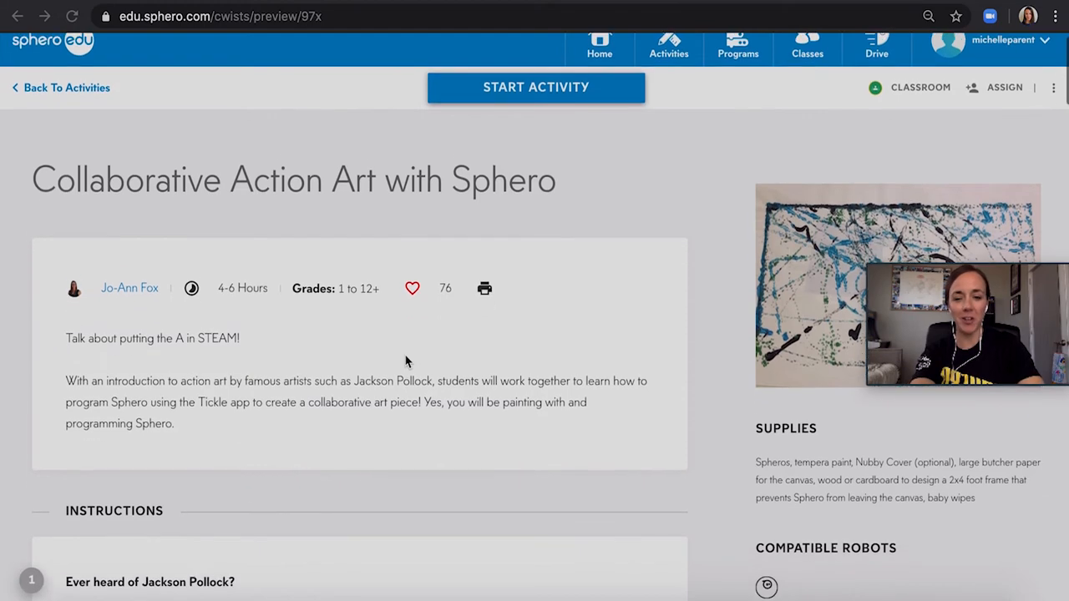
pyautogui.scroll(-3)
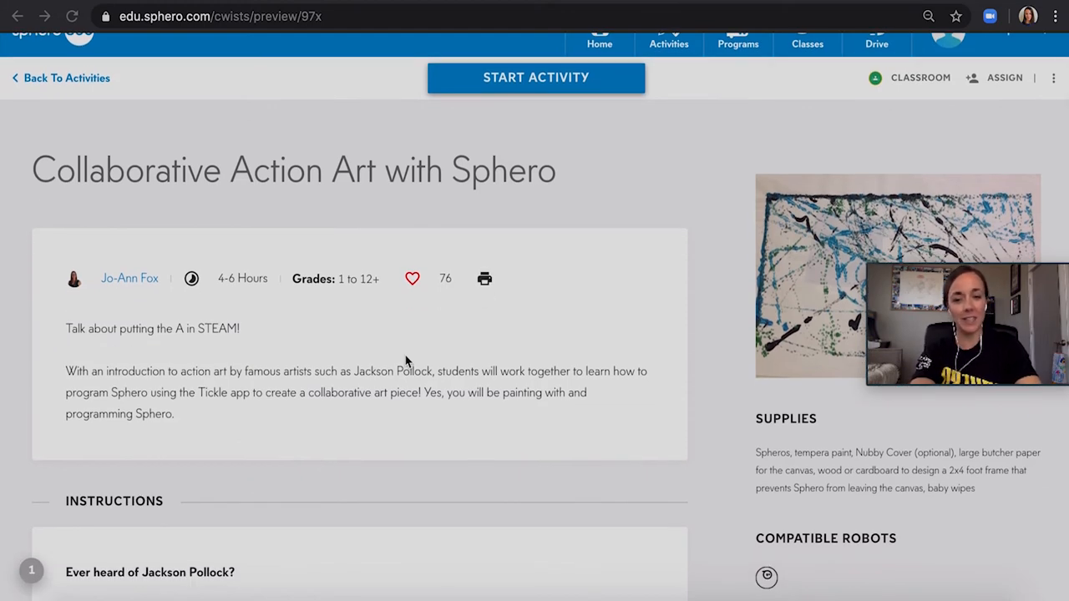
pyautogui.scroll(-3)
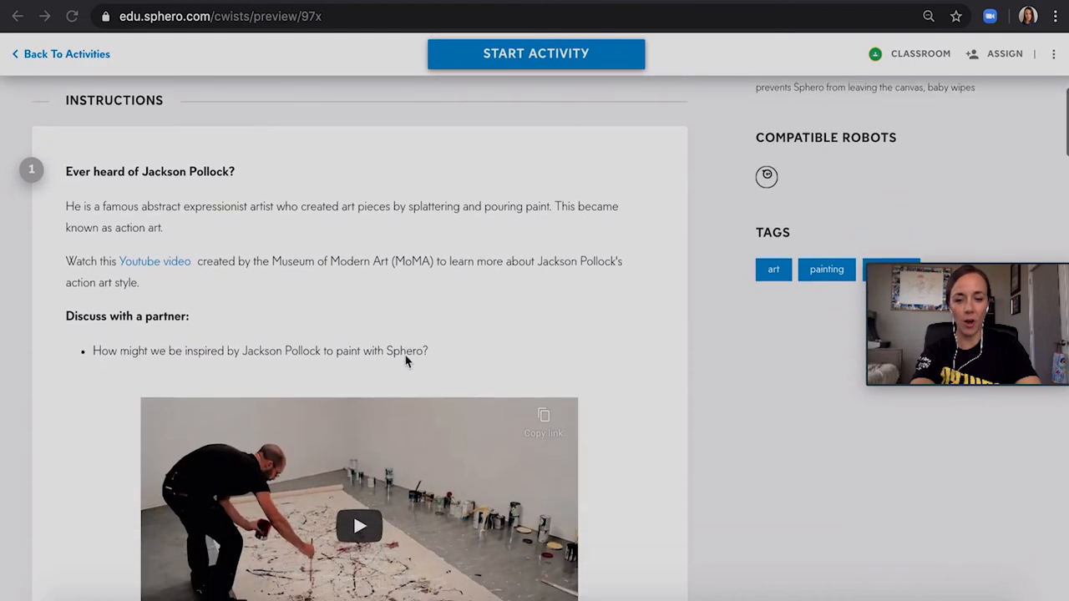
pyautogui.scroll(-3)
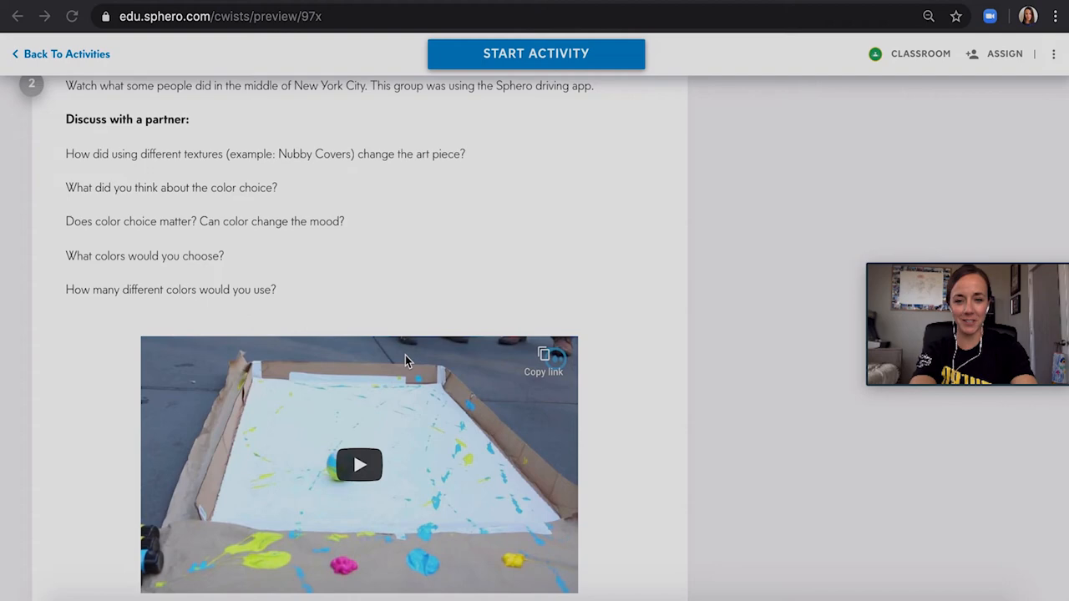
pyautogui.click(67, 54)
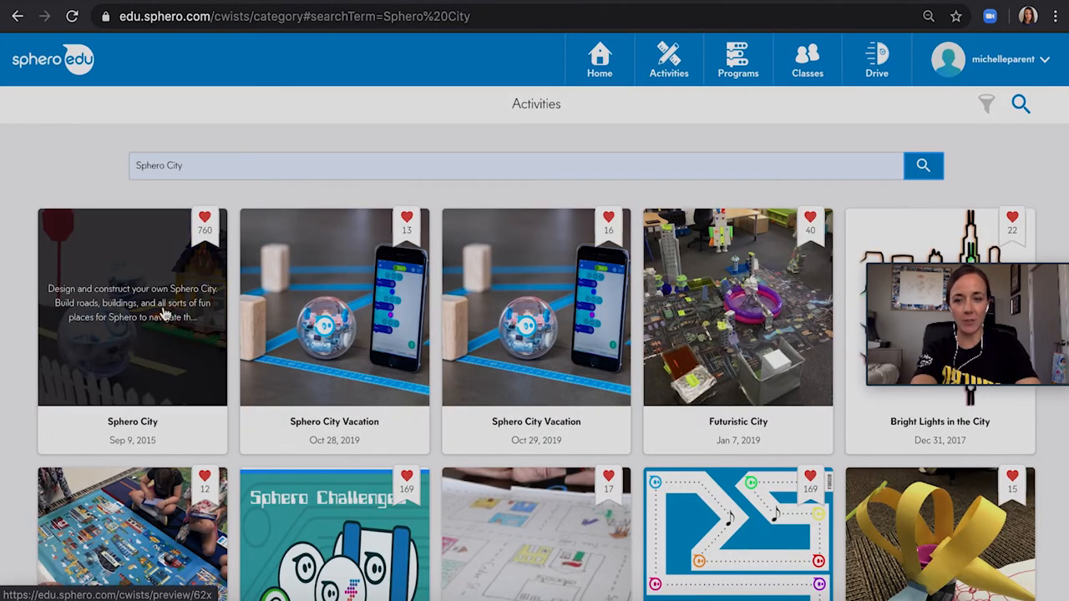
# Open the Sphero City activity and scroll its instructions down to Create Your City
pyautogui.click(131, 307)
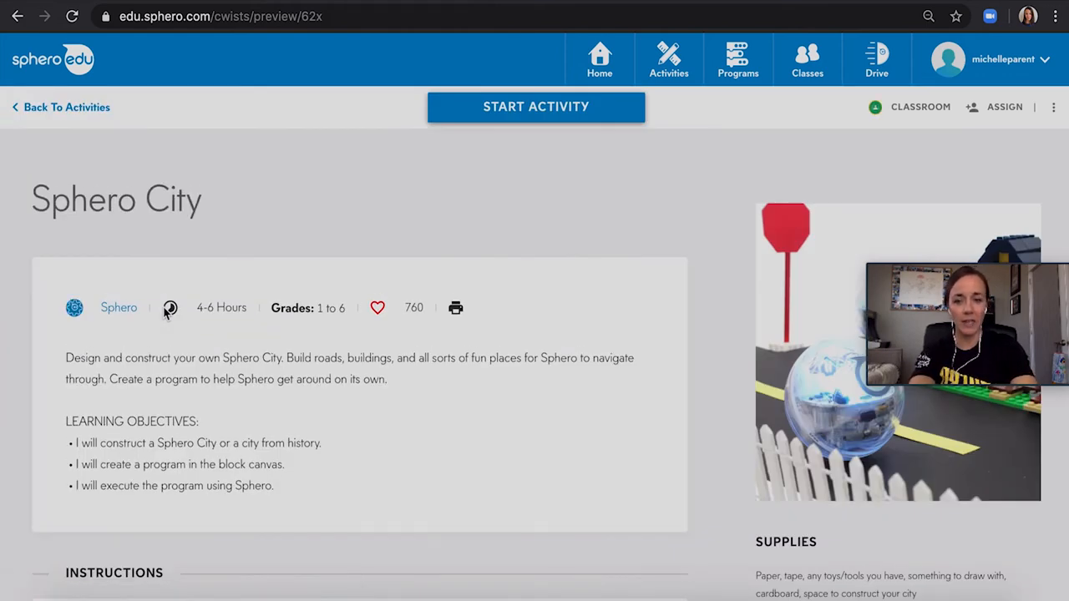
pyautogui.moveTo(237, 374)
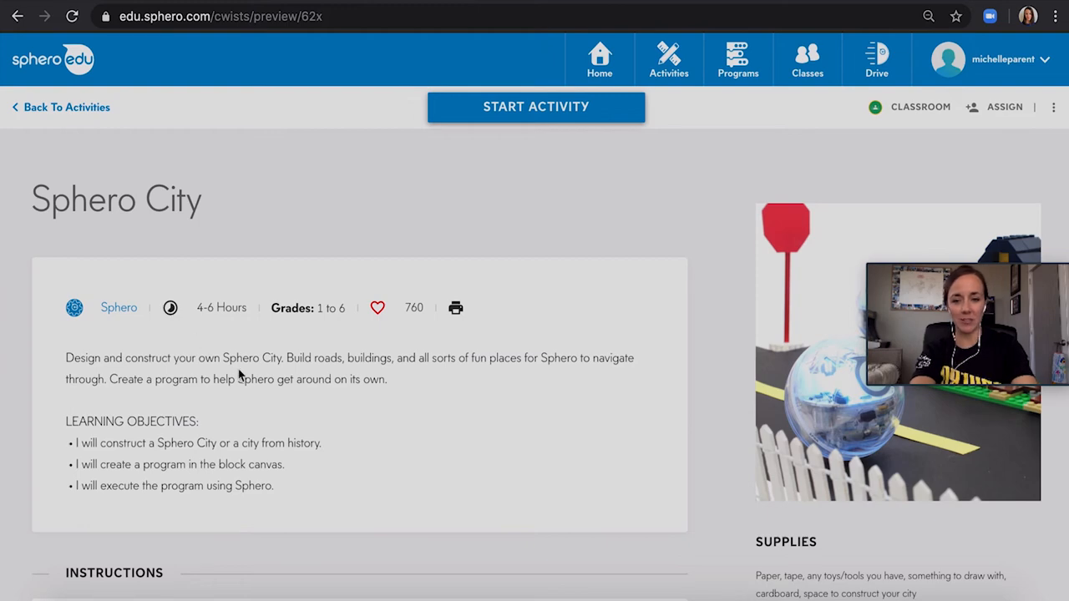
pyautogui.scroll(-3)
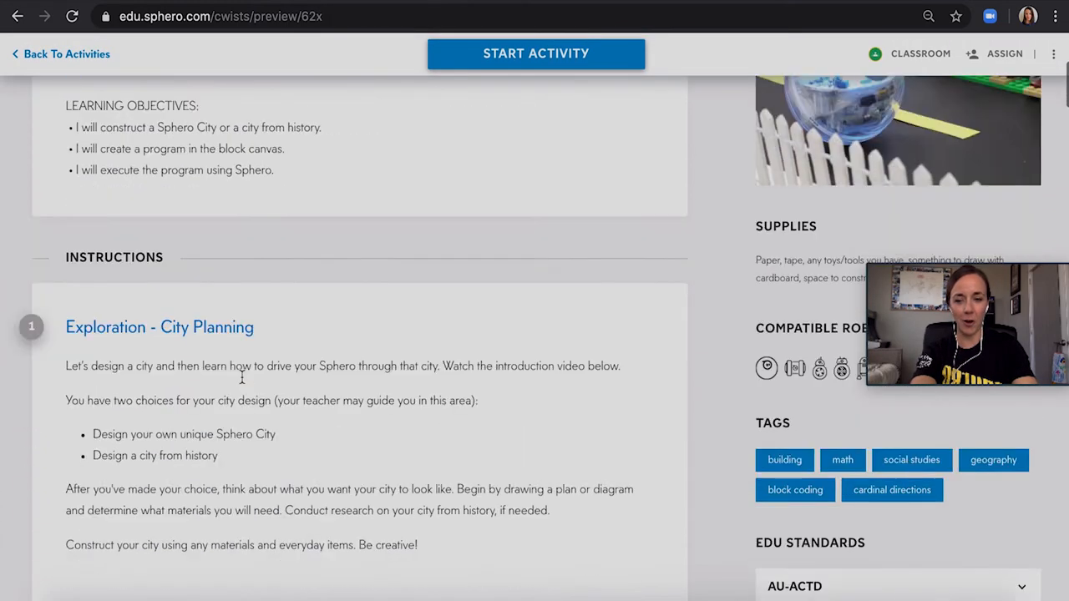
pyautogui.scroll(-3)
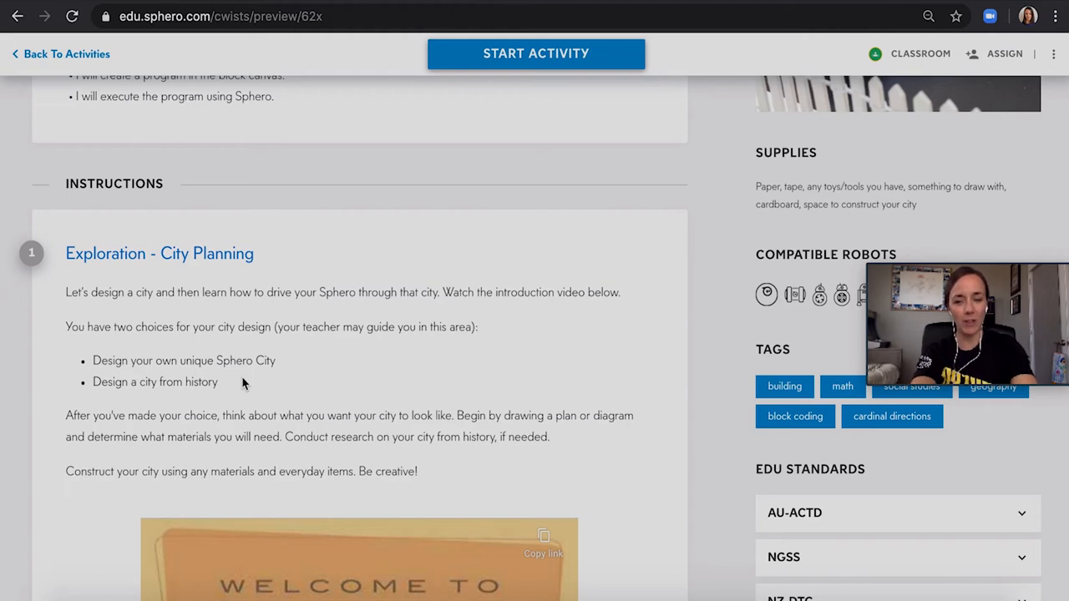
pyautogui.scroll(-3)
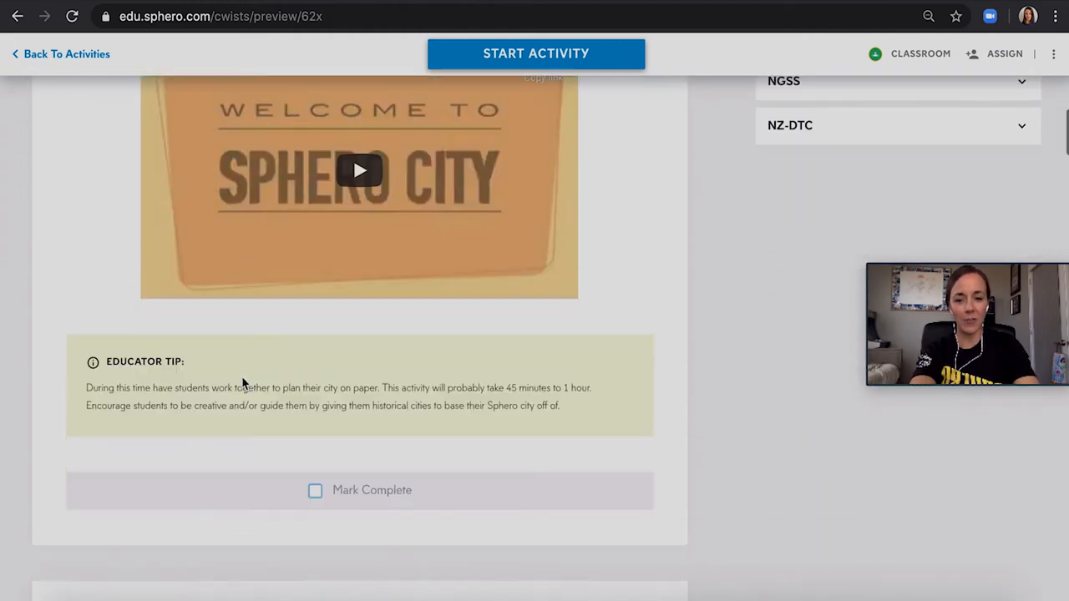
pyautogui.scroll(-3)
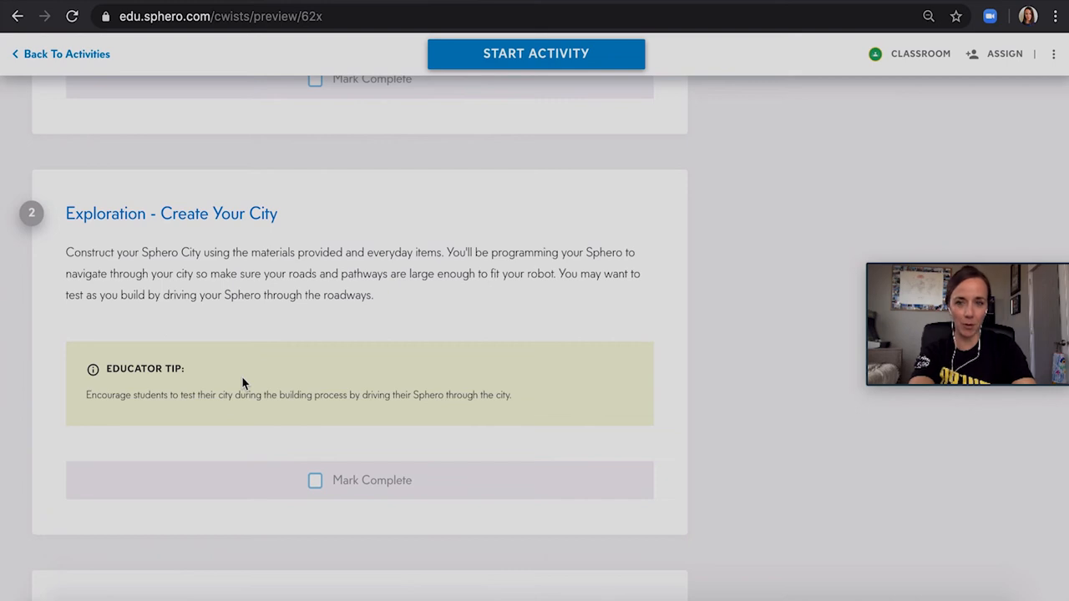
pyautogui.moveTo(502, 87)
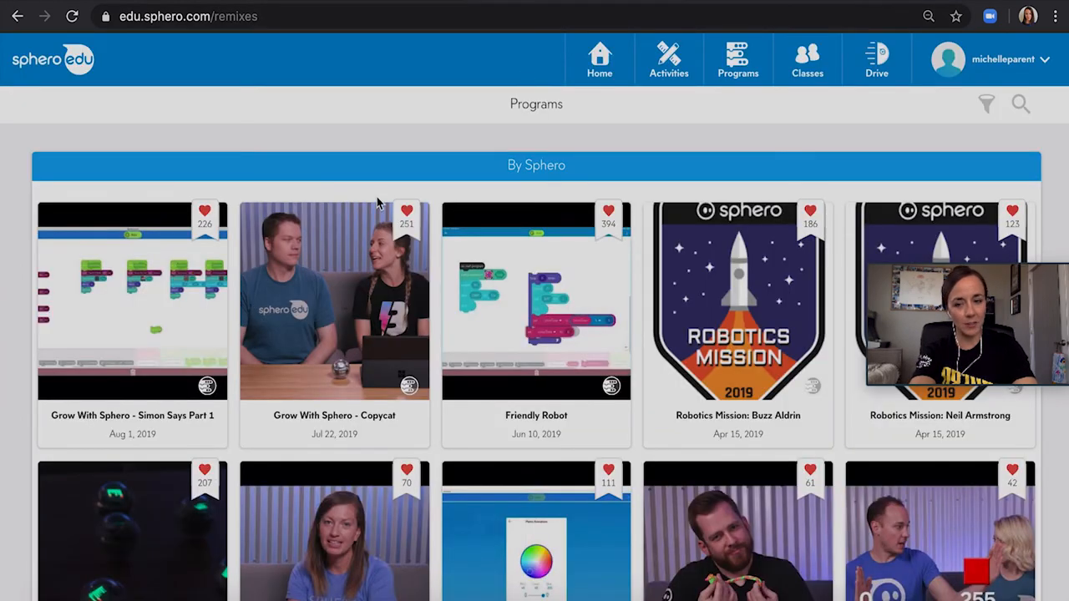
pyautogui.moveTo(159, 293)
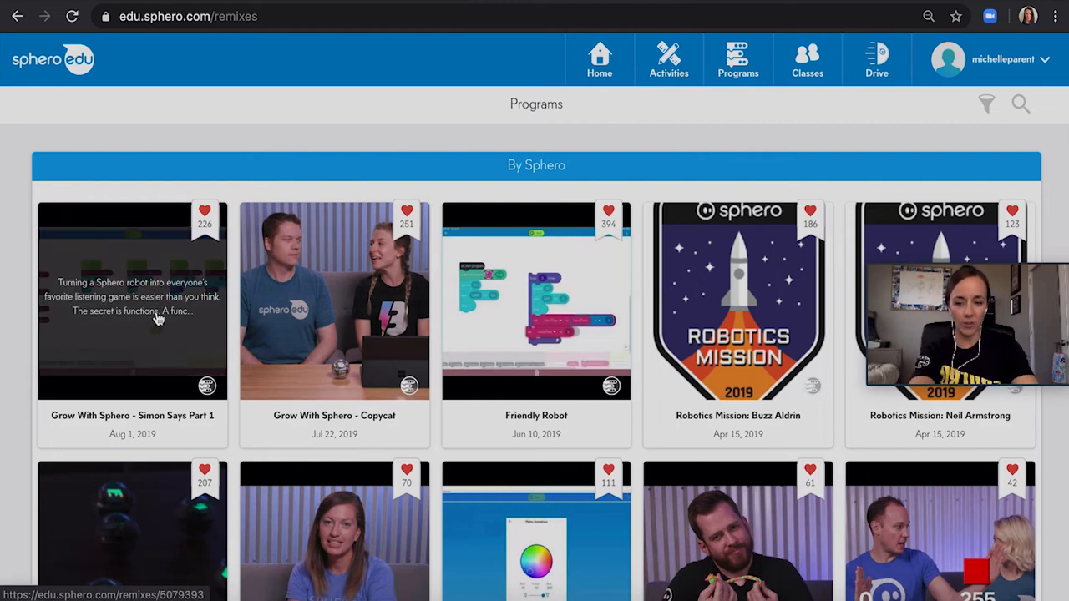
# Open Grow With Sphero - Simon Says Part 1 and view it in the block canvas
pyautogui.click(132, 301)
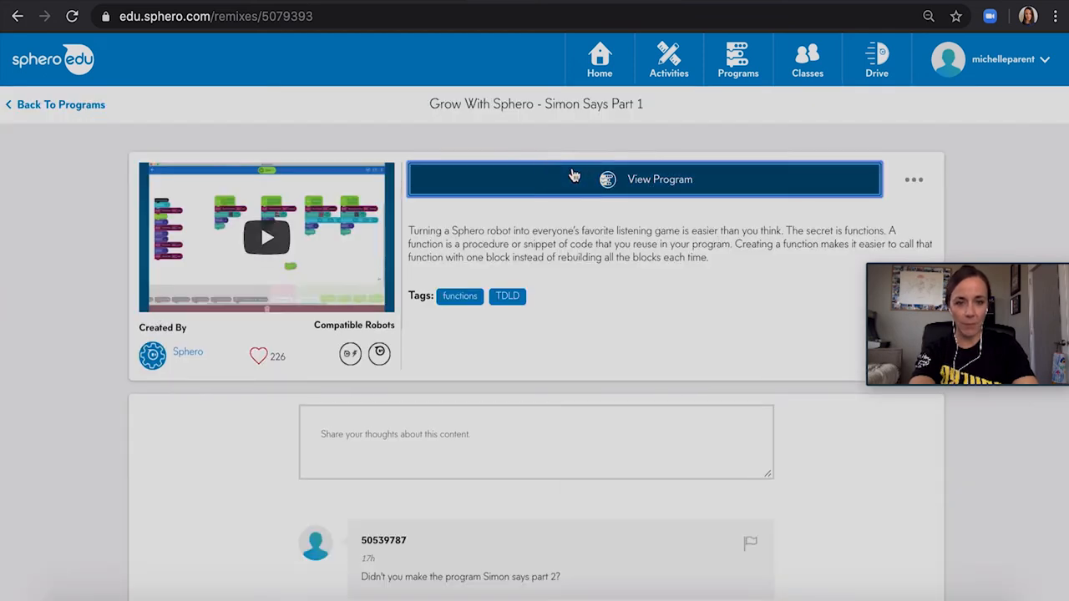
pyautogui.click(660, 179)
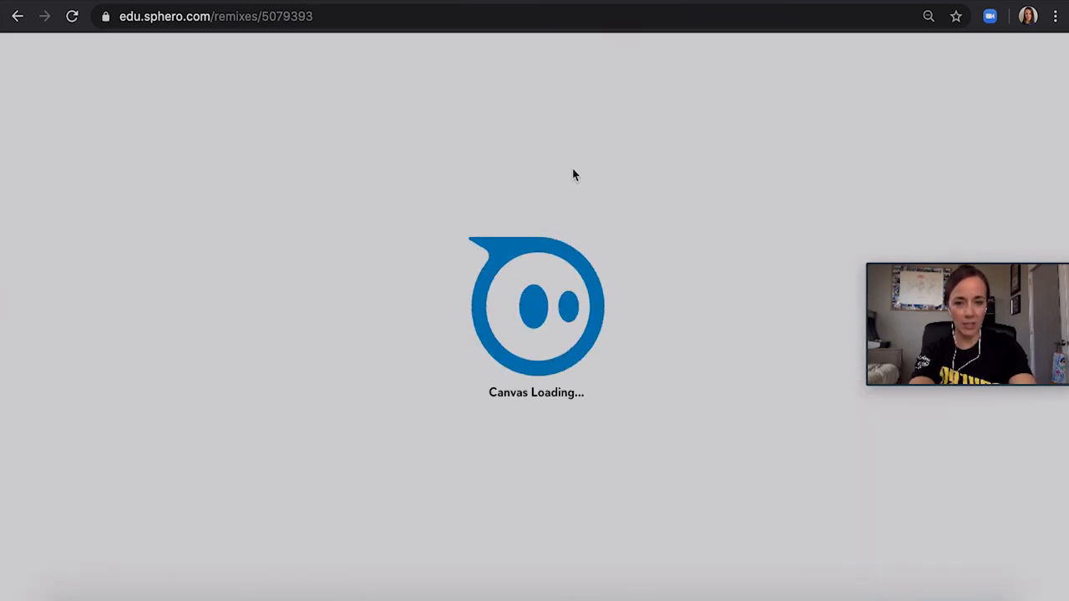